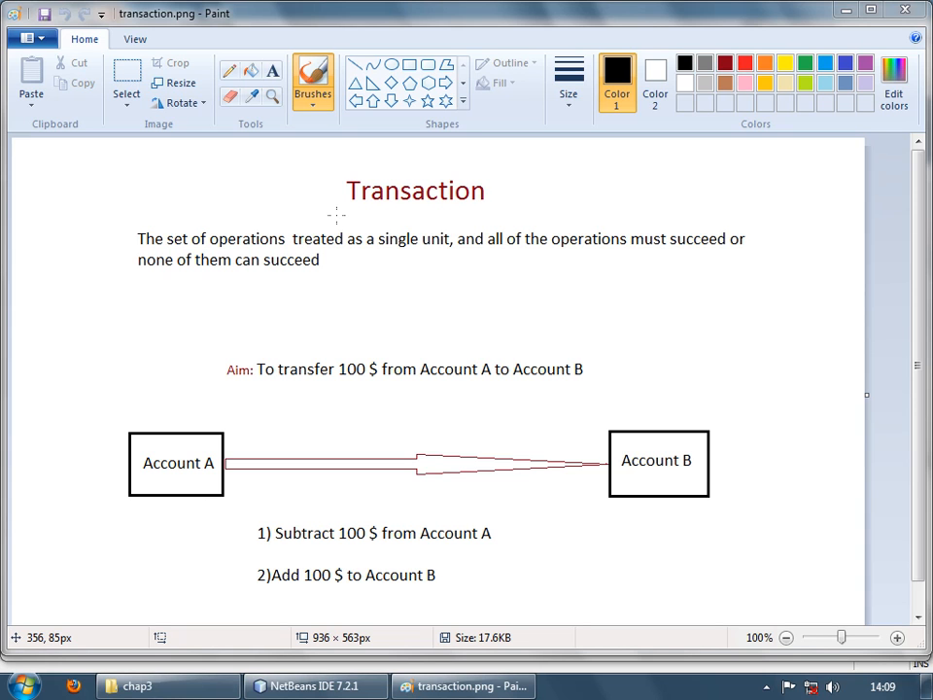
{"action": "mouse_move", "coordinate": [218, 393]}
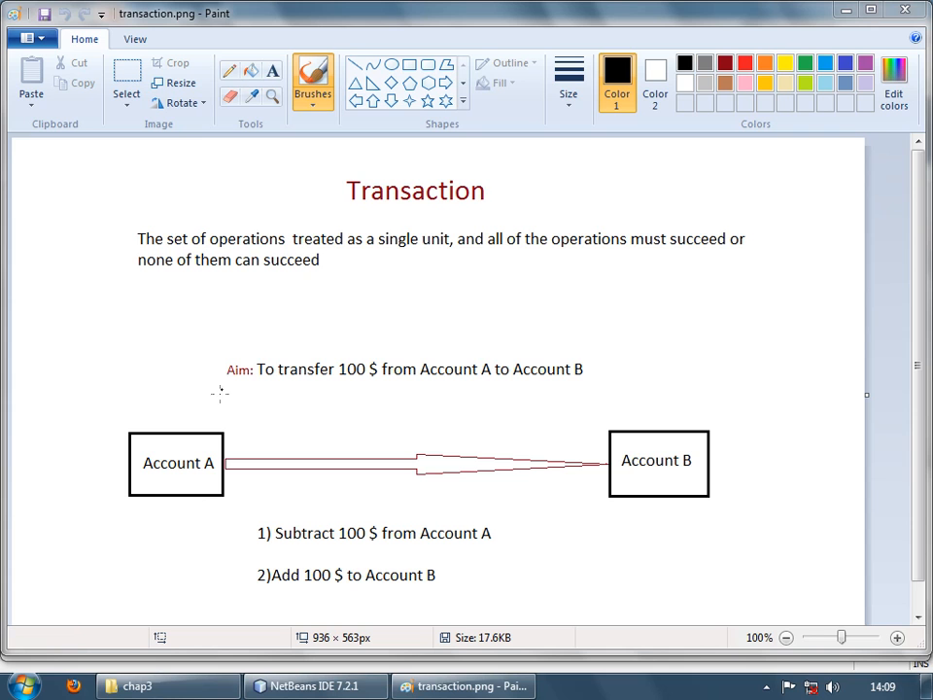
{"action": "mouse_move", "coordinate": [377, 399]}
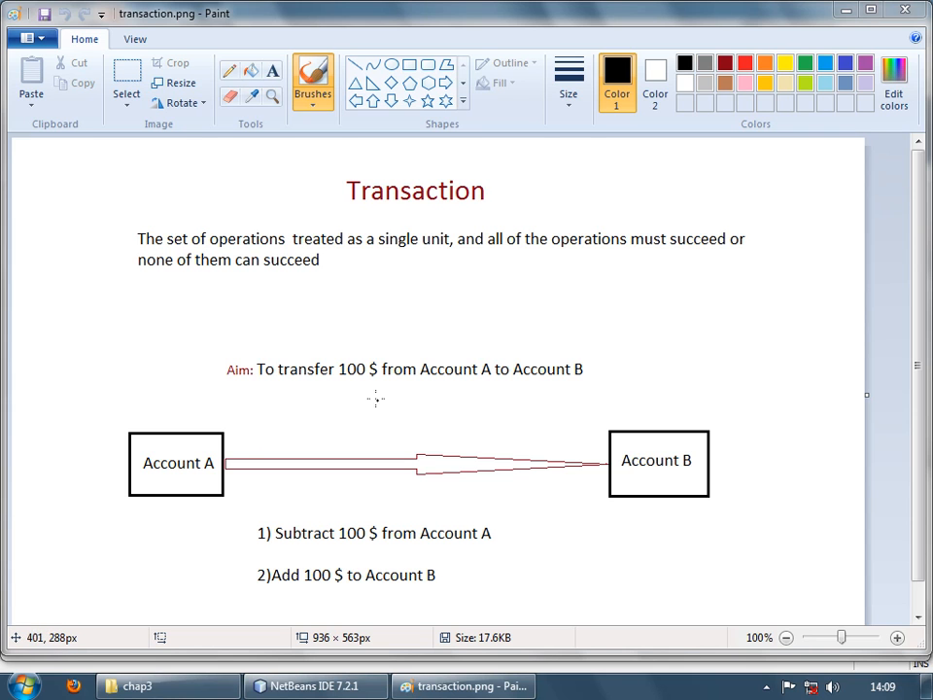
{"action": "mouse_move", "coordinate": [301, 387]}
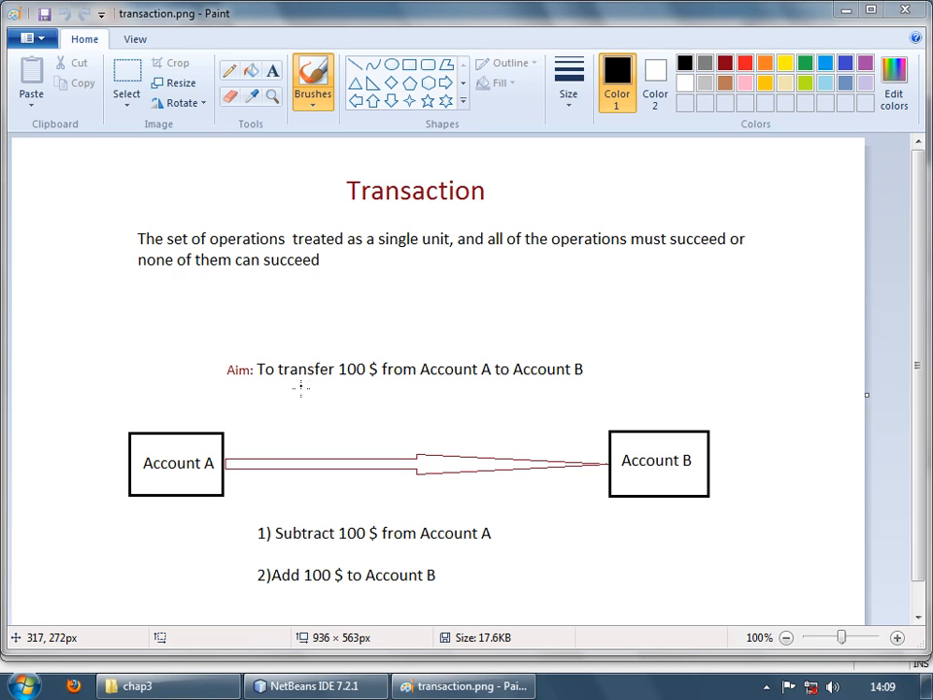
{"action": "mouse_move", "coordinate": [704, 393]}
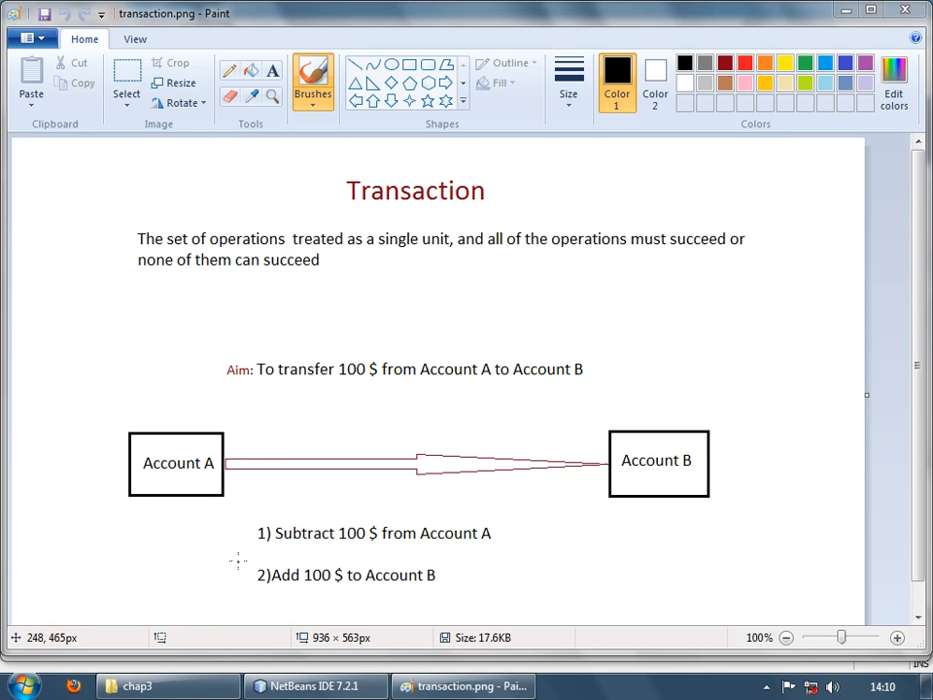
{"action": "mouse_move", "coordinate": [237, 497]}
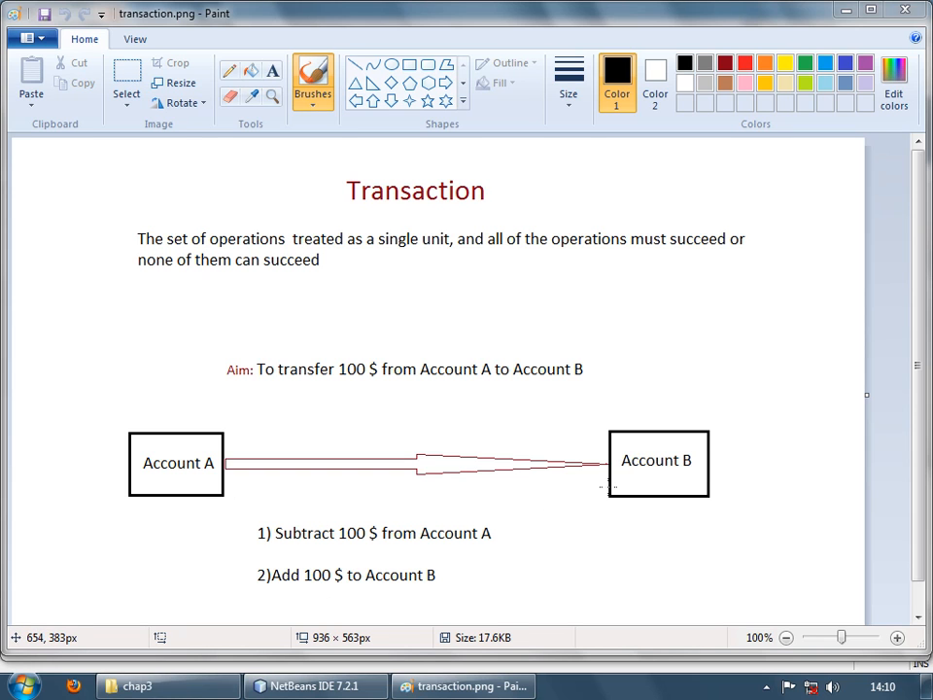
{"action": "mouse_move", "coordinate": [385, 540]}
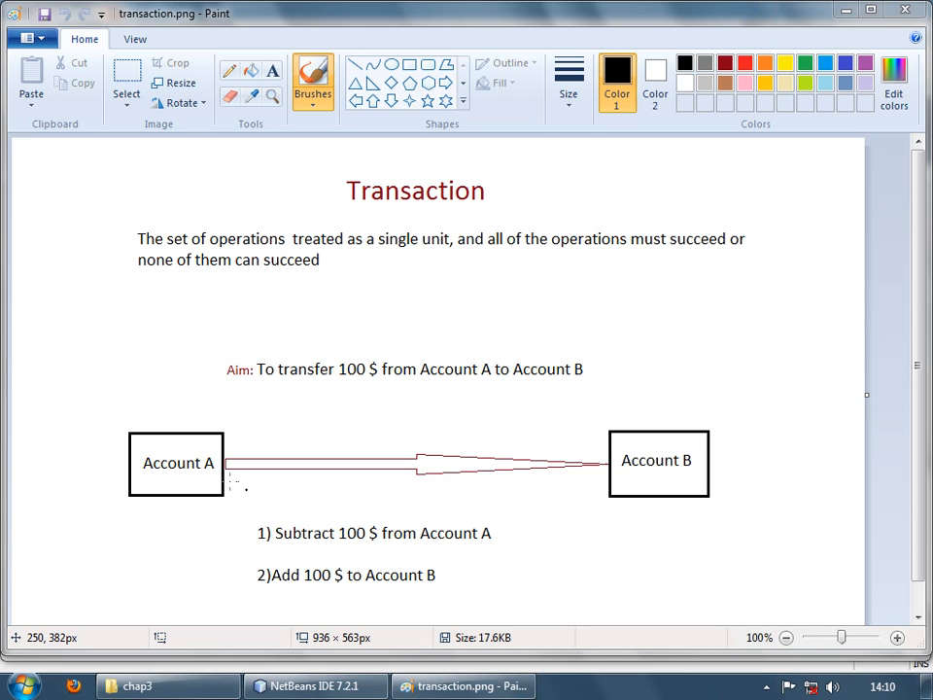
{"action": "mouse_move", "coordinate": [185, 477]}
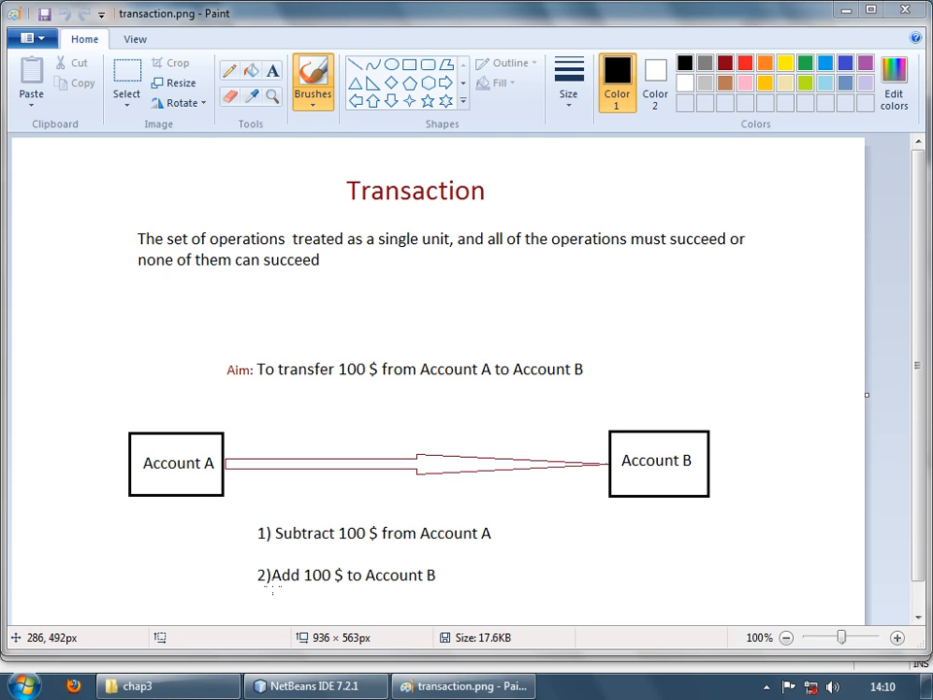
{"action": "mouse_move", "coordinate": [665, 451]}
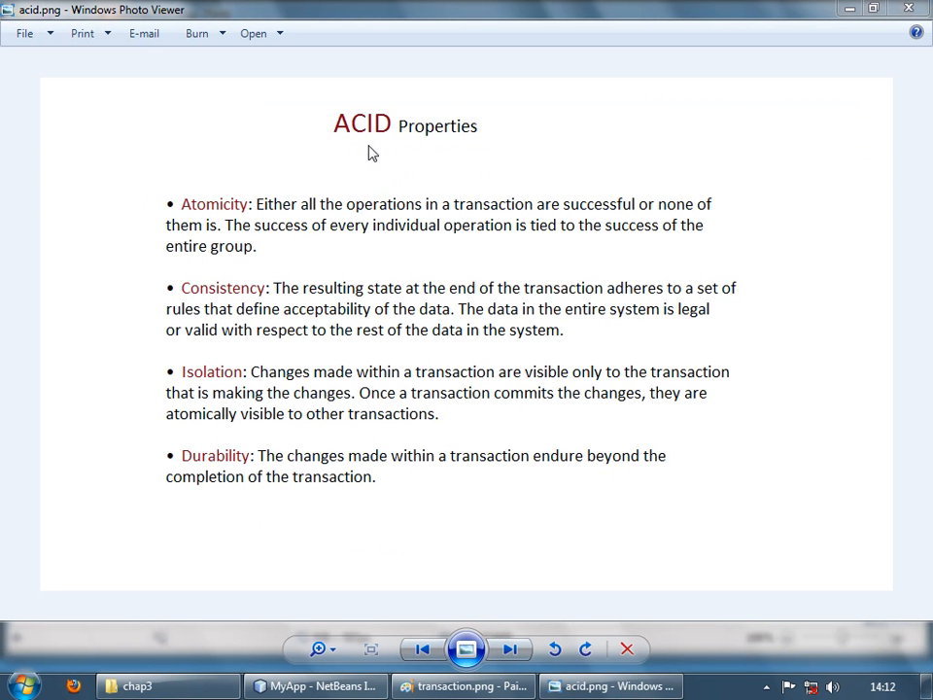
{"action": "mouse_move", "coordinate": [340, 149]}
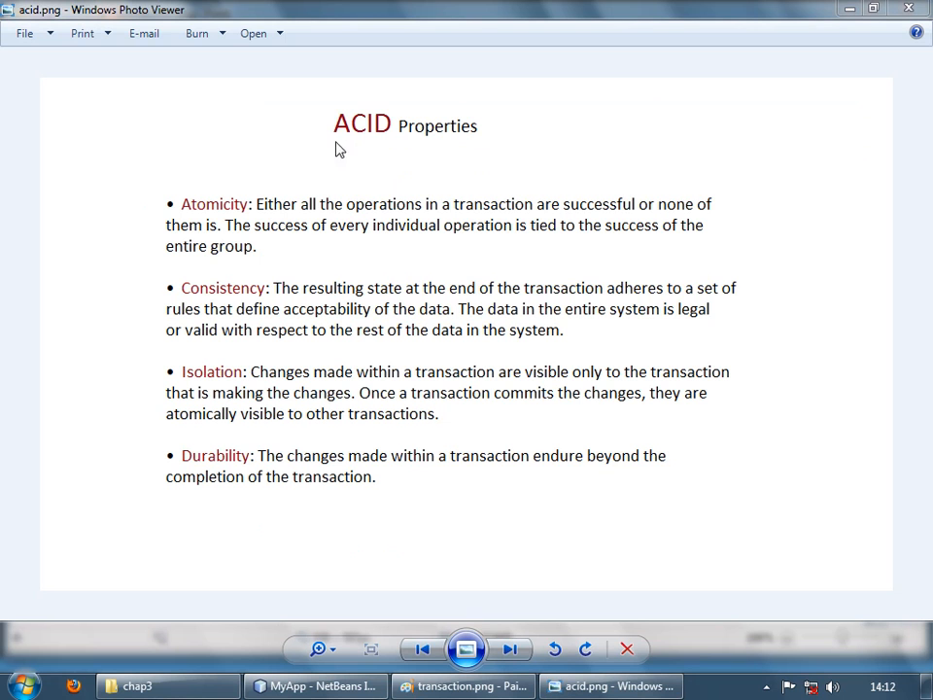
{"action": "mouse_move", "coordinate": [447, 161]}
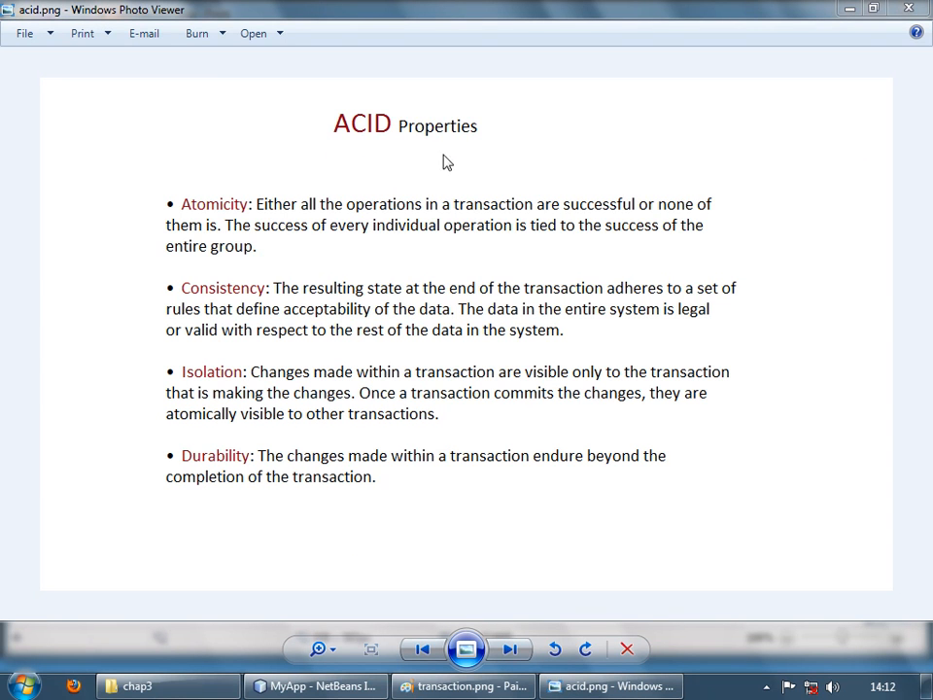
{"action": "mouse_move", "coordinate": [183, 377]}
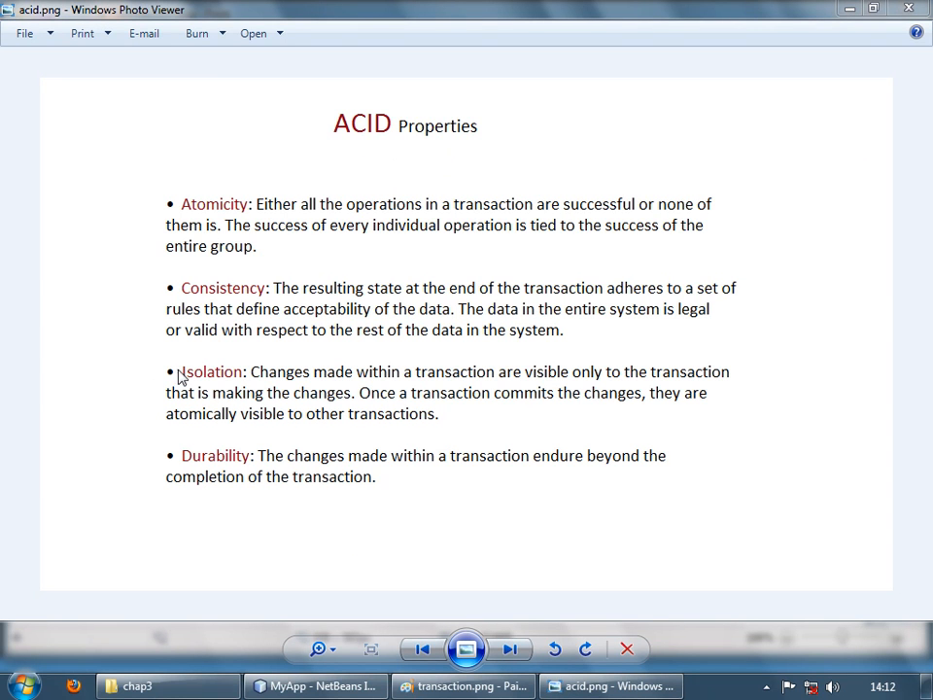
{"action": "mouse_move", "coordinate": [216, 221]}
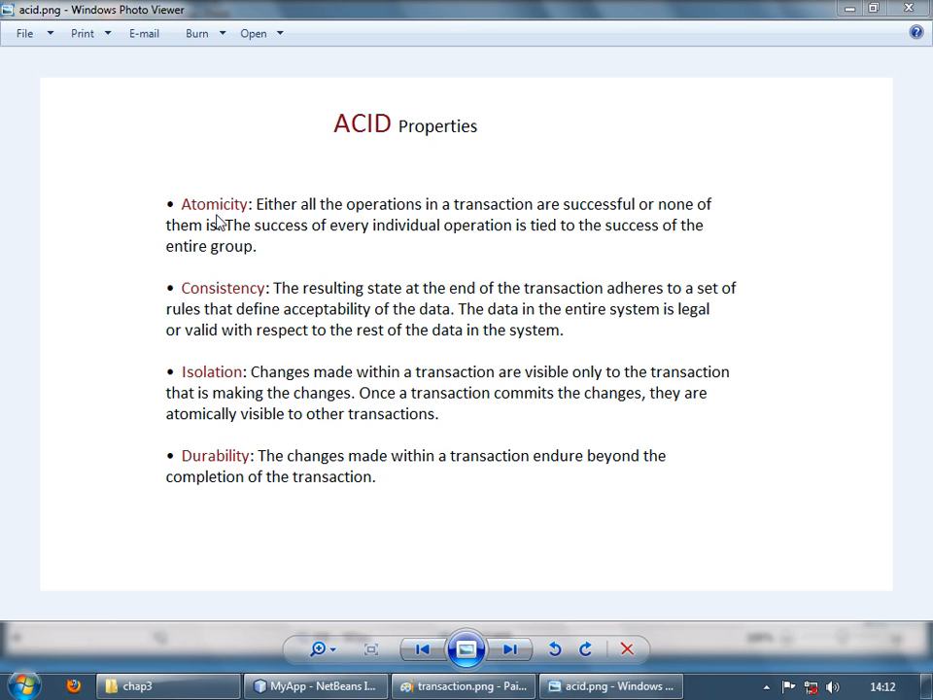
{"action": "mouse_move", "coordinate": [225, 222]}
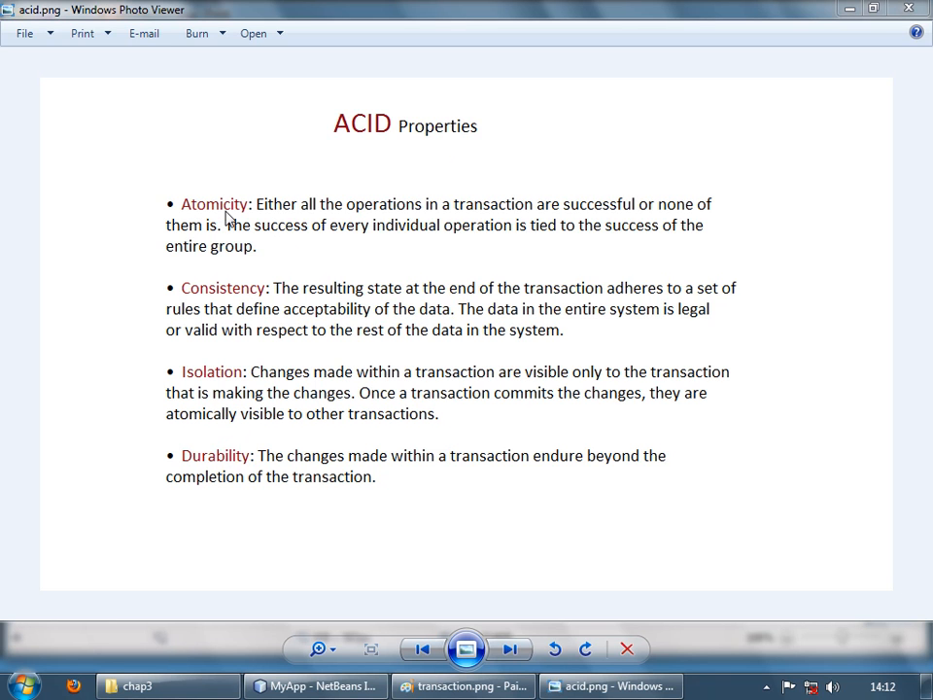
{"action": "mouse_move", "coordinate": [276, 222]}
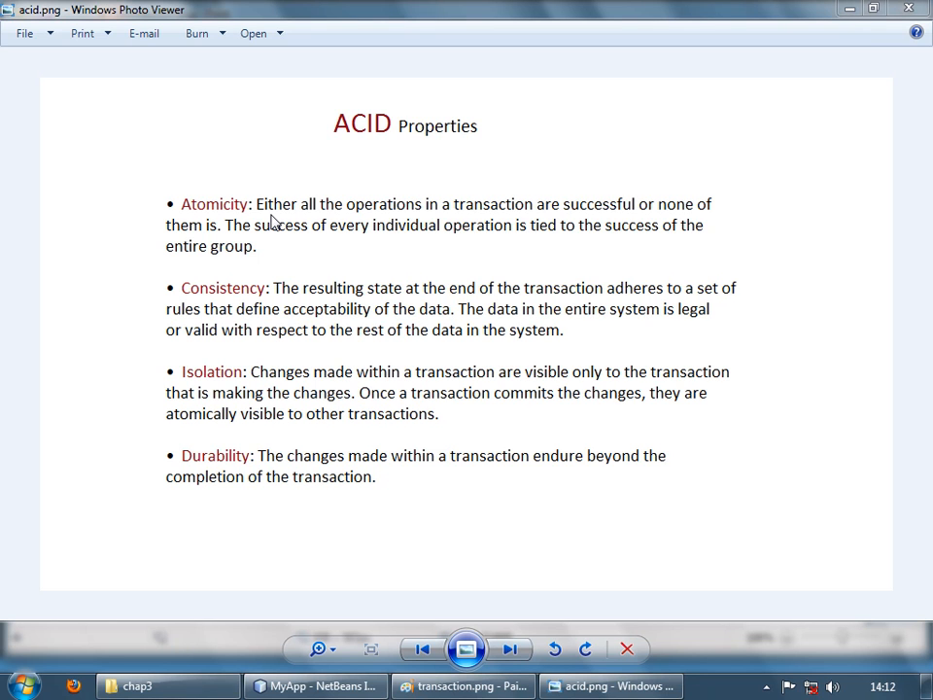
{"action": "mouse_move", "coordinate": [253, 223]}
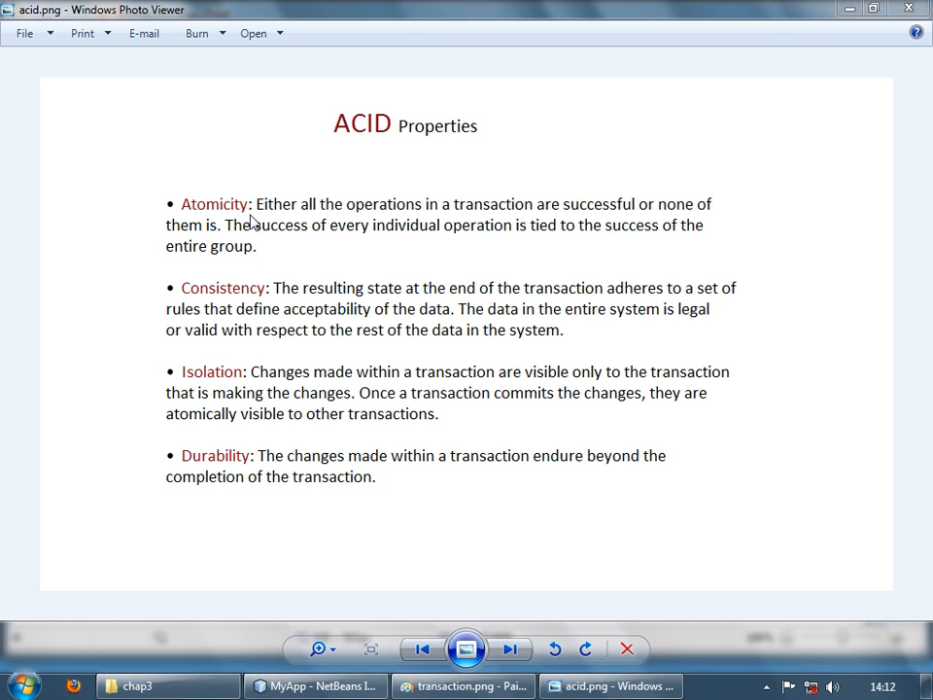
Switch from the Transaction in Java diagram to the NetBeans IDE window.
{"action": "left_click", "coordinate": [462, 684]}
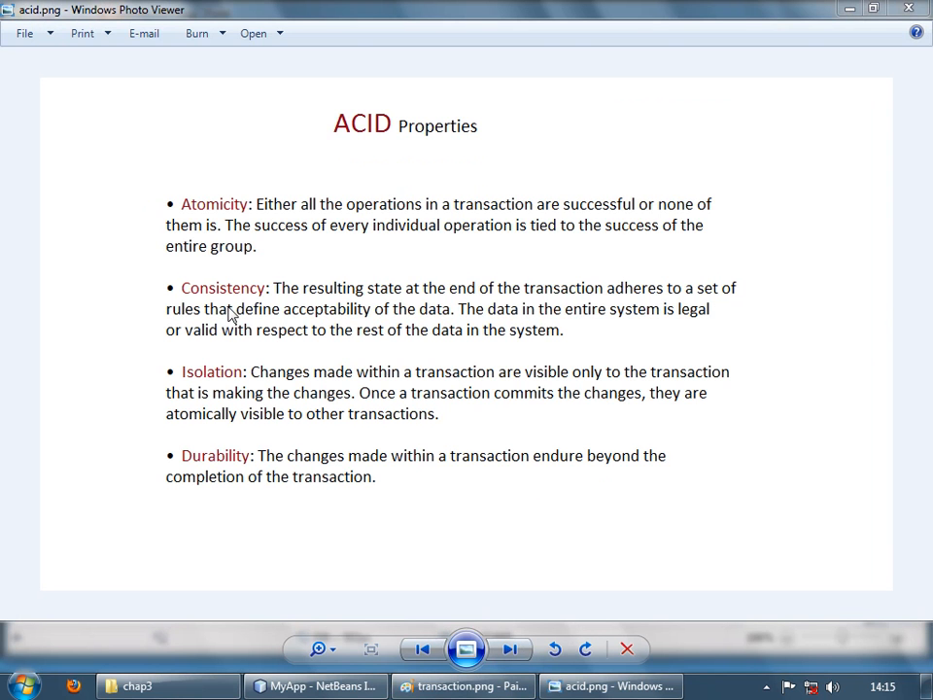
{"action": "mouse_move", "coordinate": [301, 304]}
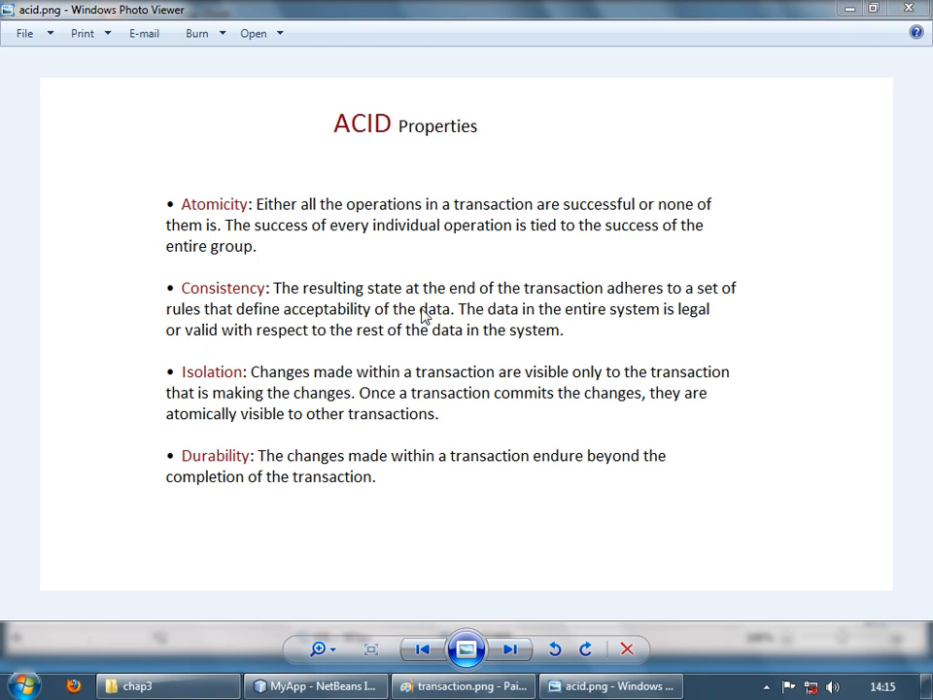
{"action": "mouse_move", "coordinate": [226, 334]}
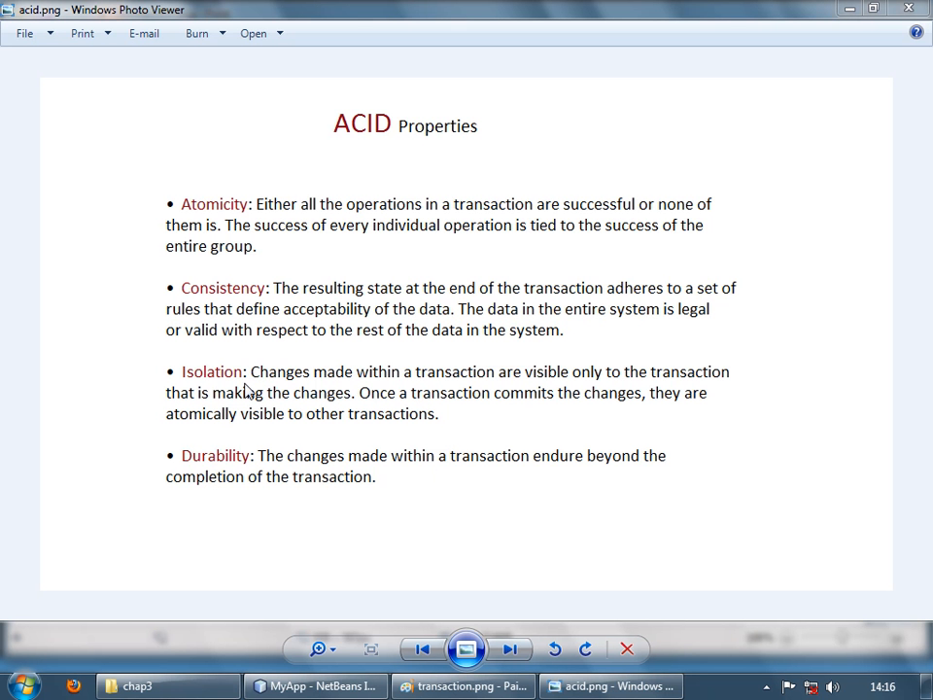
{"action": "mouse_move", "coordinate": [290, 385]}
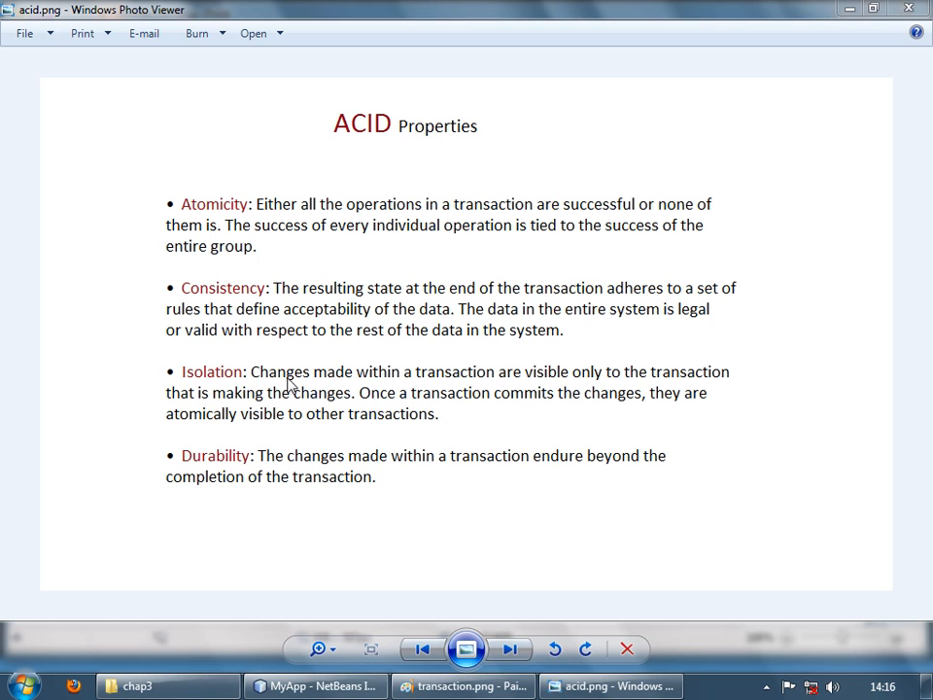
{"action": "mouse_move", "coordinate": [354, 377]}
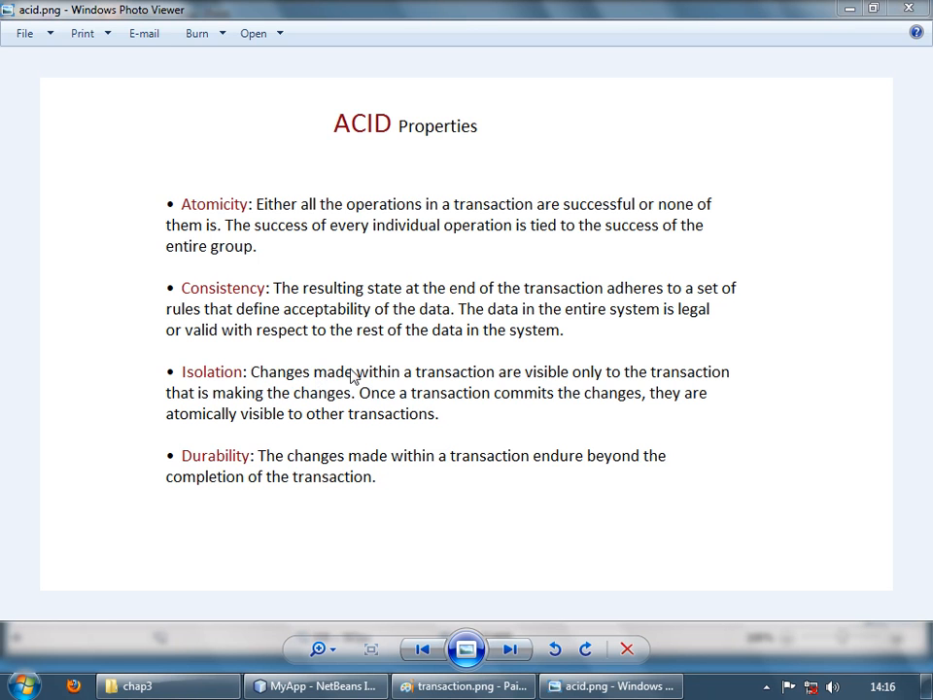
{"action": "mouse_move", "coordinate": [331, 374]}
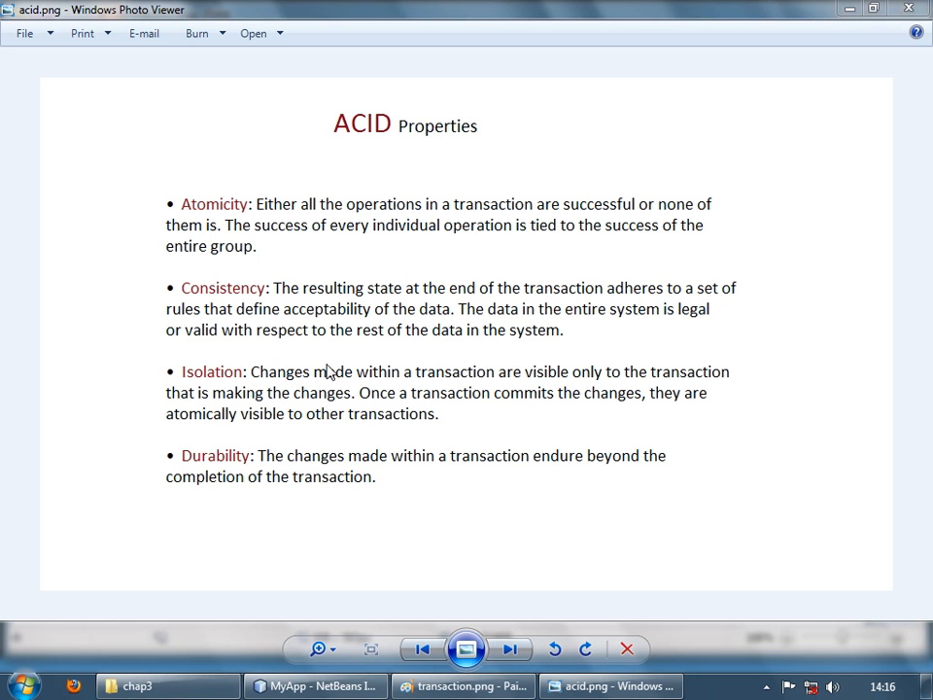
{"action": "mouse_move", "coordinate": [513, 426]}
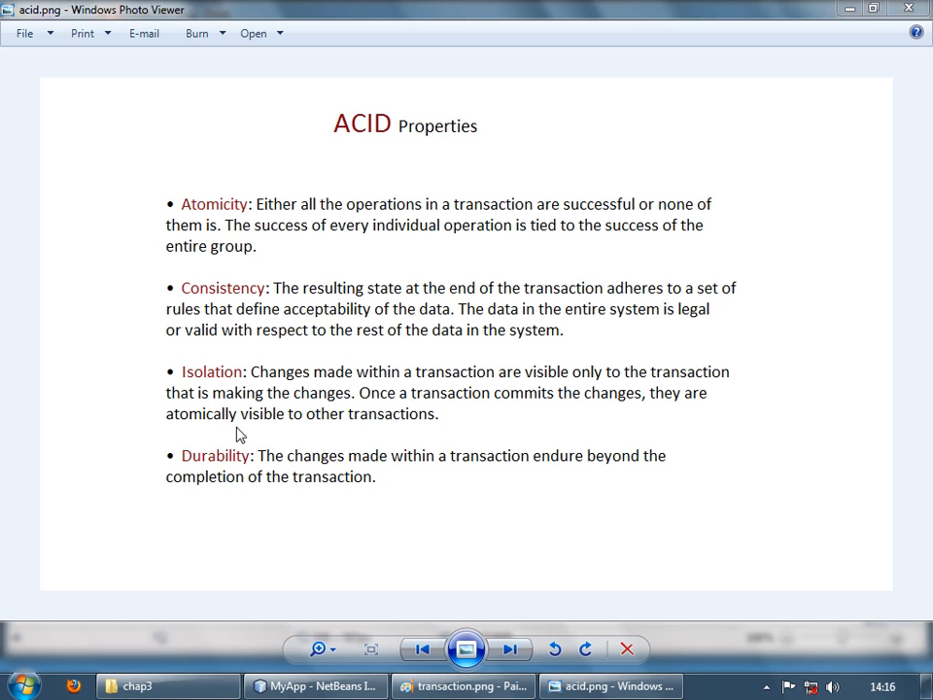
{"action": "mouse_move", "coordinate": [413, 388]}
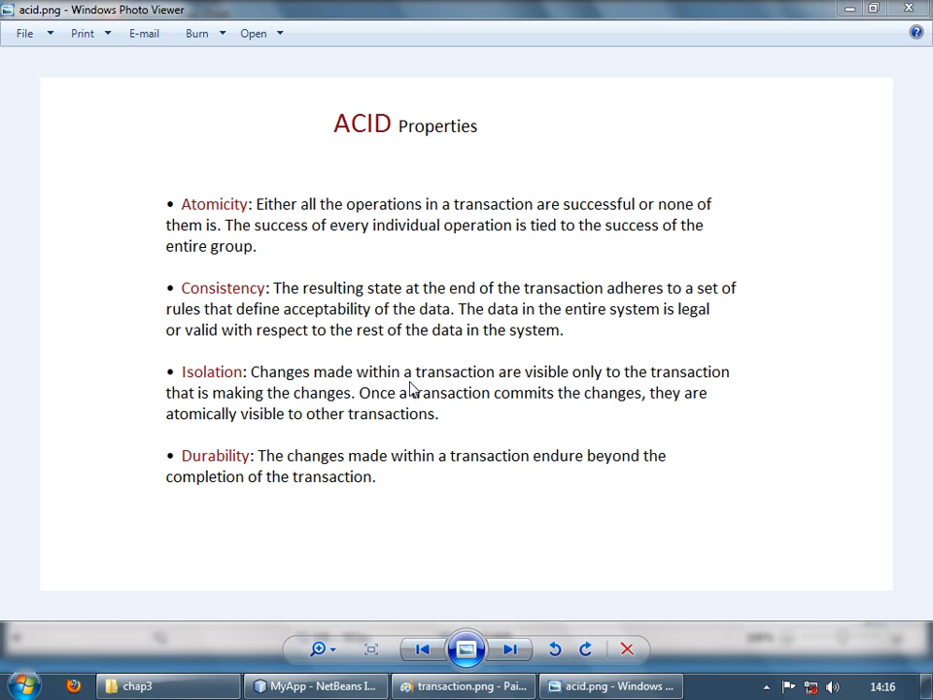
{"action": "mouse_move", "coordinate": [288, 478]}
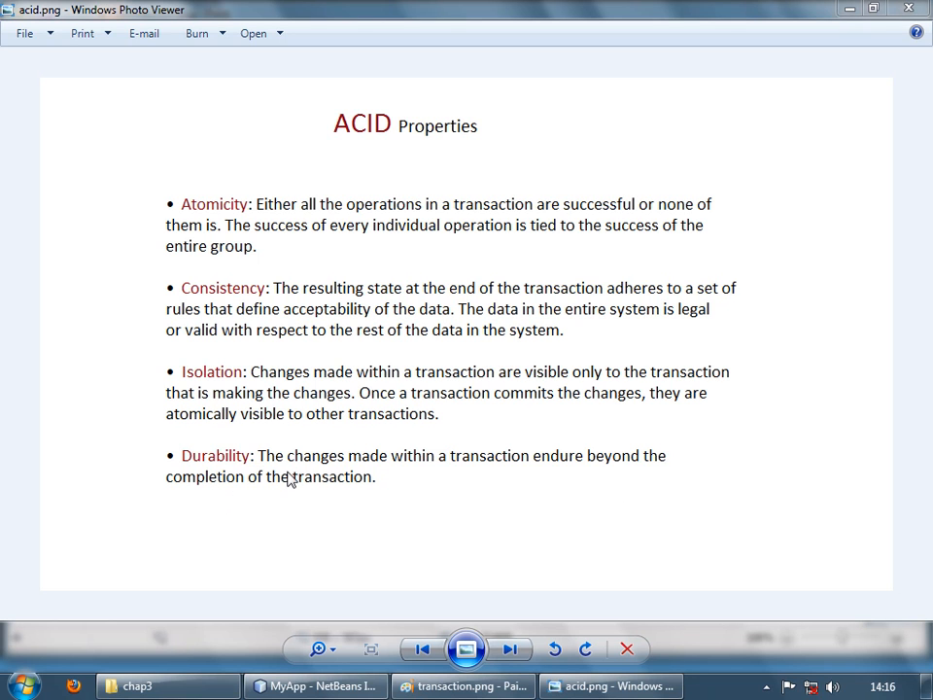
{"action": "mouse_move", "coordinate": [285, 502]}
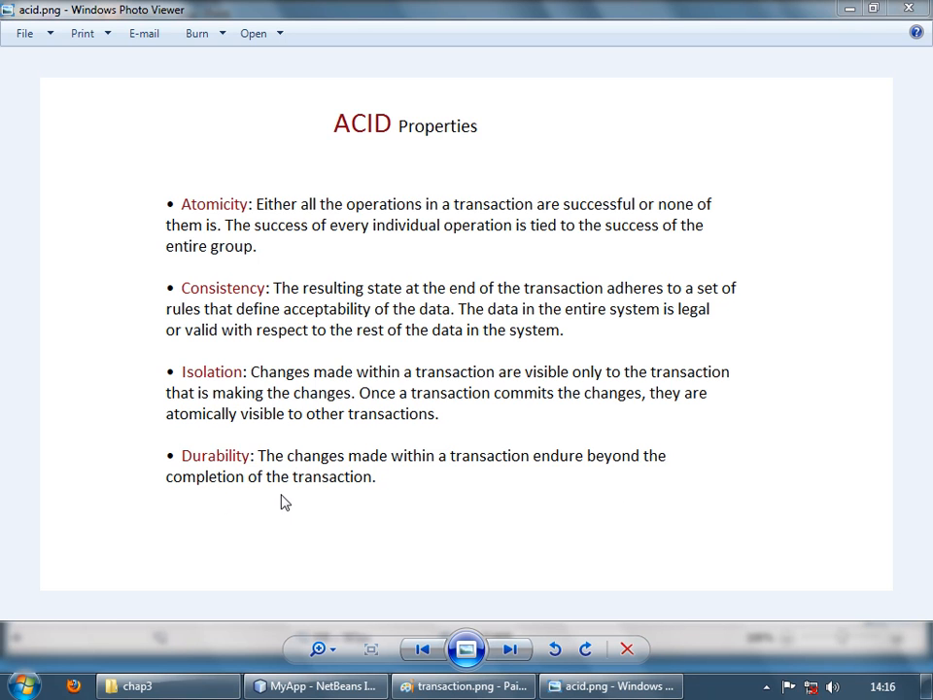
{"action": "mouse_move", "coordinate": [352, 519]}
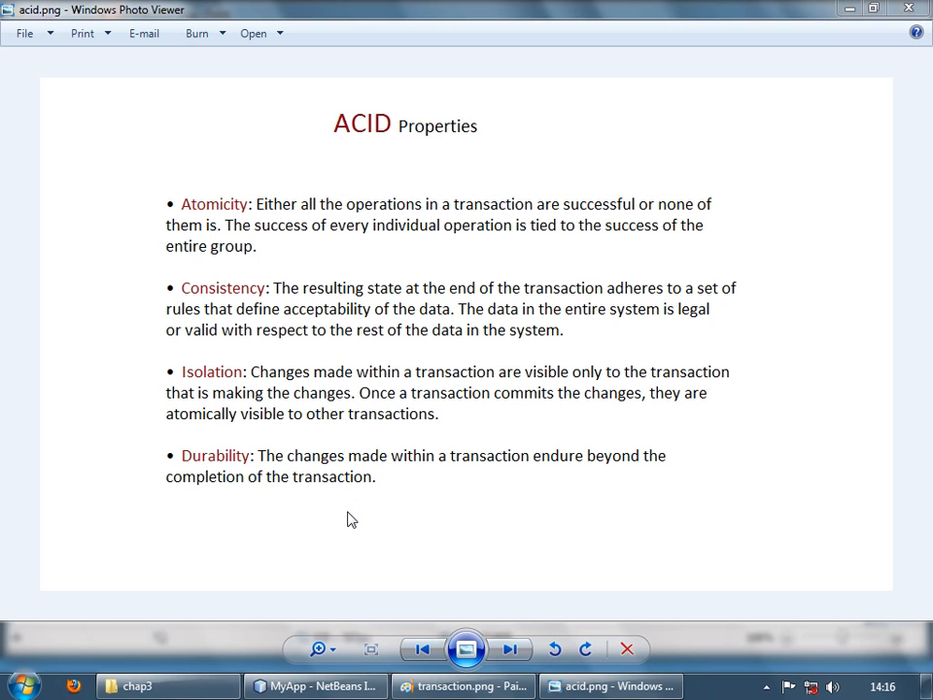
{"action": "mouse_move", "coordinate": [422, 514]}
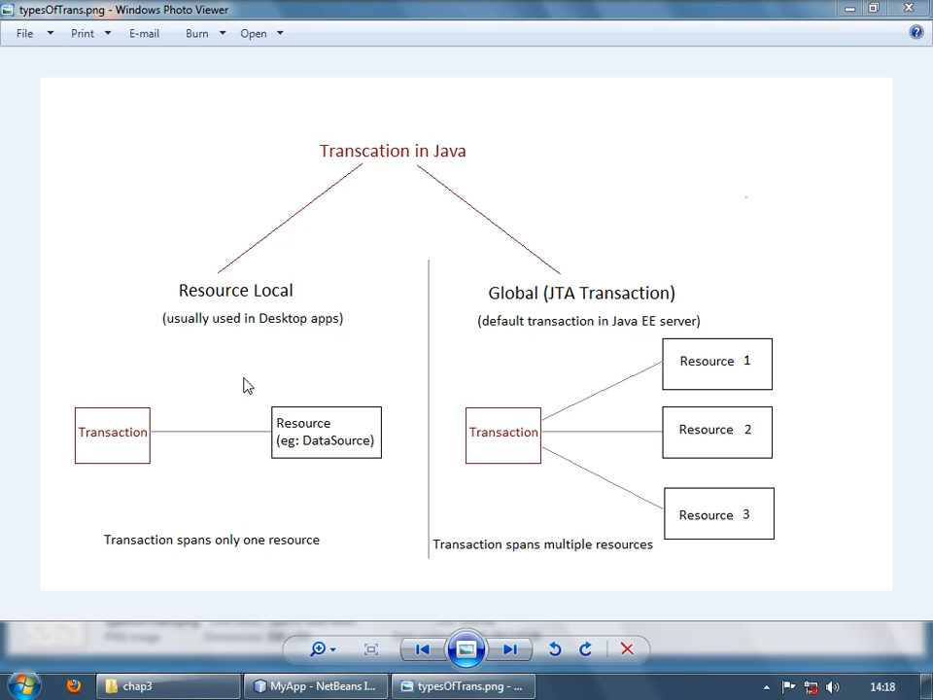
{"action": "mouse_move", "coordinate": [175, 297]}
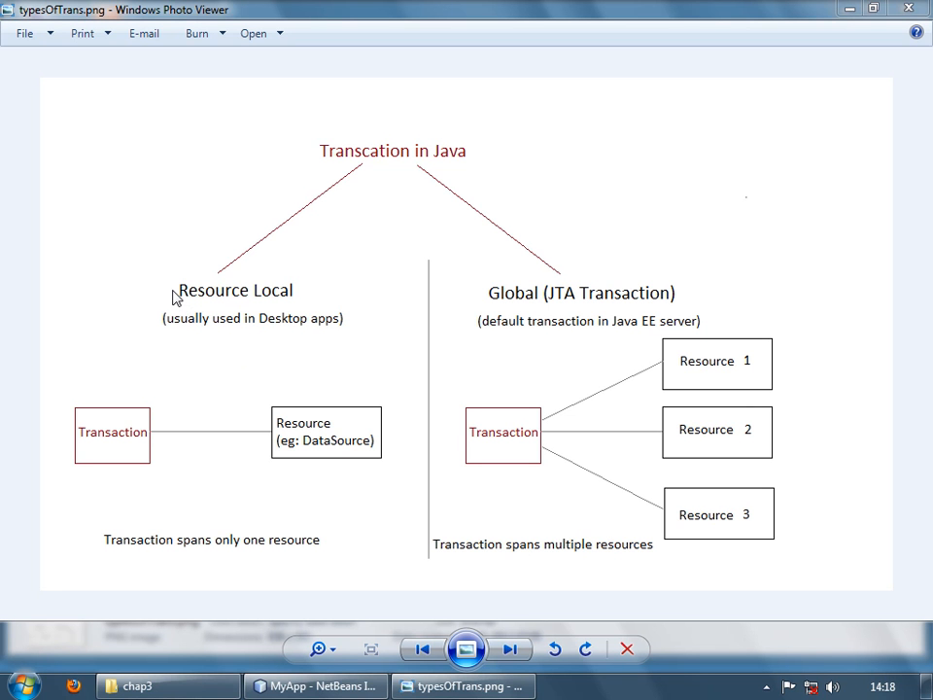
{"action": "mouse_move", "coordinate": [152, 301]}
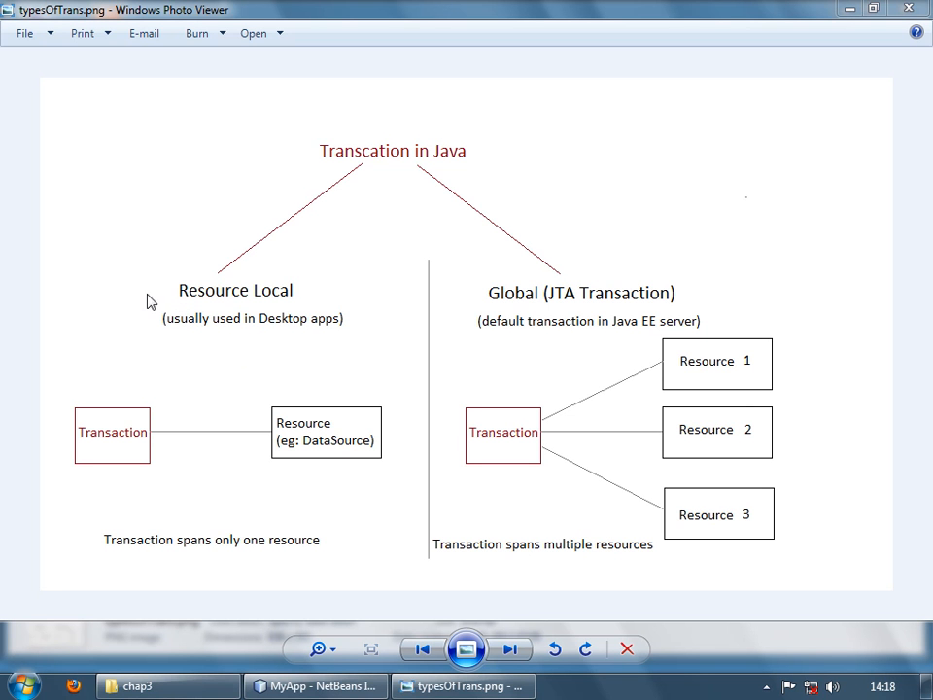
{"action": "mouse_move", "coordinate": [159, 311]}
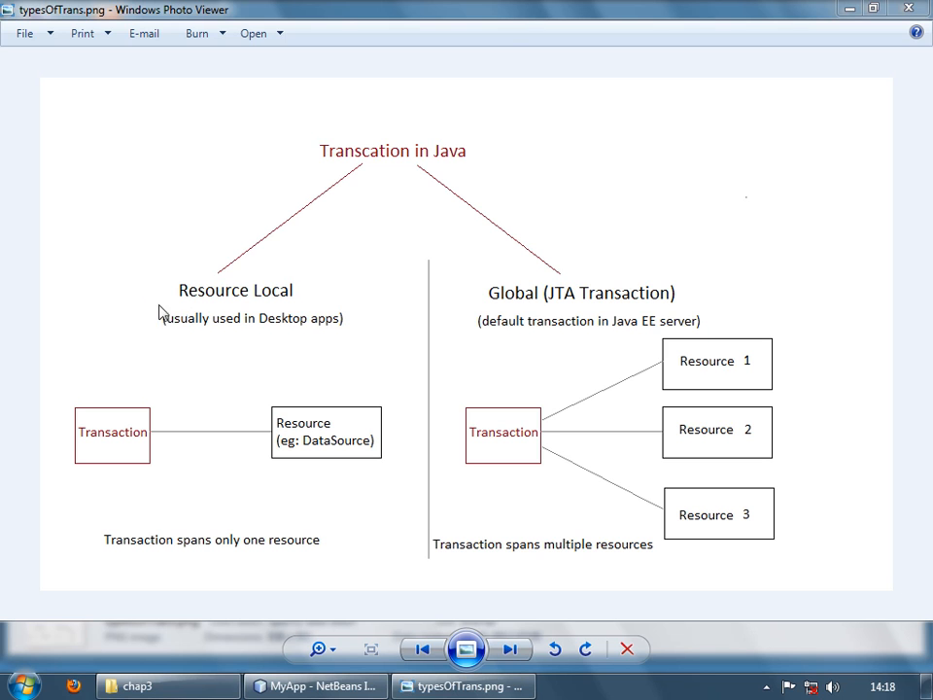
{"action": "mouse_move", "coordinate": [476, 334]}
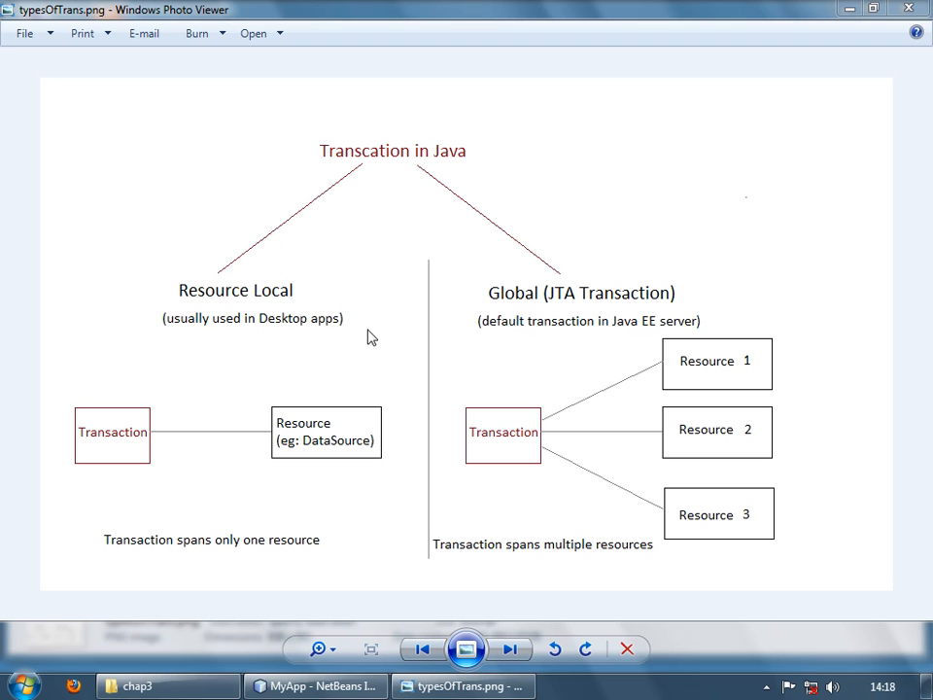
{"action": "mouse_move", "coordinate": [270, 436]}
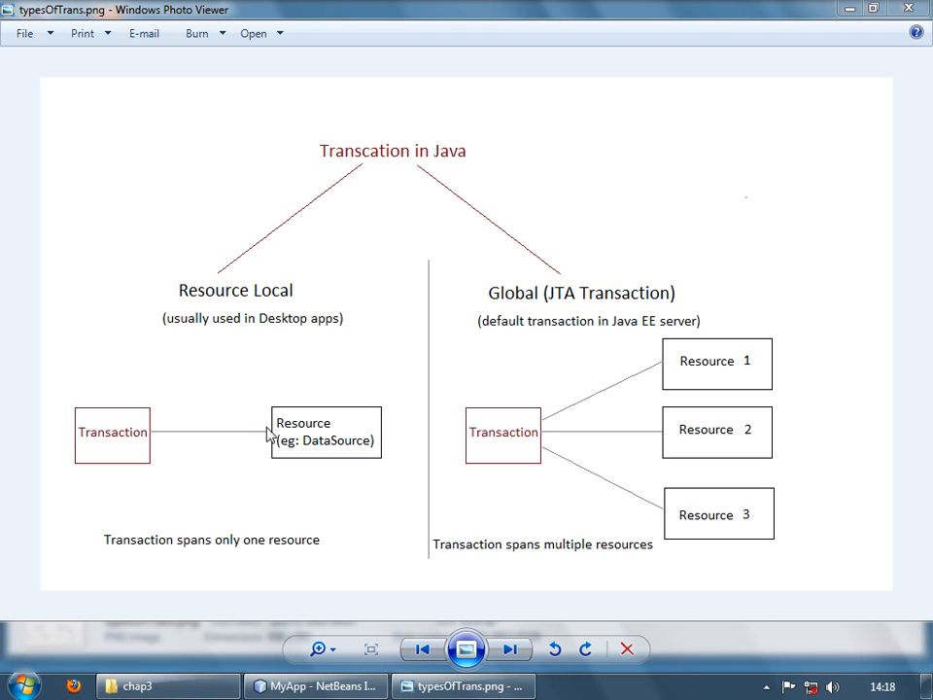
{"action": "mouse_move", "coordinate": [193, 562]}
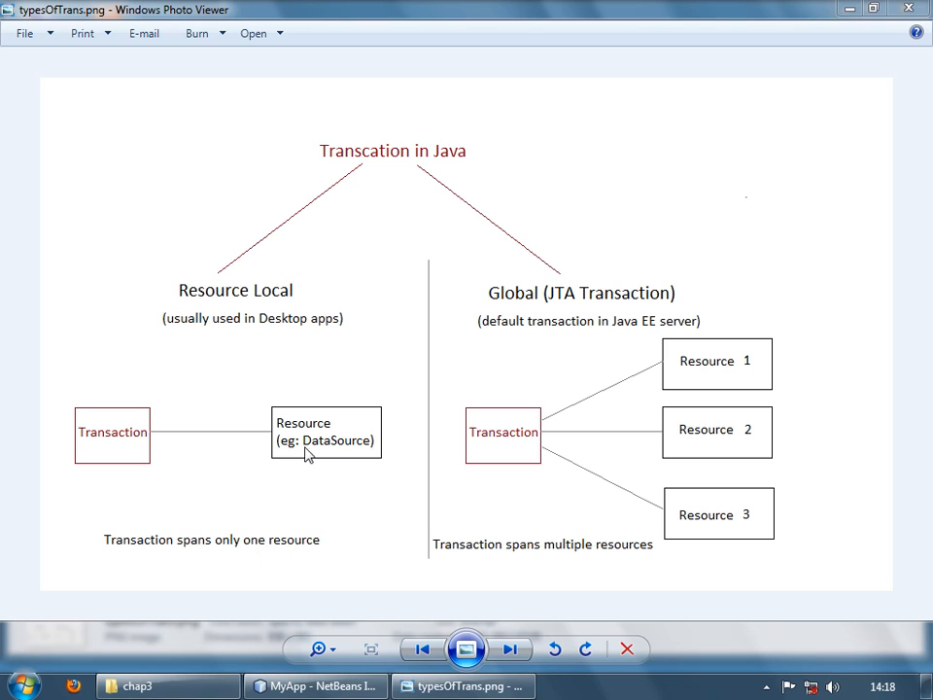
{"action": "mouse_move", "coordinate": [407, 435]}
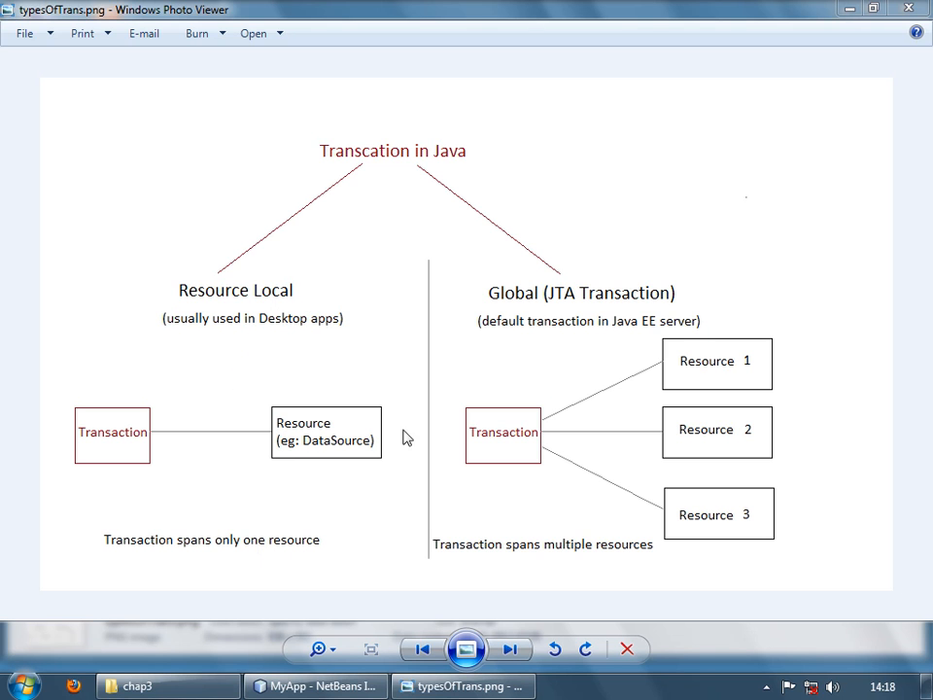
{"action": "mouse_move", "coordinate": [623, 405]}
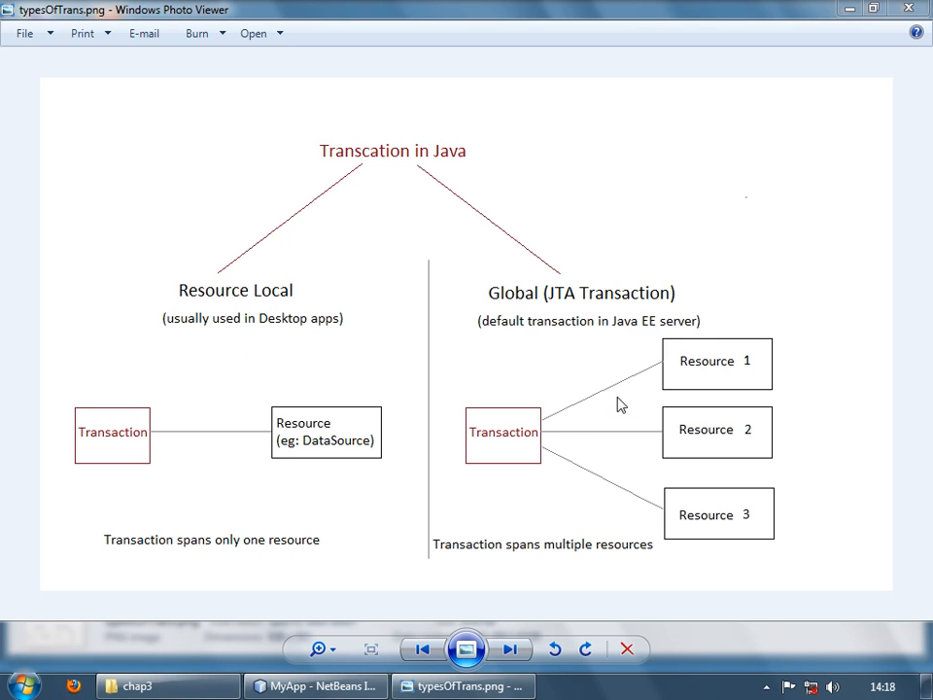
{"action": "mouse_move", "coordinate": [704, 447]}
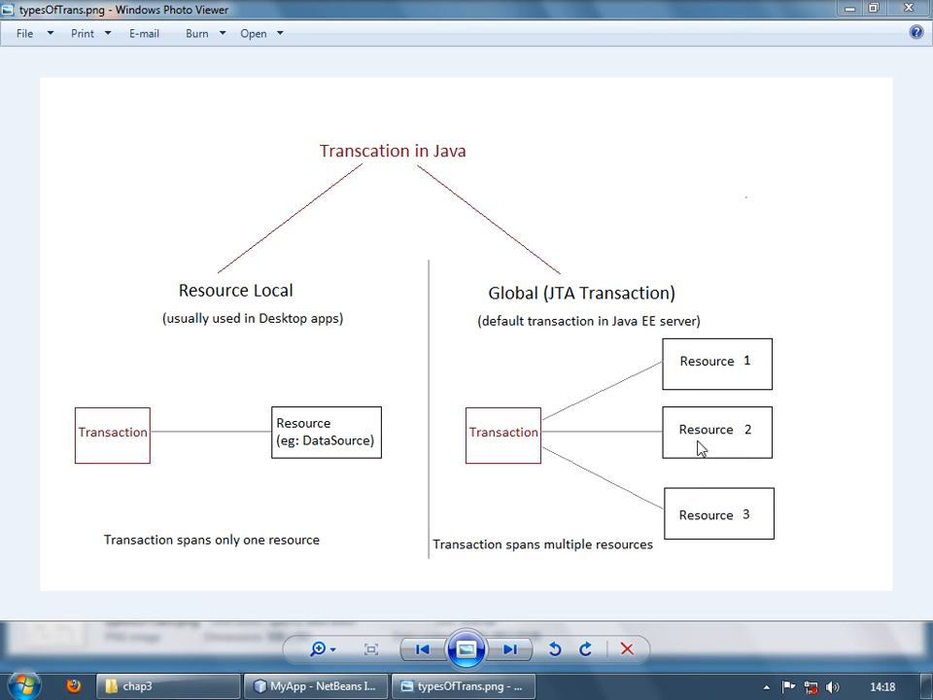
{"action": "mouse_move", "coordinate": [529, 451]}
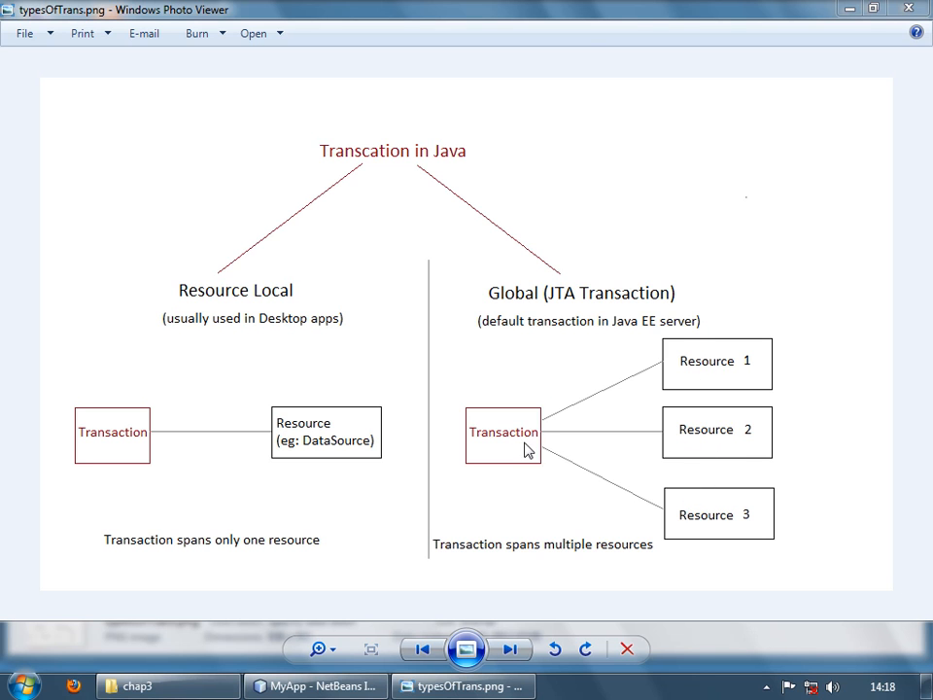
{"action": "mouse_move", "coordinate": [554, 391]}
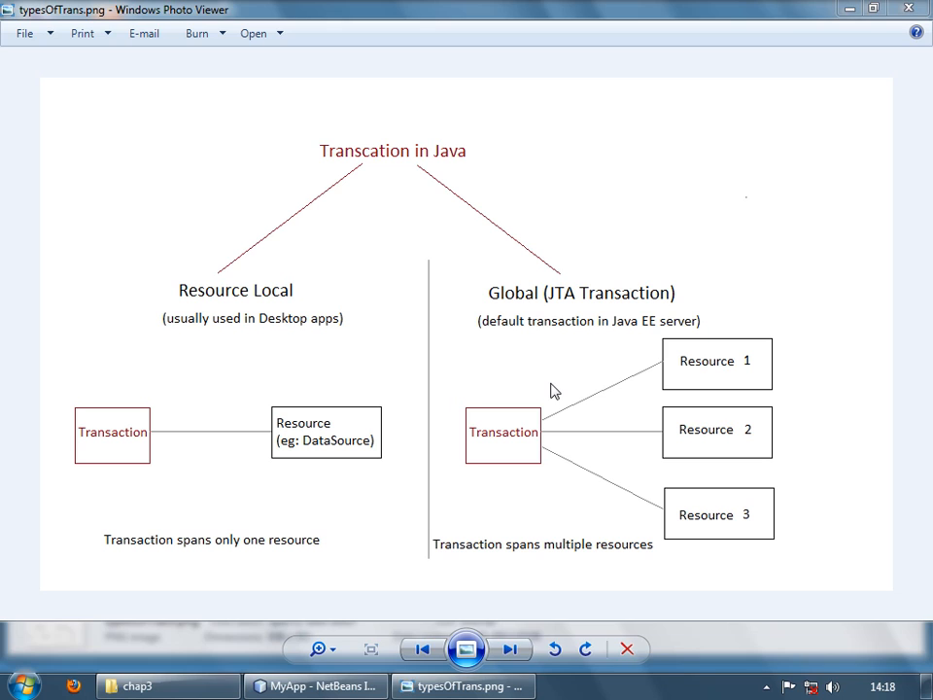
{"action": "mouse_move", "coordinate": [323, 352]}
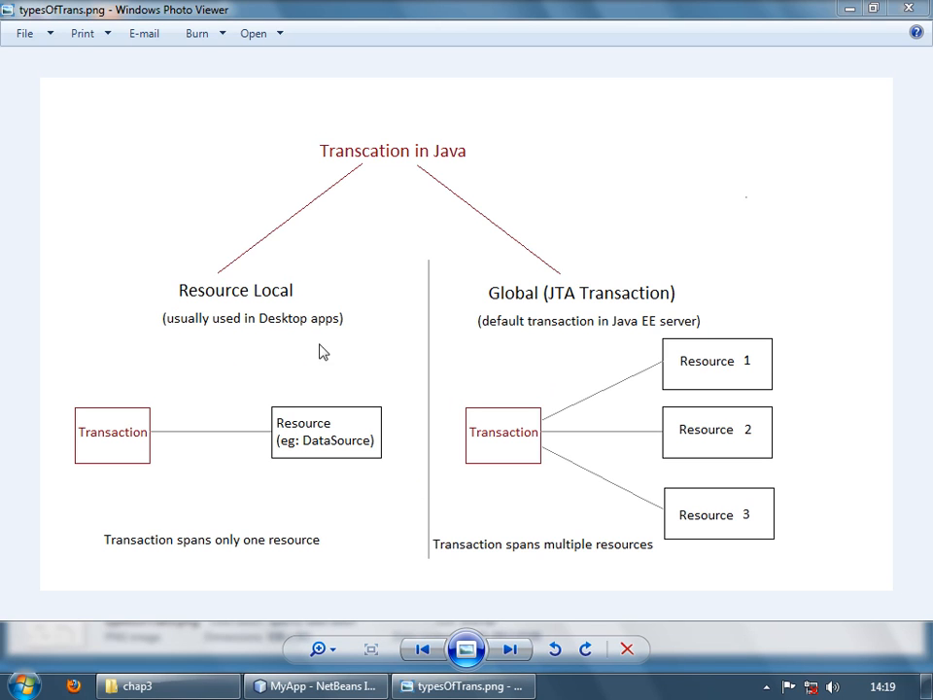
{"action": "mouse_move", "coordinate": [377, 343]}
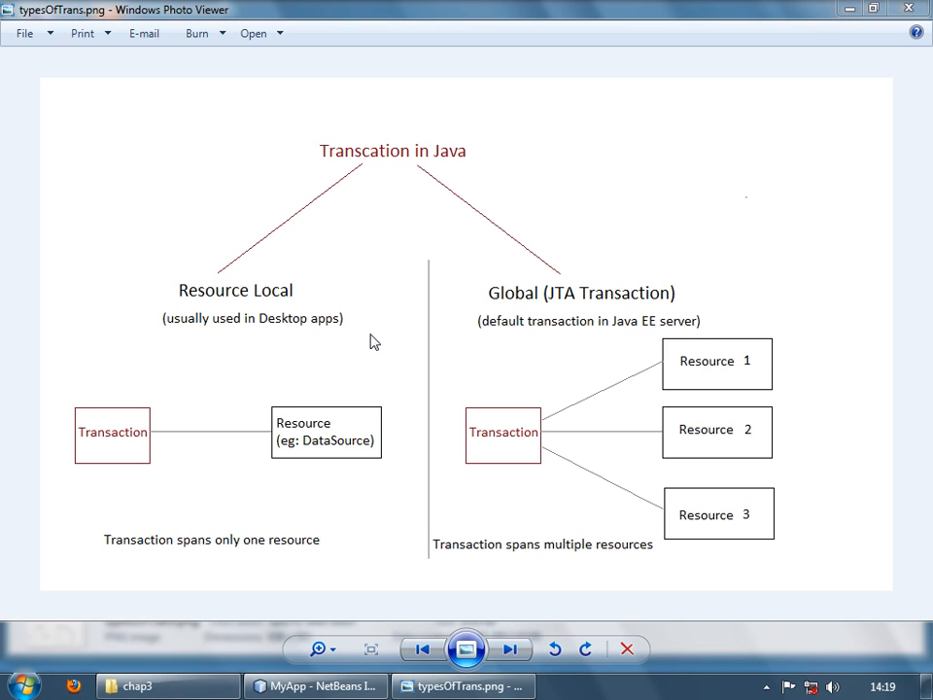
{"action": "mouse_move", "coordinate": [299, 321]}
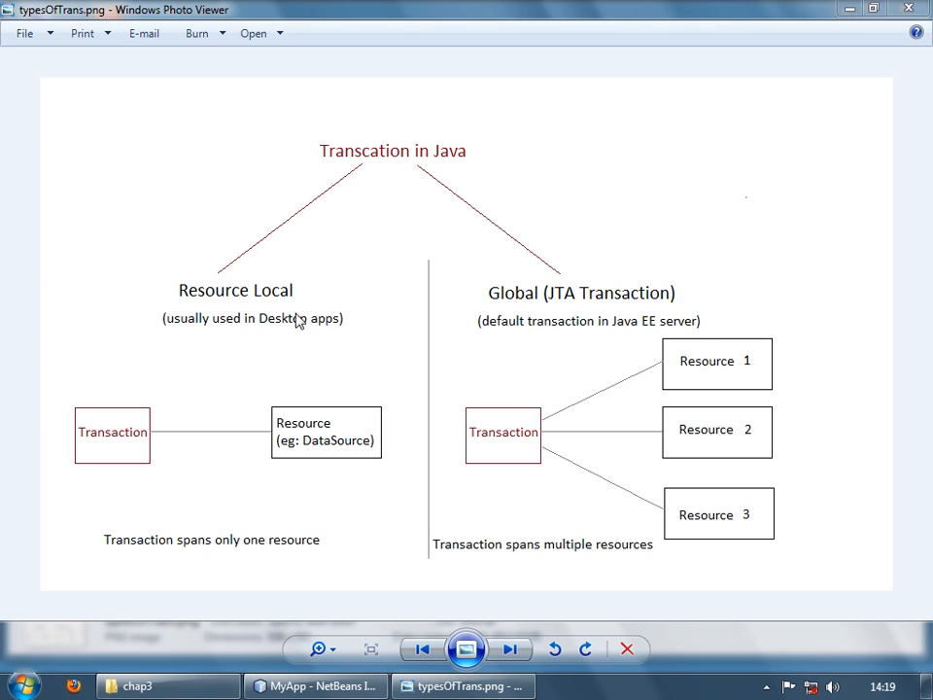
{"action": "mouse_move", "coordinate": [486, 458]}
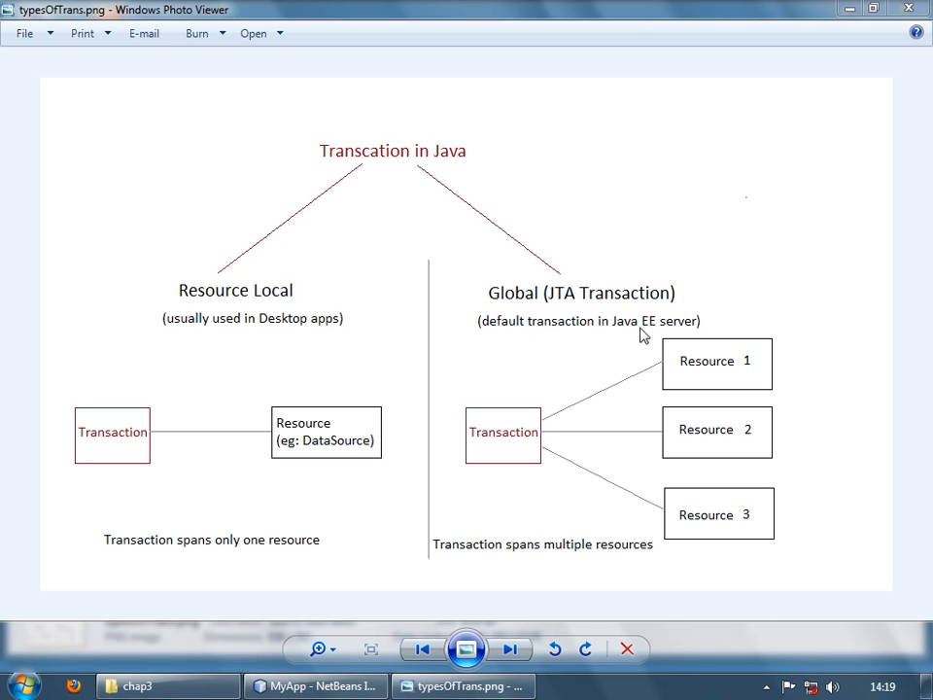
{"action": "mouse_move", "coordinate": [651, 336]}
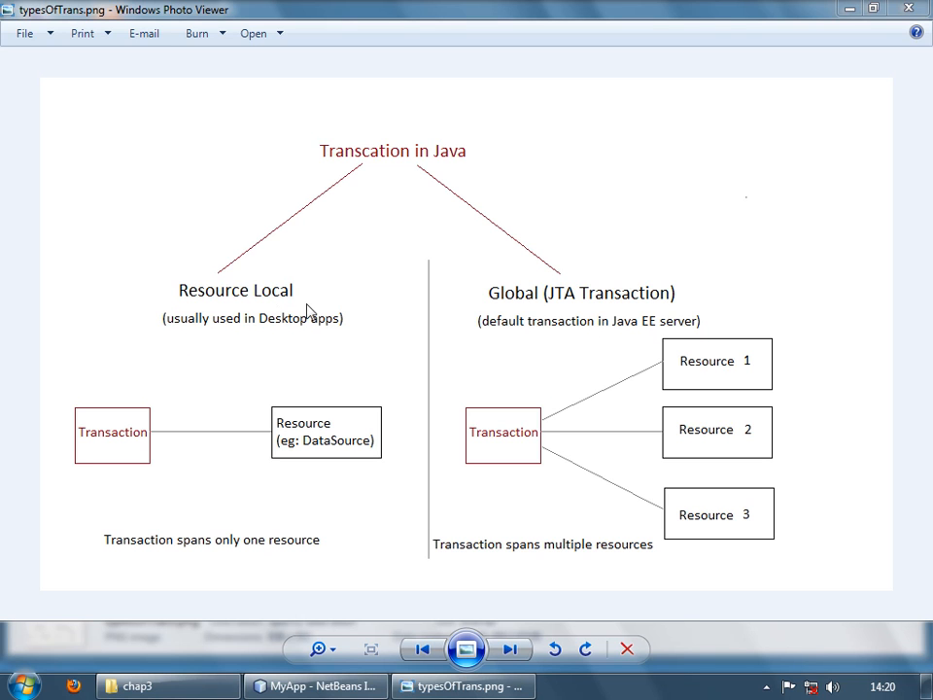
{"action": "mouse_move", "coordinate": [320, 356]}
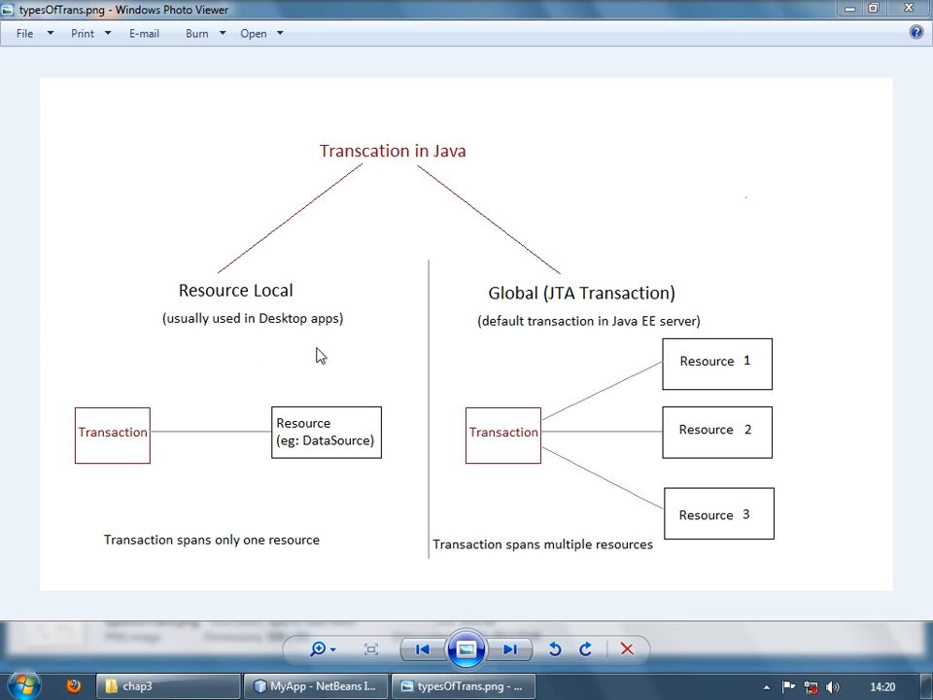
{"action": "mouse_move", "coordinate": [684, 346]}
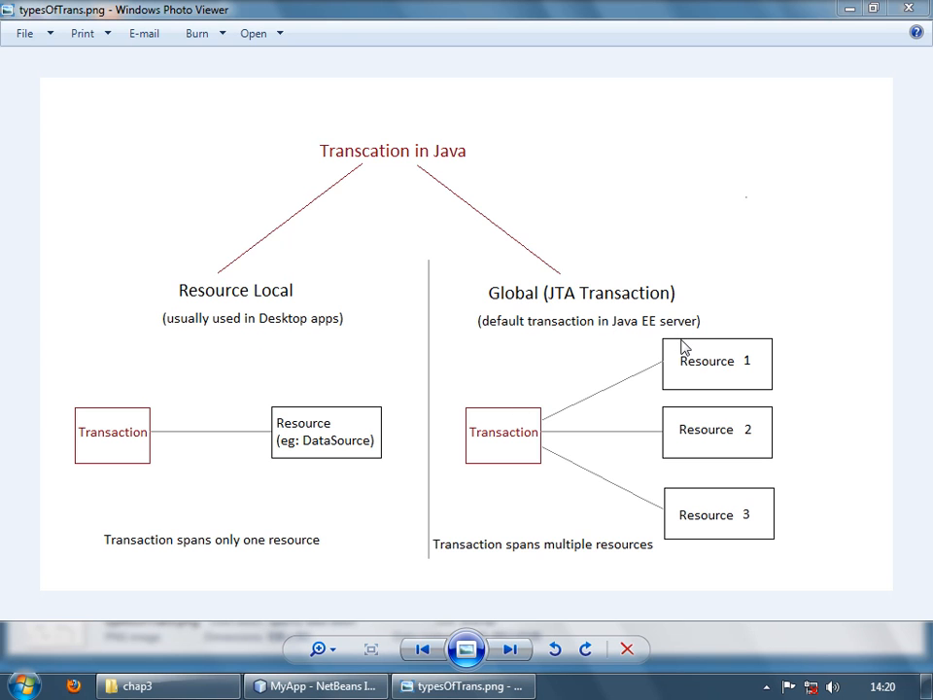
{"action": "mouse_move", "coordinate": [587, 343]}
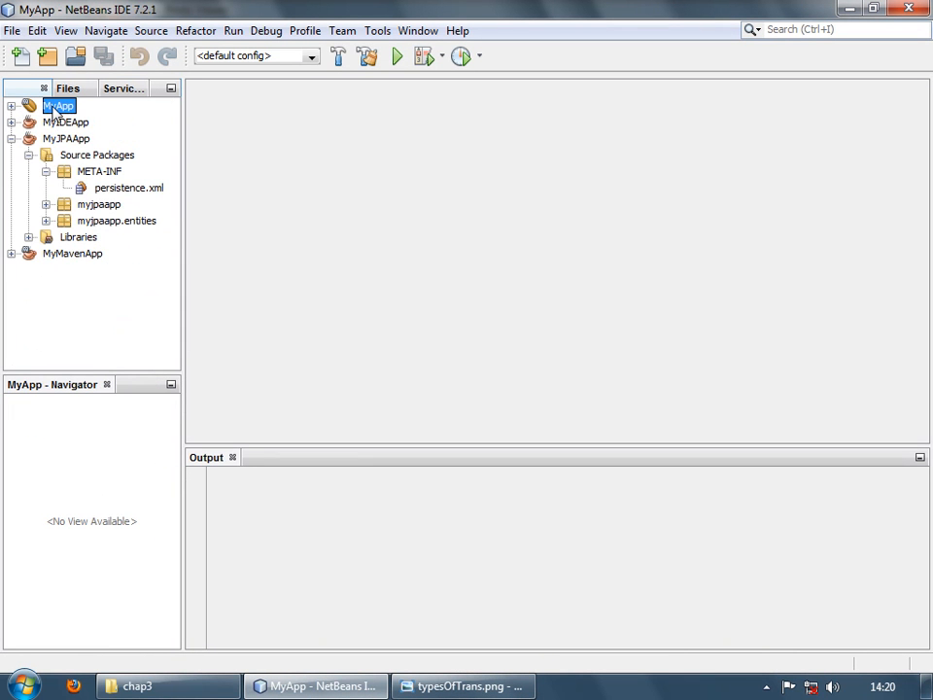
View MyJPAApp's RESOURCE_LOCAL persistence.xml, then MyApp's JTA persistence.xml as XML source, and return to the diagram.
{"action": "left_click", "coordinate": [66, 138]}
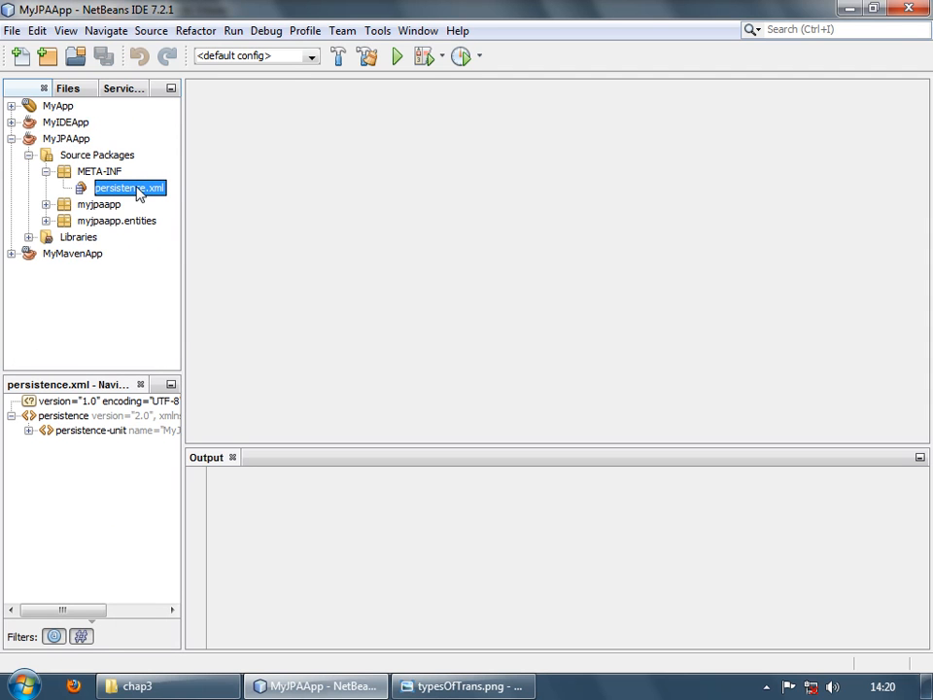
{"action": "double_click", "coordinate": [121, 187]}
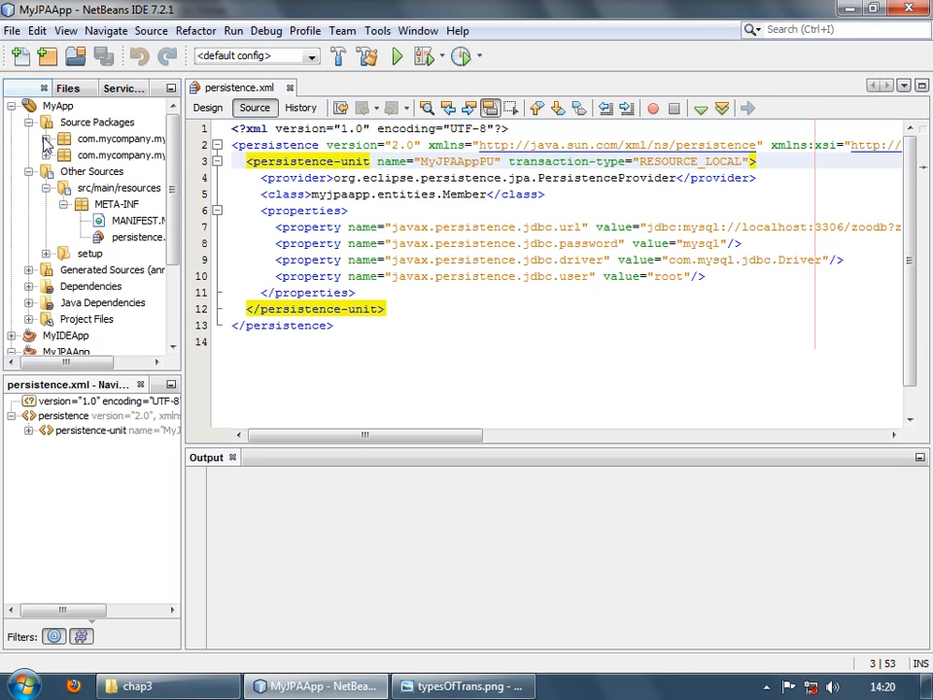
{"action": "left_click", "coordinate": [140, 237]}
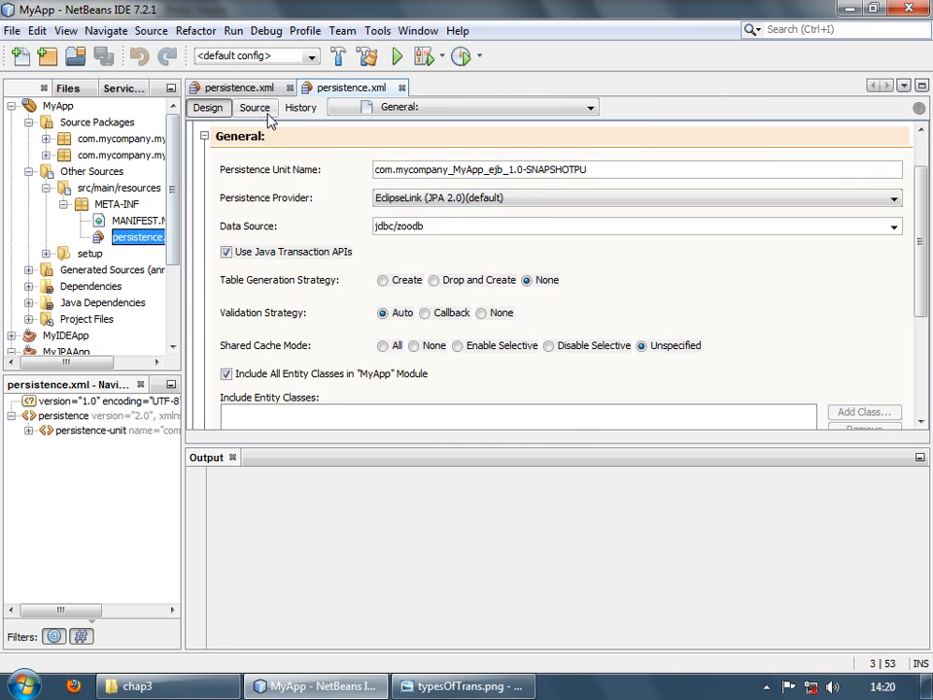
{"action": "left_click", "coordinate": [255, 107]}
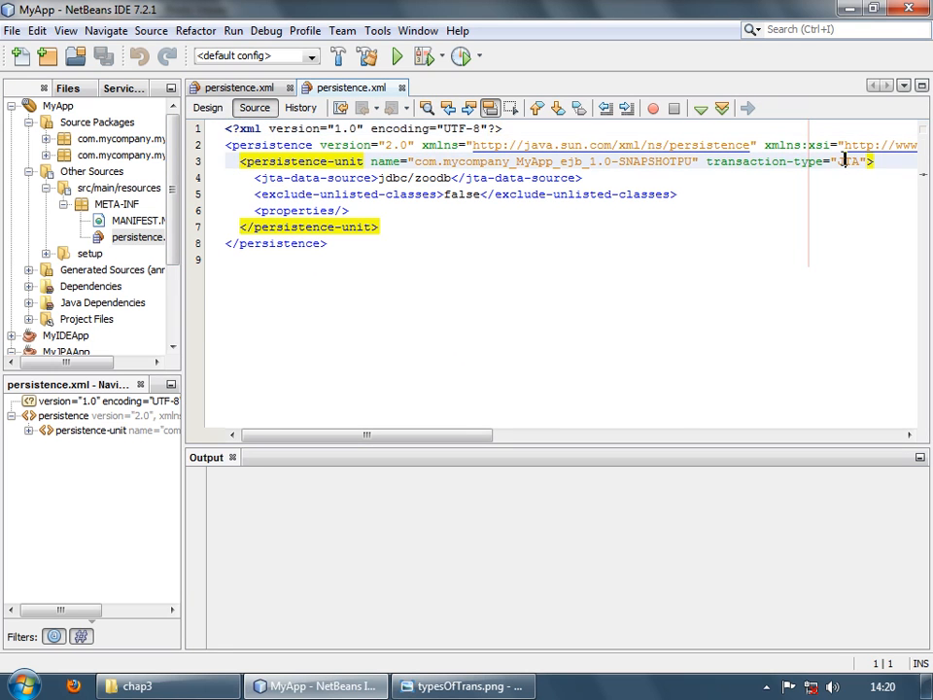
{"action": "left_click", "coordinate": [463, 684]}
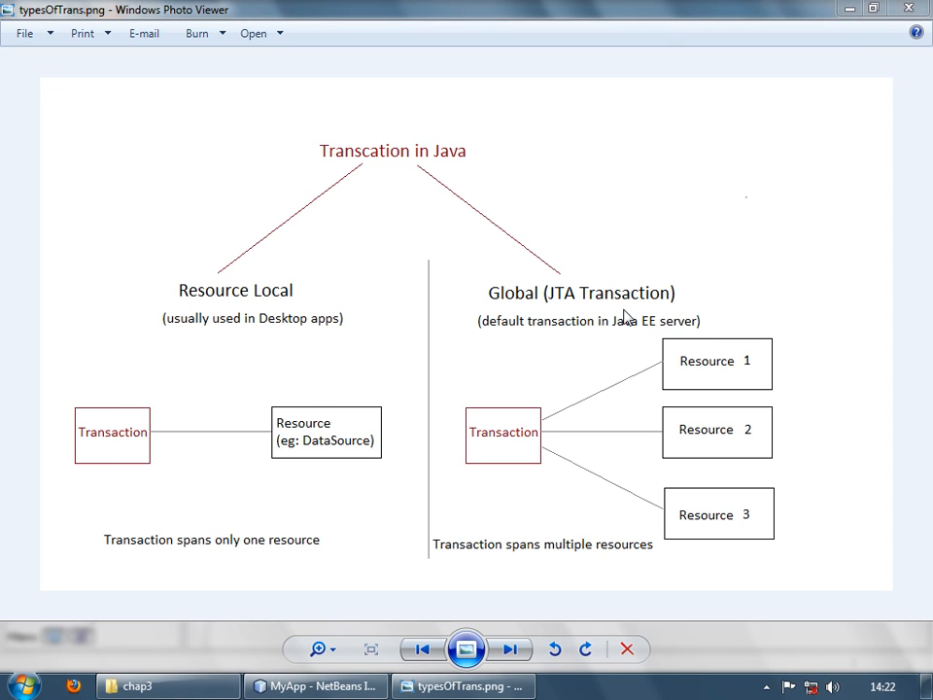
{"action": "left_click", "coordinate": [509, 650]}
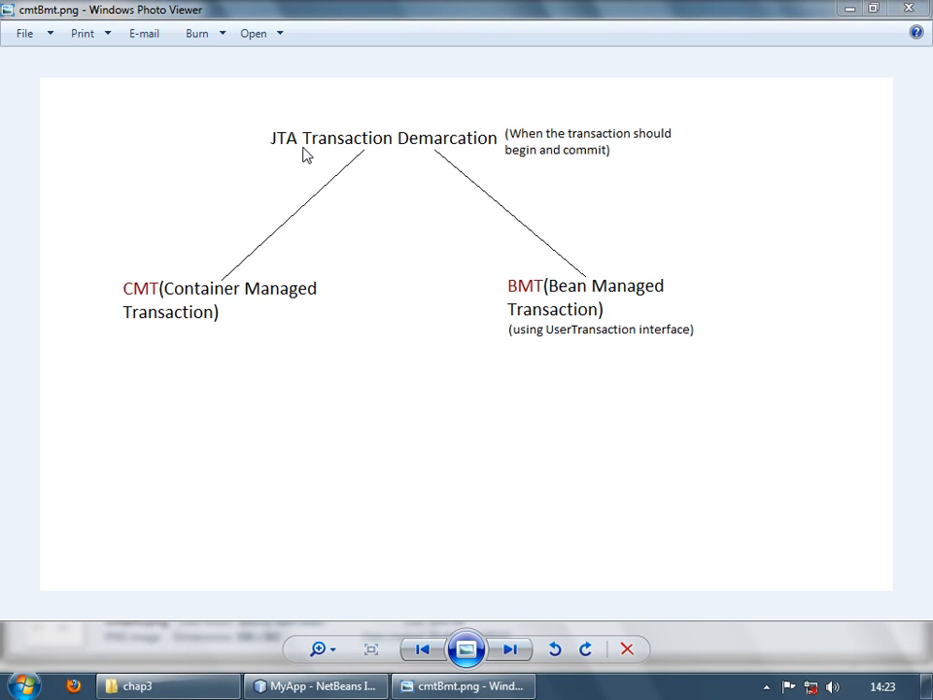
{"action": "mouse_move", "coordinate": [486, 154]}
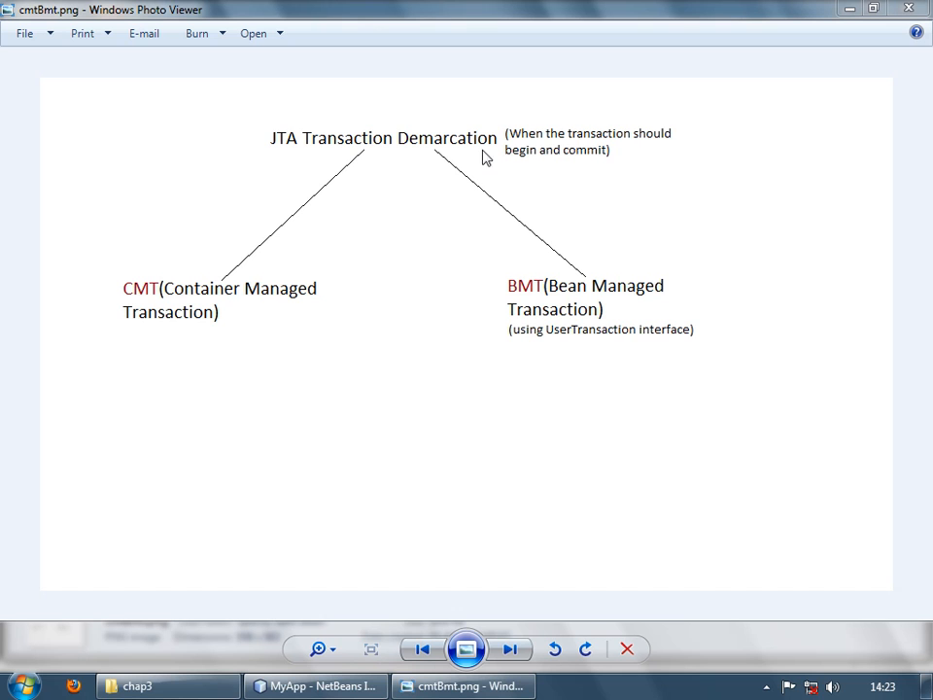
{"action": "mouse_move", "coordinate": [552, 165]}
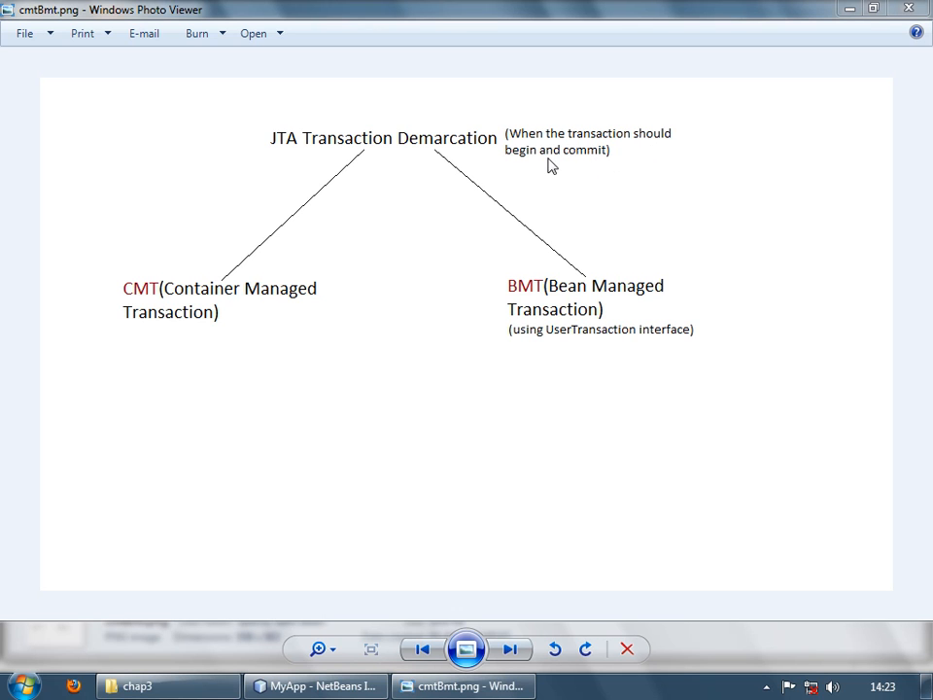
{"action": "mouse_move", "coordinate": [350, 284]}
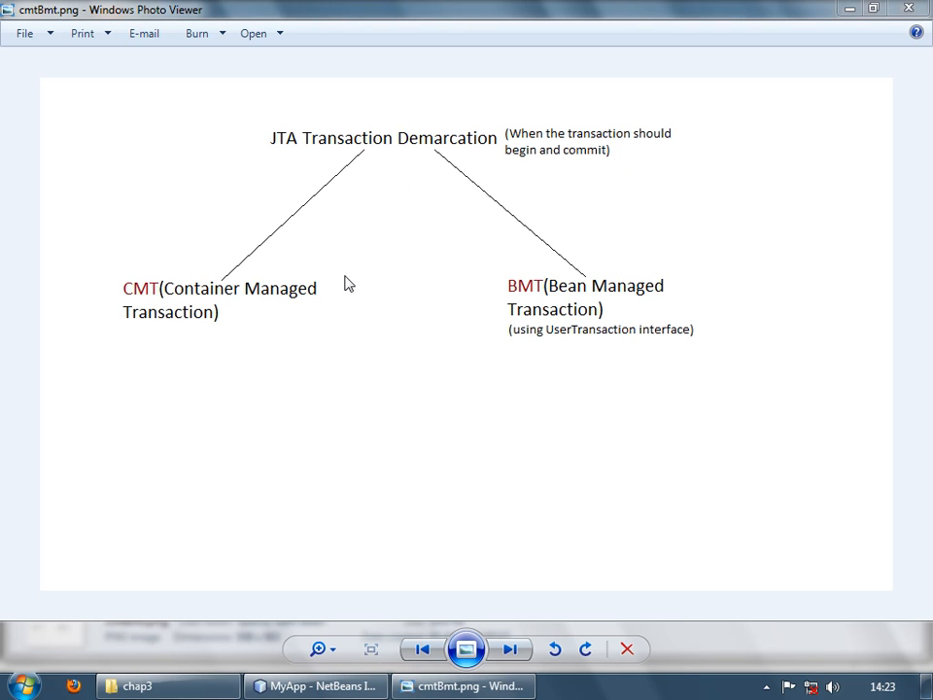
{"action": "mouse_move", "coordinate": [95, 344]}
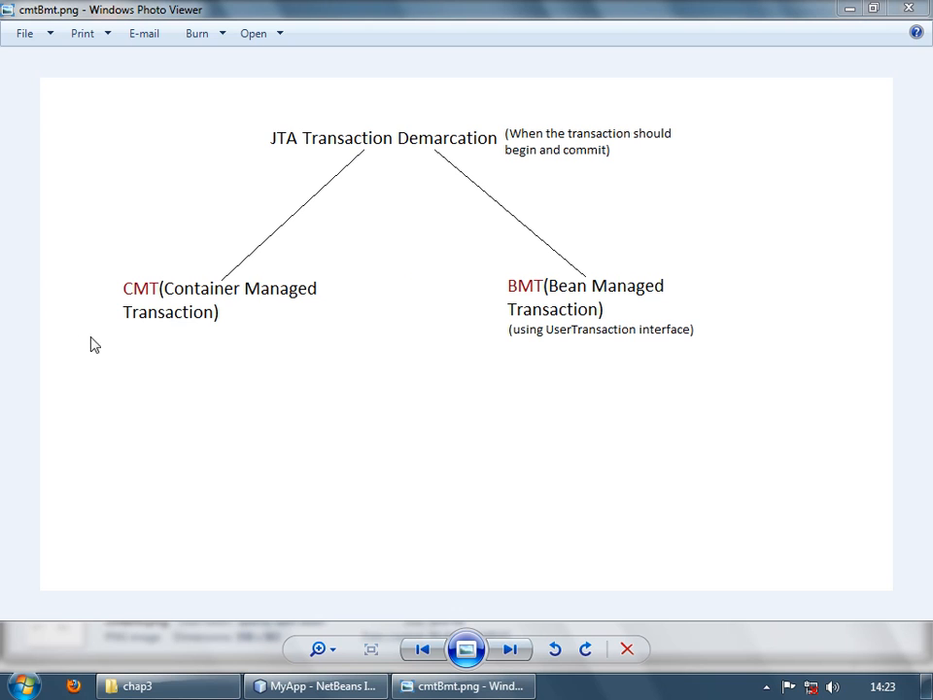
{"action": "mouse_move", "coordinate": [323, 361]}
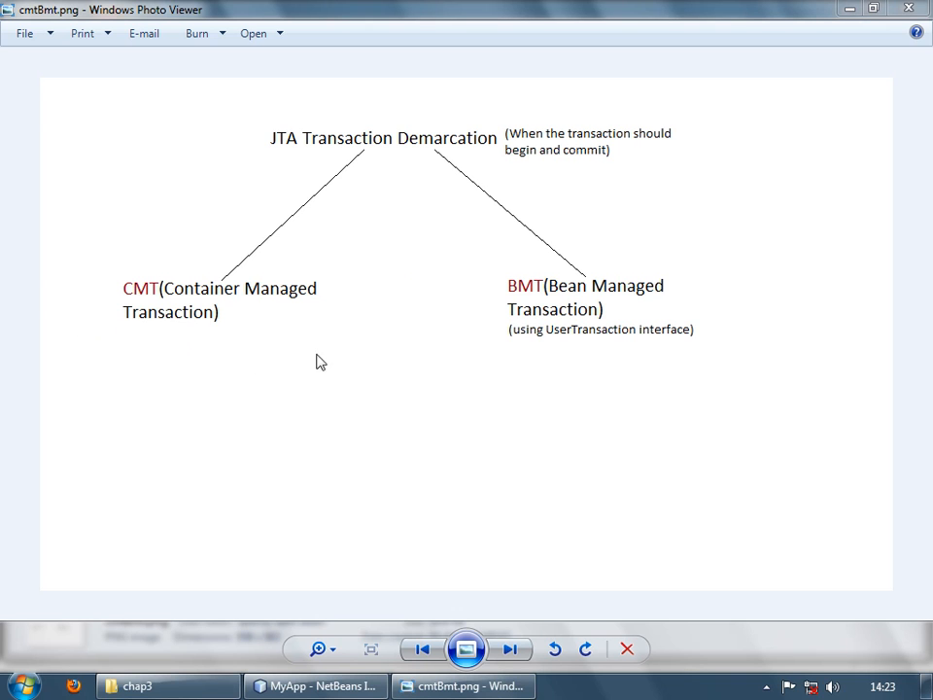
{"action": "mouse_move", "coordinate": [470, 329]}
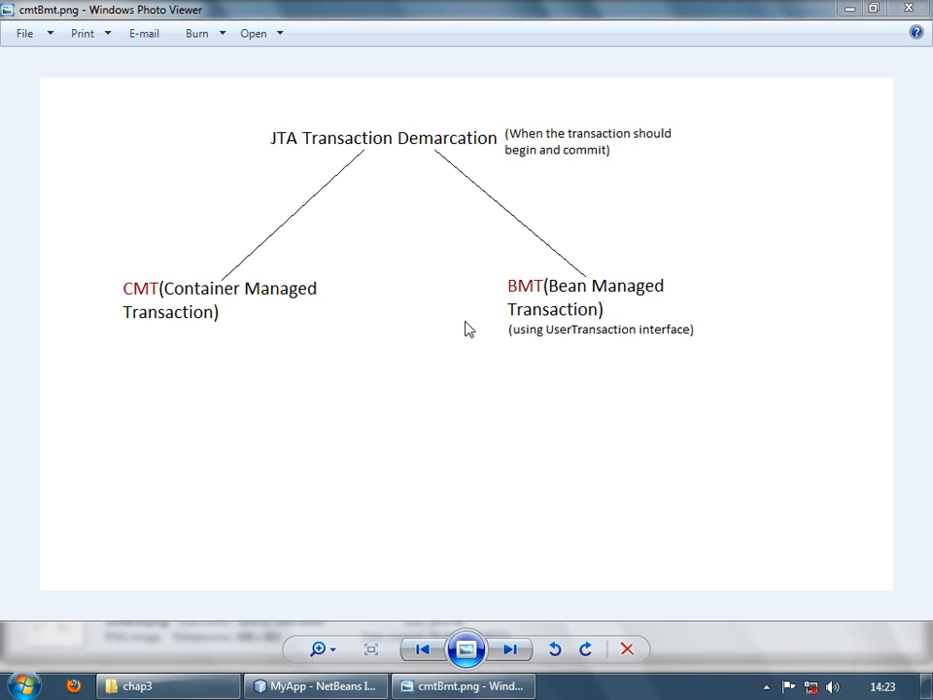
{"action": "mouse_move", "coordinate": [230, 339]}
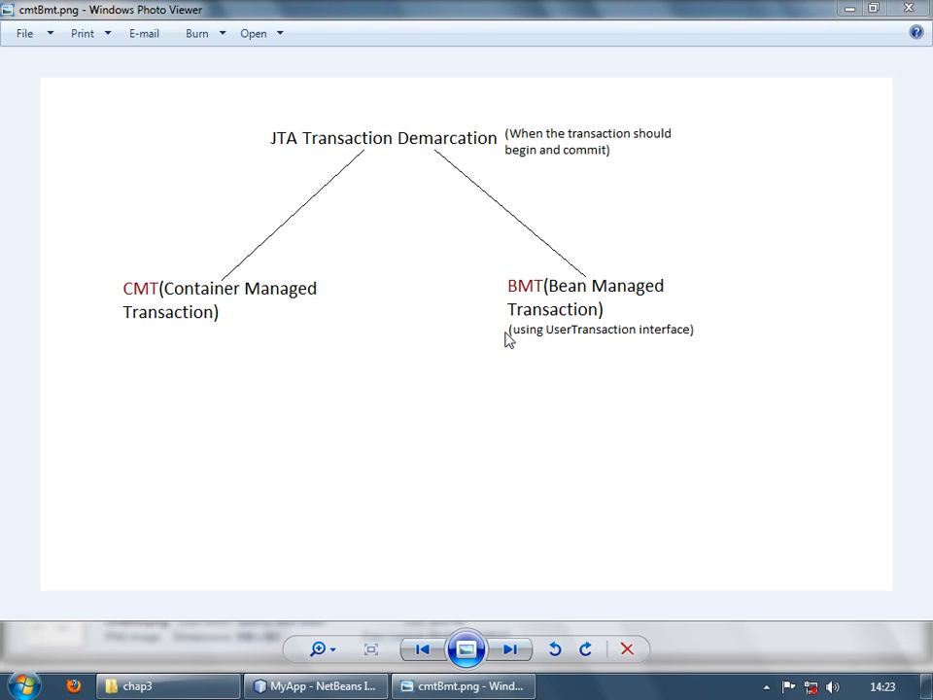
{"action": "mouse_move", "coordinate": [494, 330]}
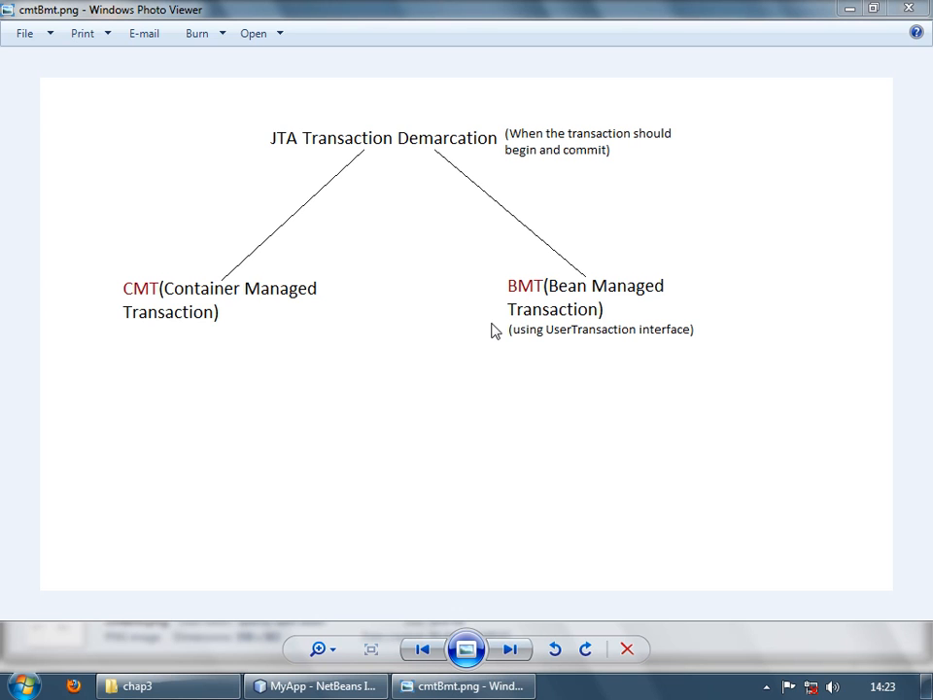
{"action": "mouse_move", "coordinate": [163, 303]}
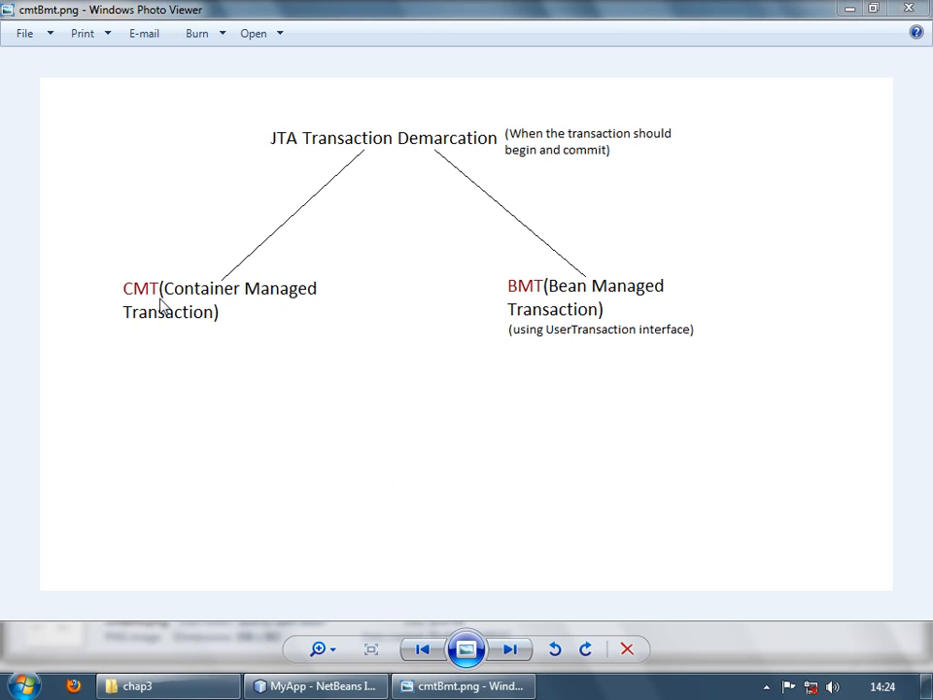
{"action": "mouse_move", "coordinate": [272, 327]}
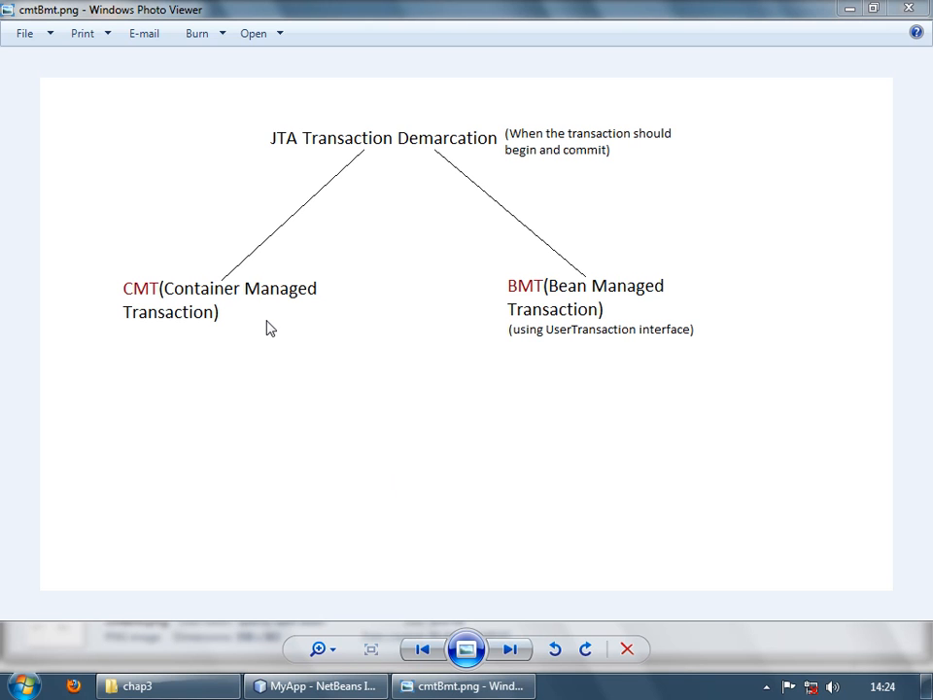
{"action": "mouse_move", "coordinate": [307, 321]}
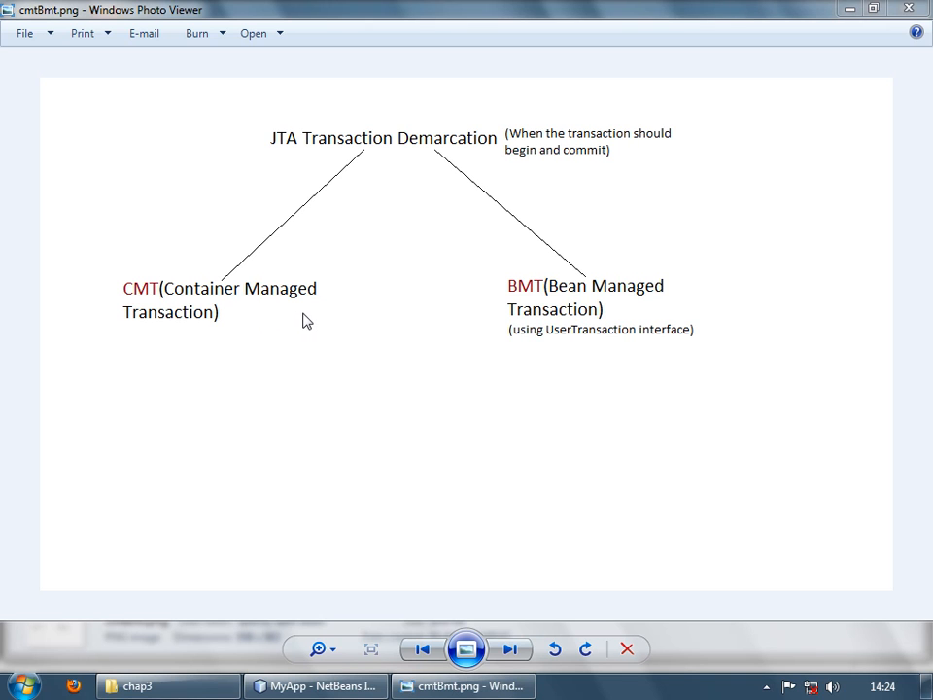
{"action": "mouse_move", "coordinate": [303, 338]}
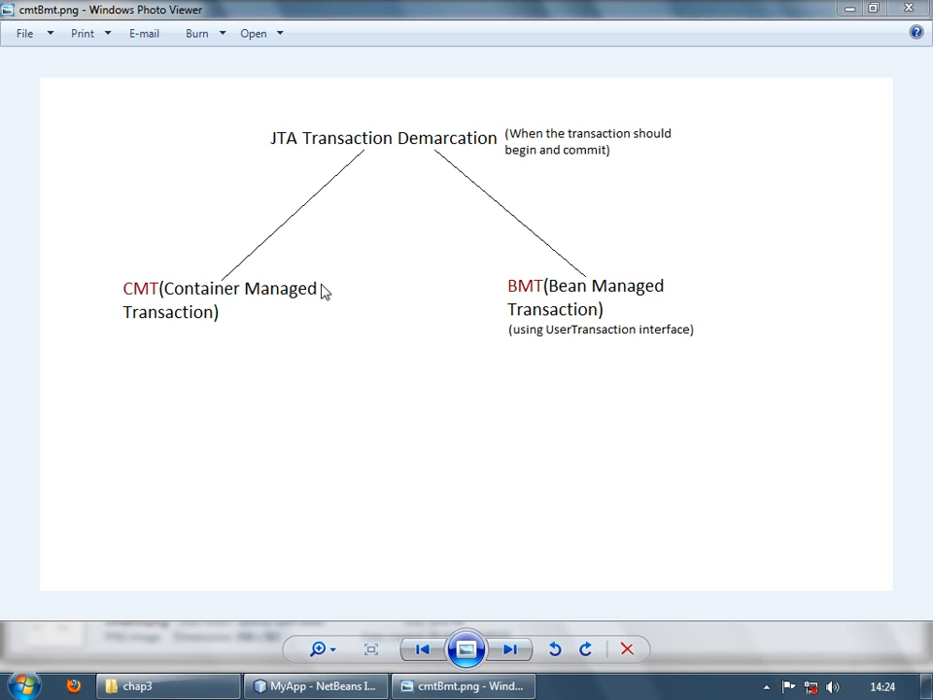
{"action": "mouse_move", "coordinate": [338, 287]}
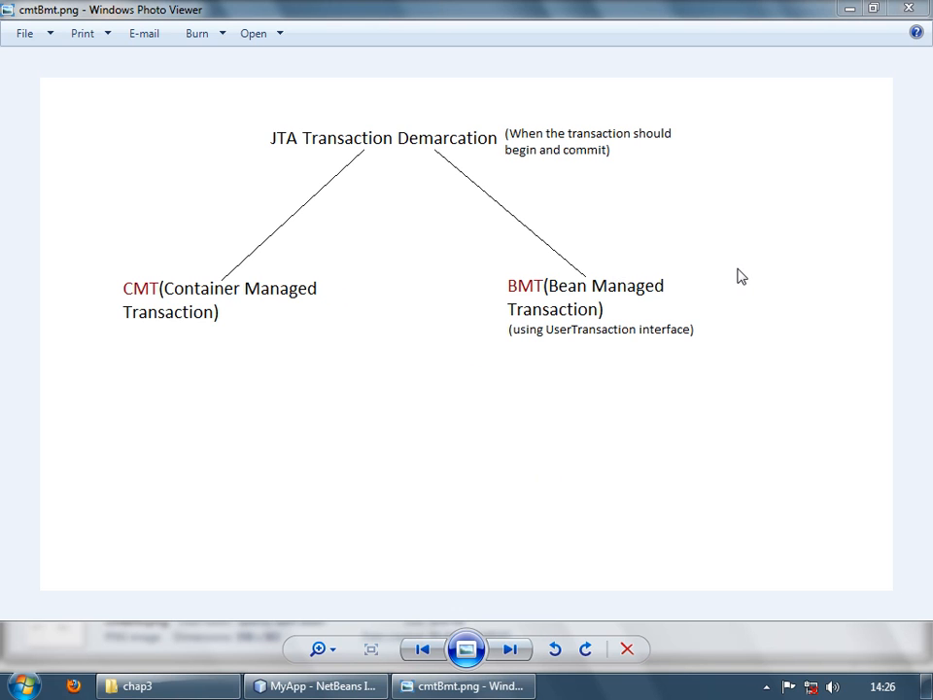
{"action": "mouse_move", "coordinate": [573, 307]}
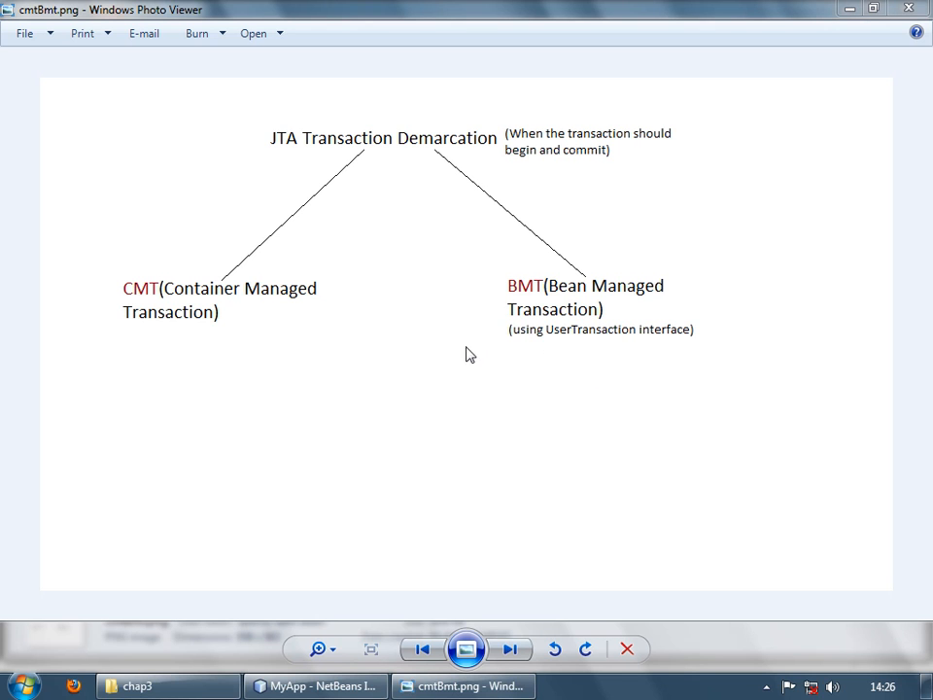
{"action": "mouse_move", "coordinate": [622, 350]}
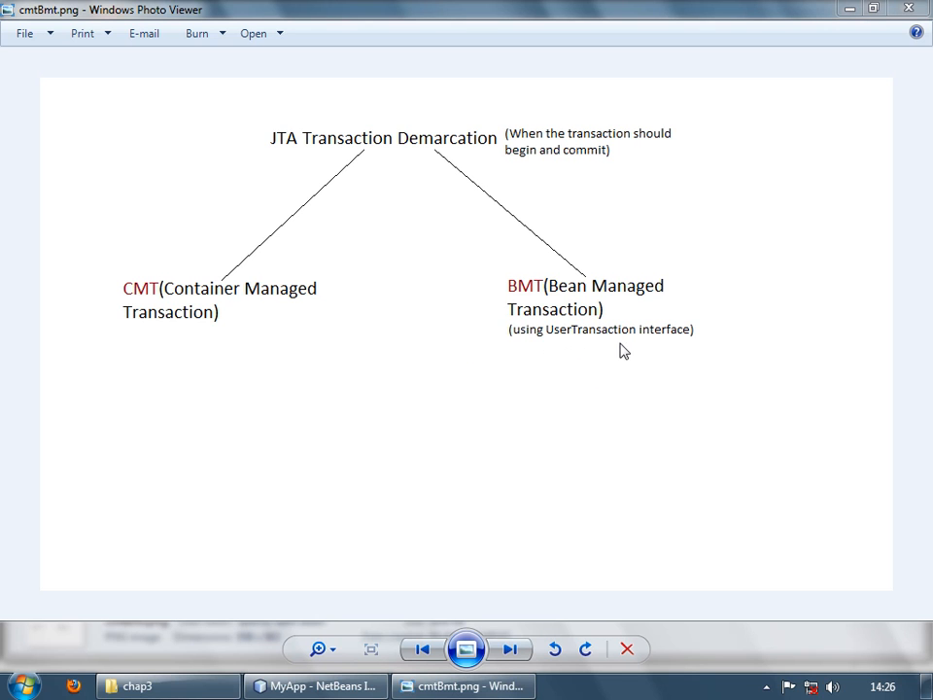
{"action": "mouse_move", "coordinate": [568, 338]}
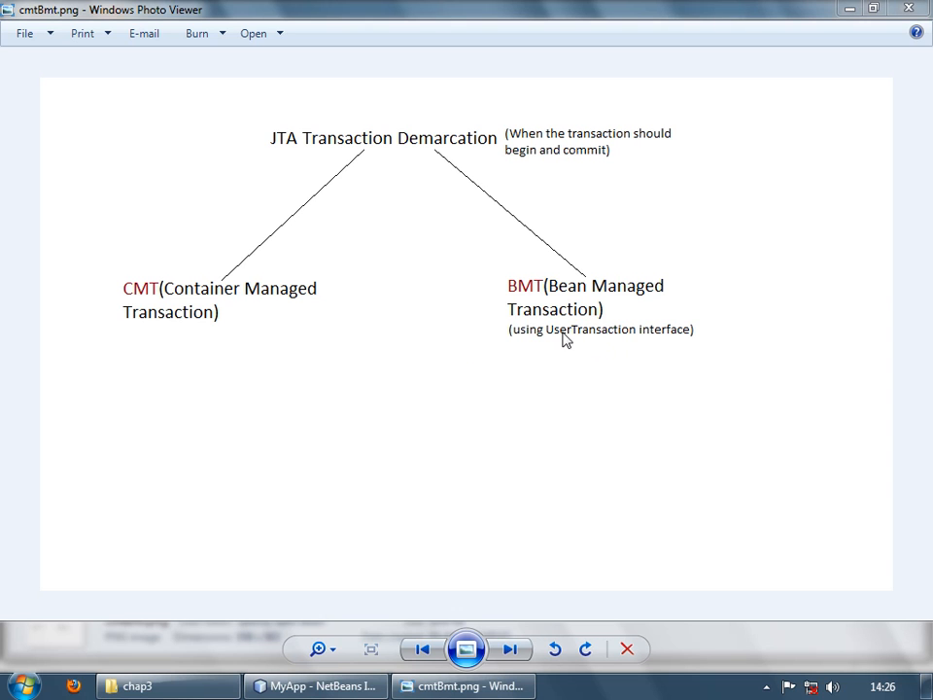
{"action": "mouse_move", "coordinate": [513, 393]}
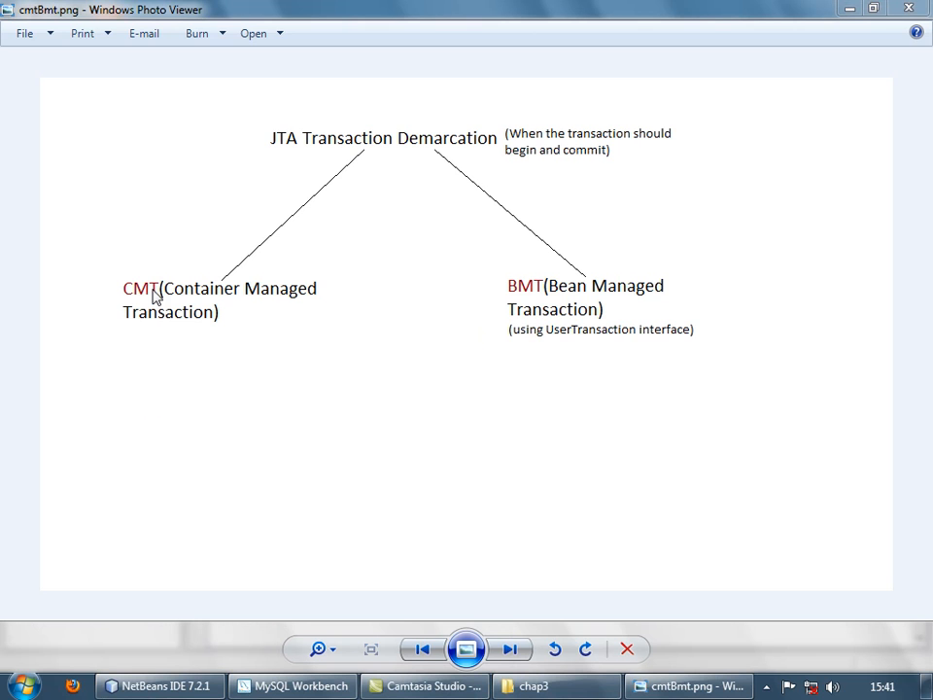
{"action": "mouse_move", "coordinate": [129, 303]}
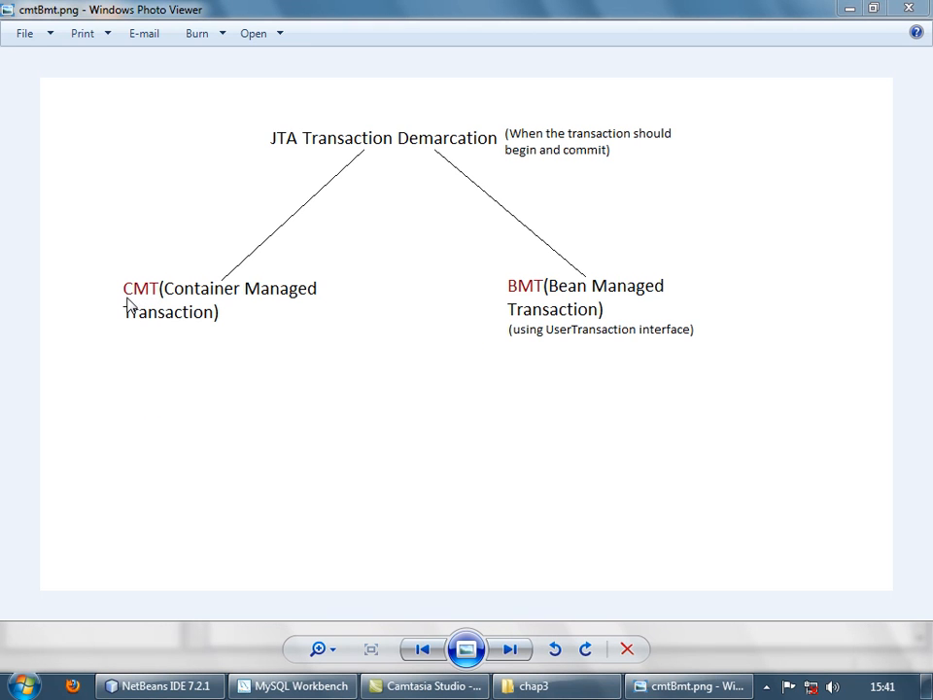
{"action": "mouse_move", "coordinate": [747, 299]}
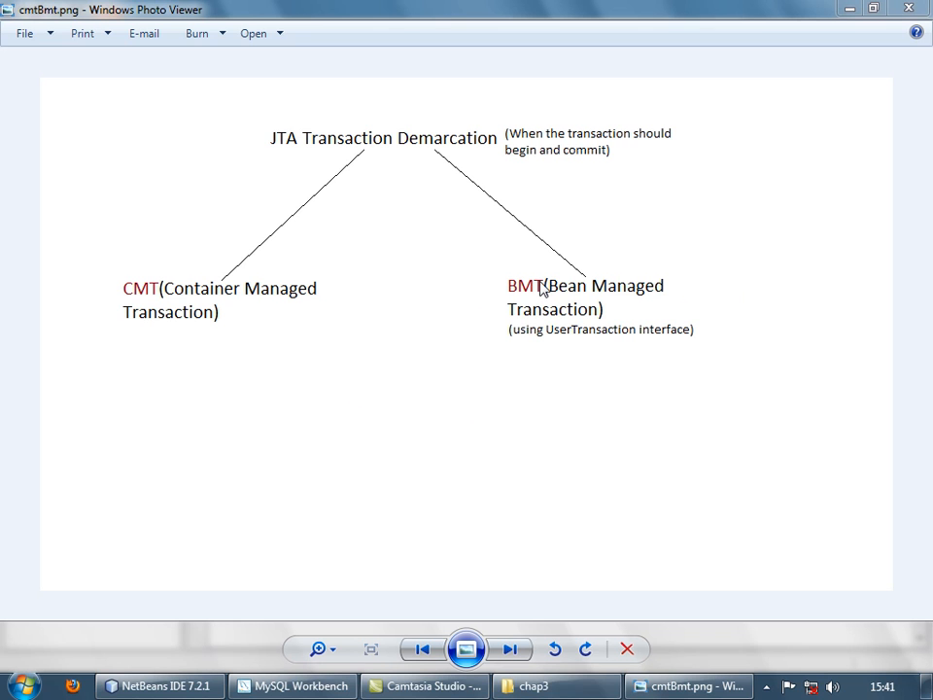
{"action": "mouse_move", "coordinate": [350, 671]}
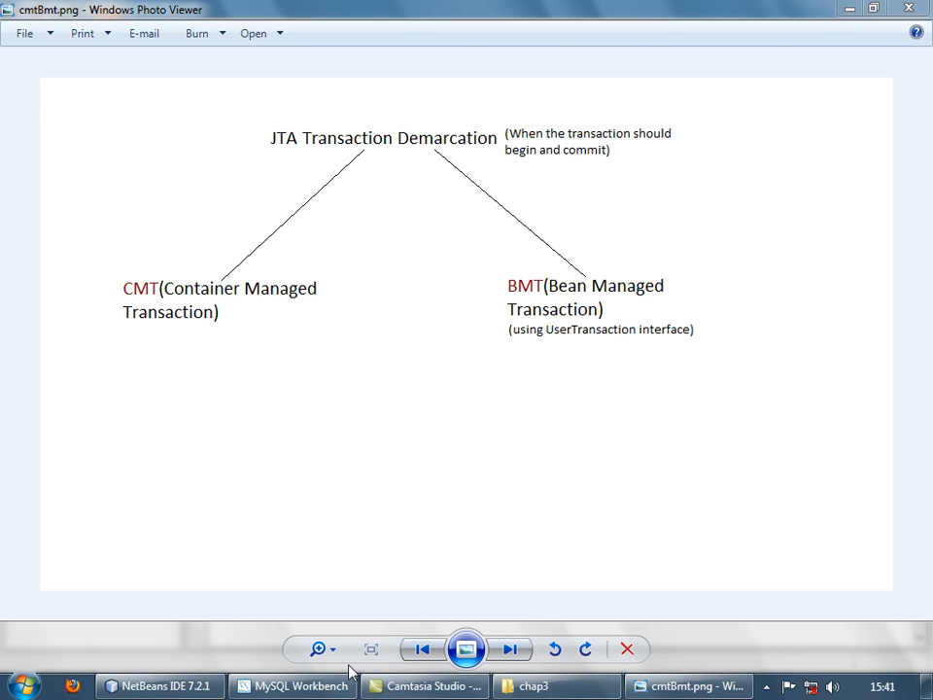
{"action": "right_click", "coordinate": [116, 138]}
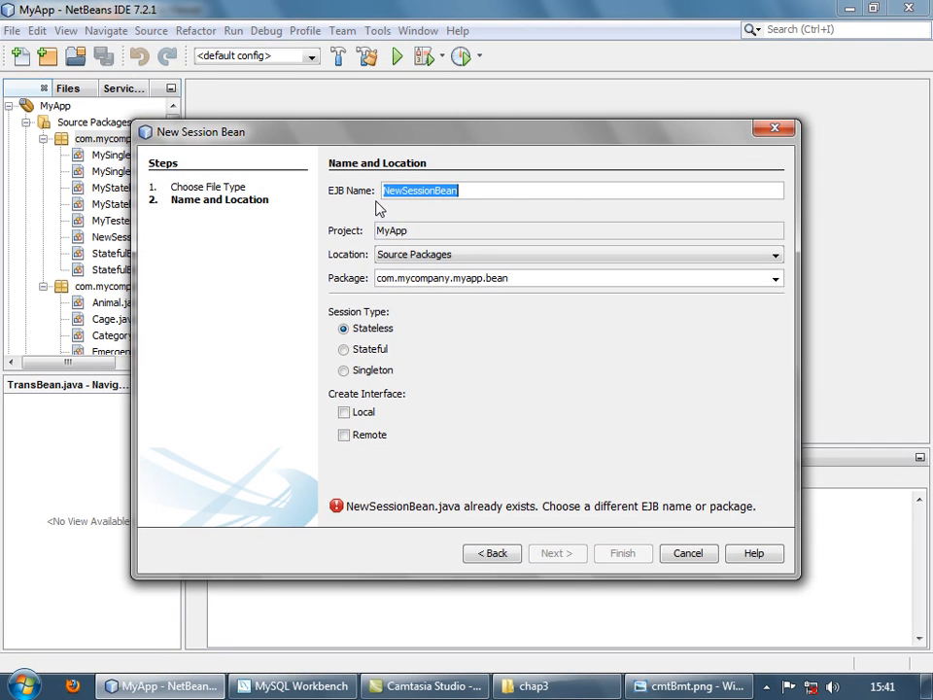
Name the stateless session bean TransBean and finish the wizard with no interfaces.
{"action": "type", "text": "TransBean"}
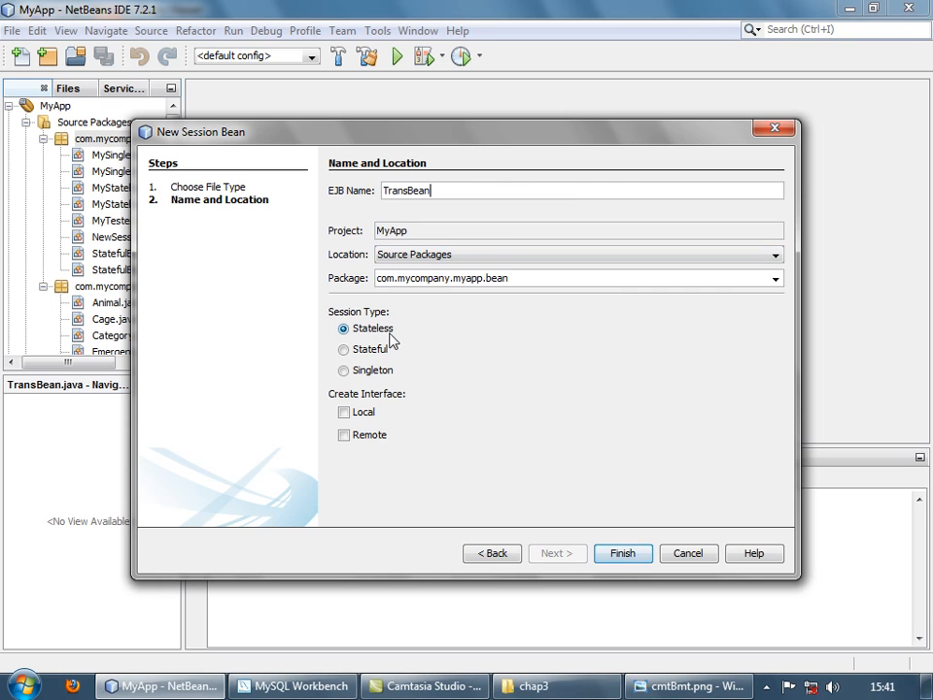
{"action": "mouse_move", "coordinate": [409, 338]}
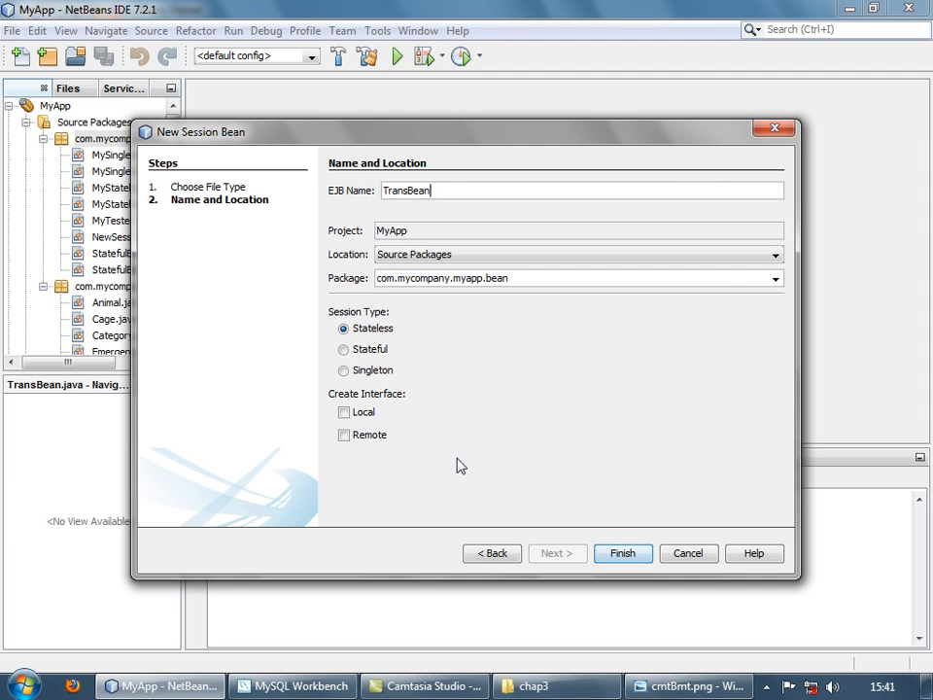
{"action": "left_click", "coordinate": [622, 553]}
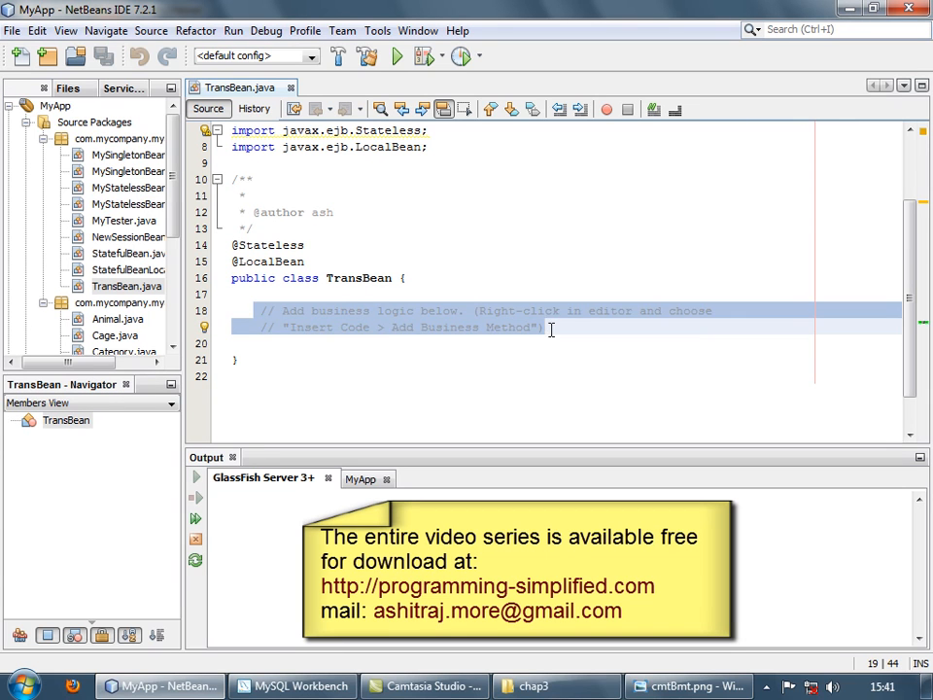
Add a public void saveAnimal() method holding the Animal-creating and em.persist lines.
{"action": "type", "text": "public"}
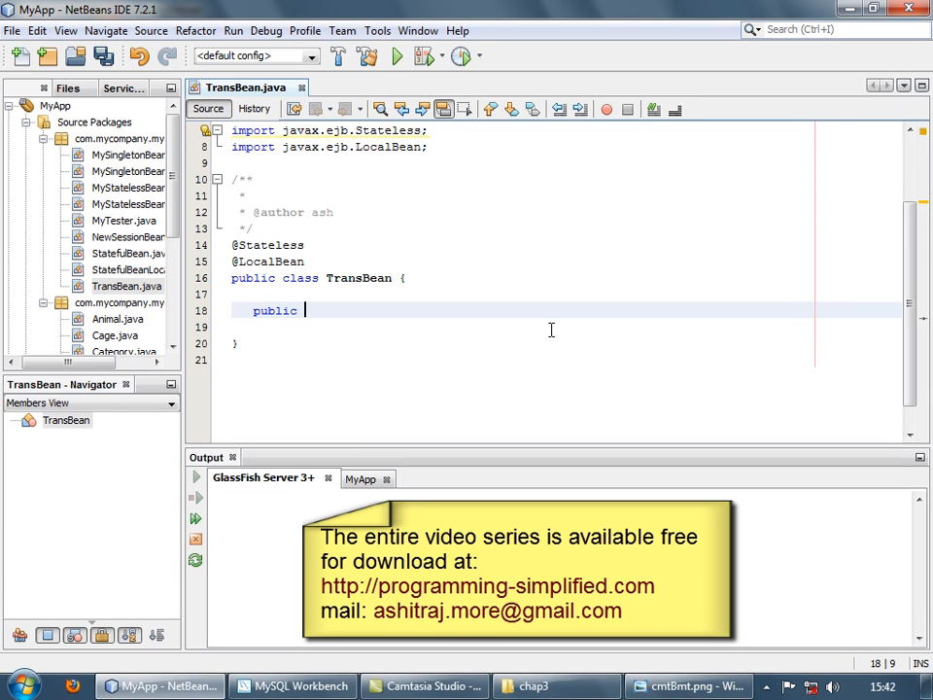
{"action": "type", "text": "void saveAnim"}
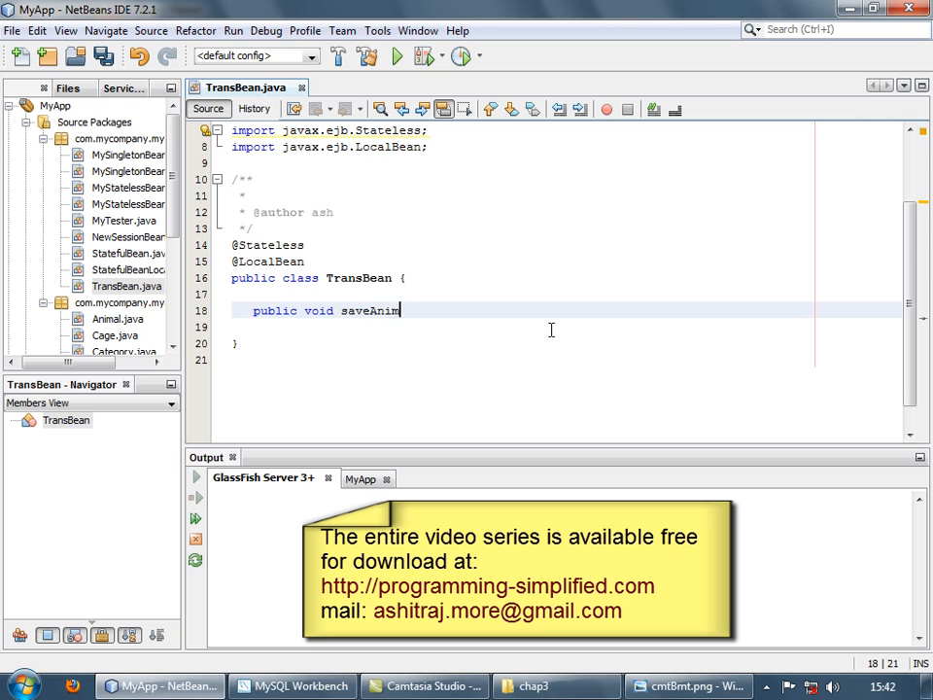
{"action": "type", "text": "al(0)"}
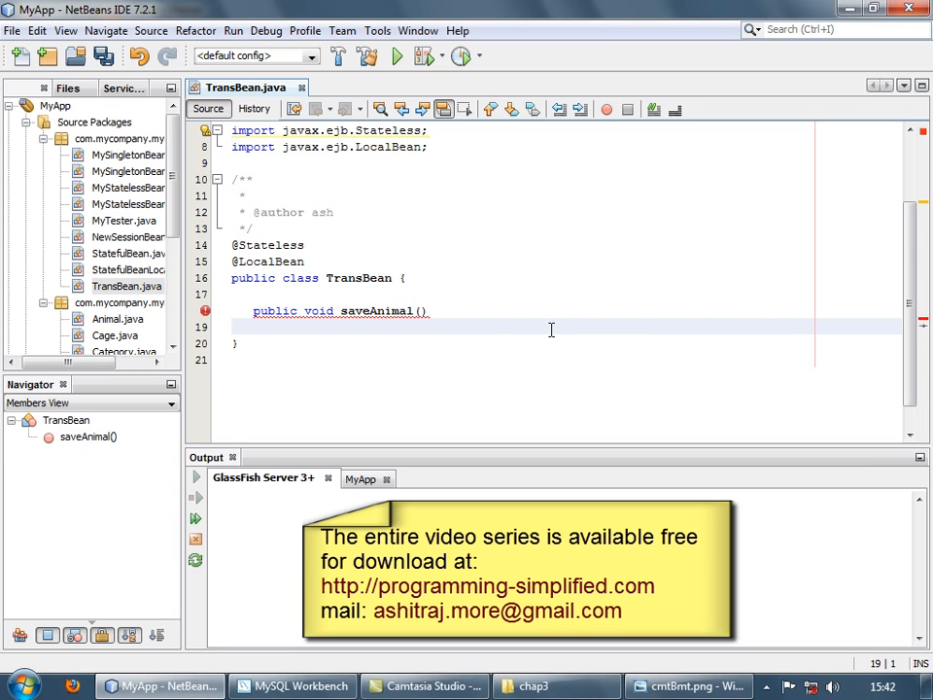
{"action": "type", "text": "{"}
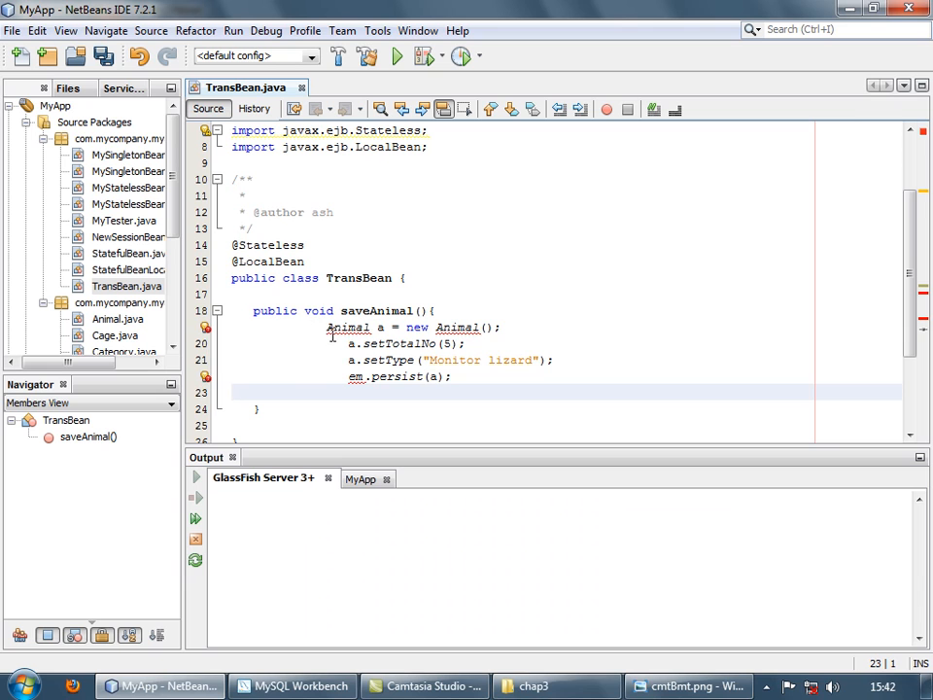
{"action": "left_click", "coordinate": [206, 327]}
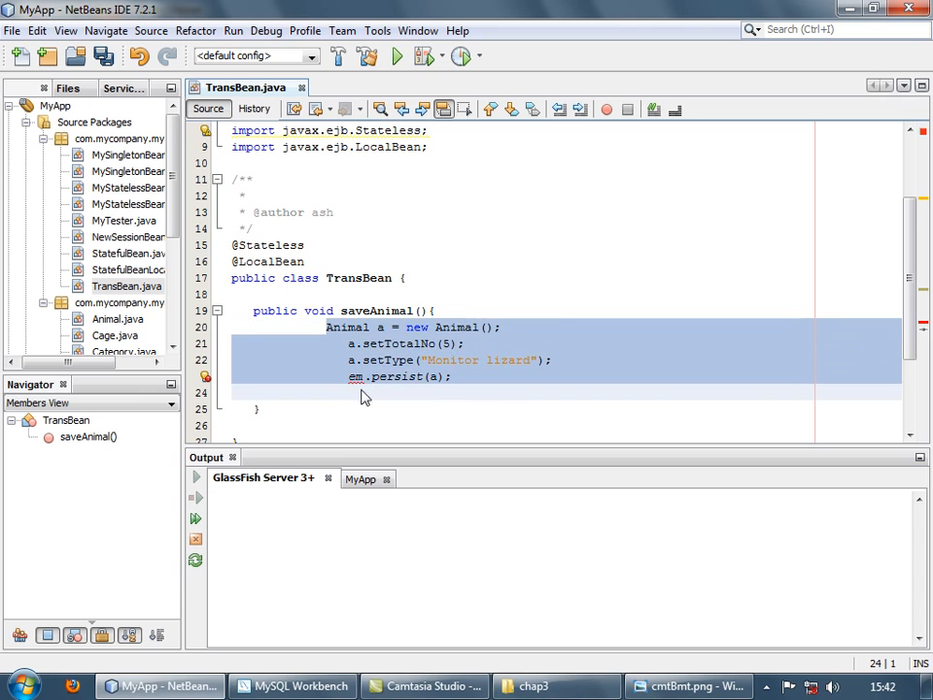
{"action": "left_click", "coordinate": [409, 278]}
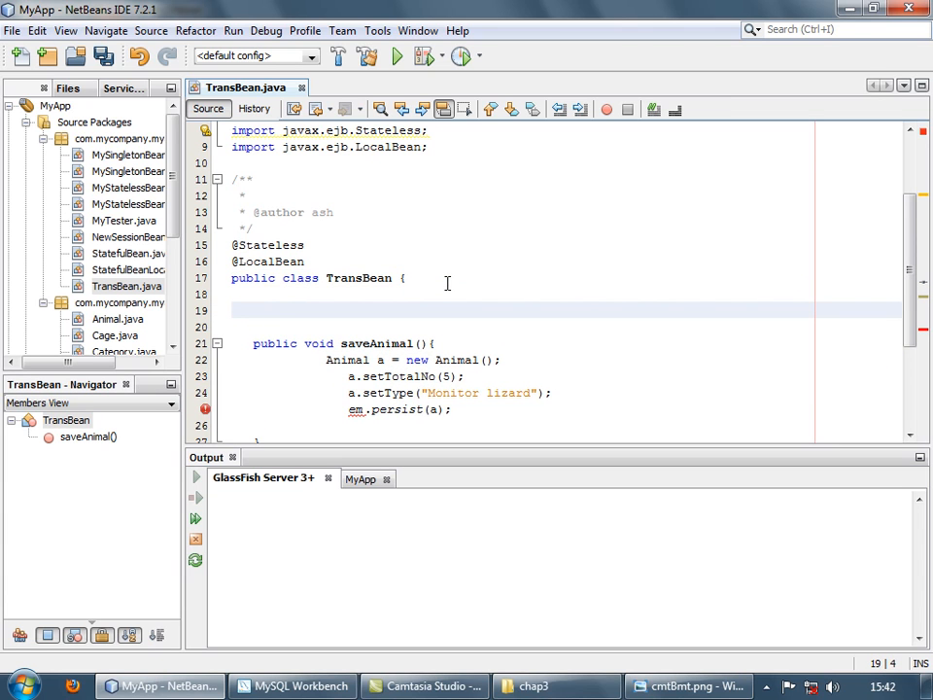
{"action": "type", "text": "@PersistenceContext("}
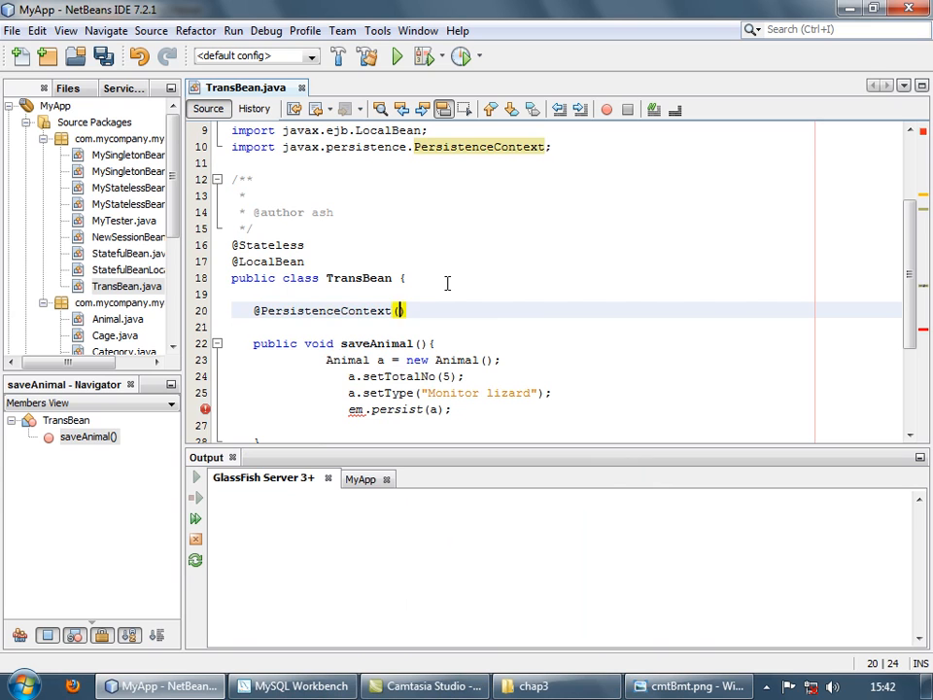
{"action": "type", "text": "unitName="}
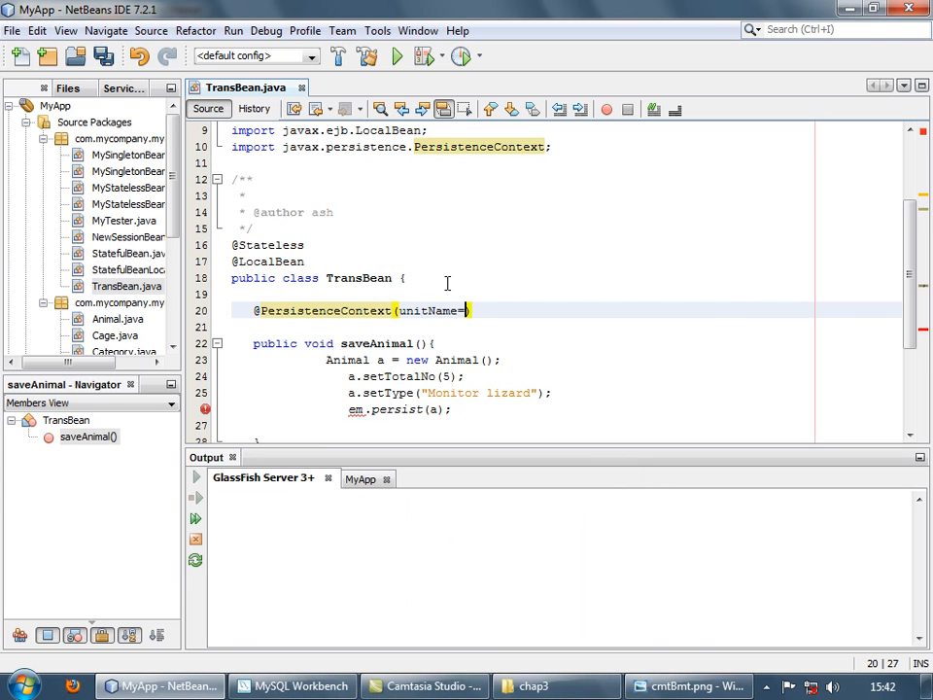
{"action": "type", "text": "\"\""}
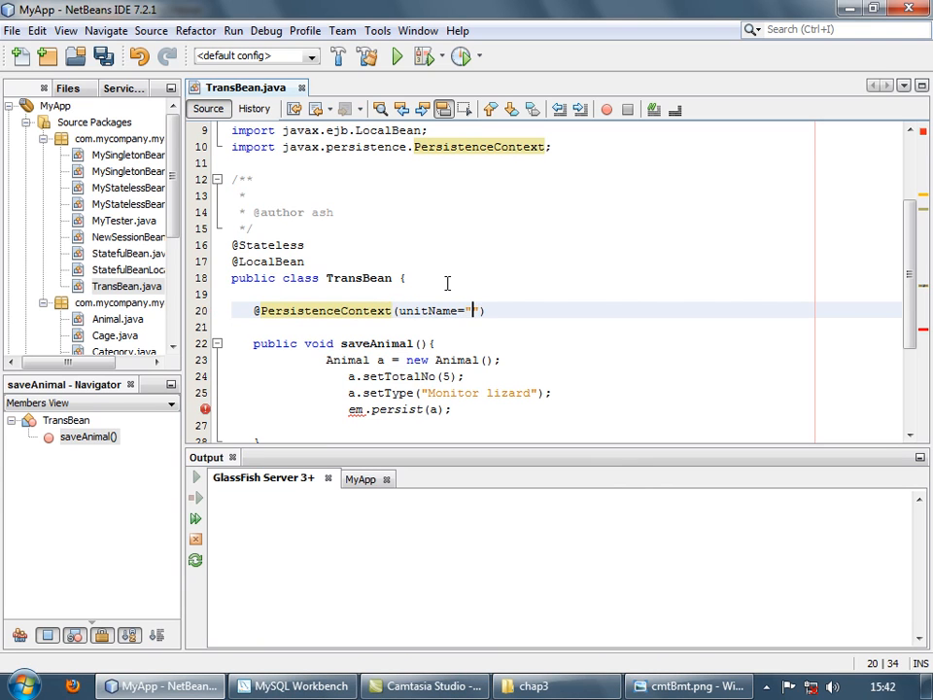
{"action": "type", "text": "com.mycompany_MyApp_ejb_1.0-SNAPSHOTPU"}
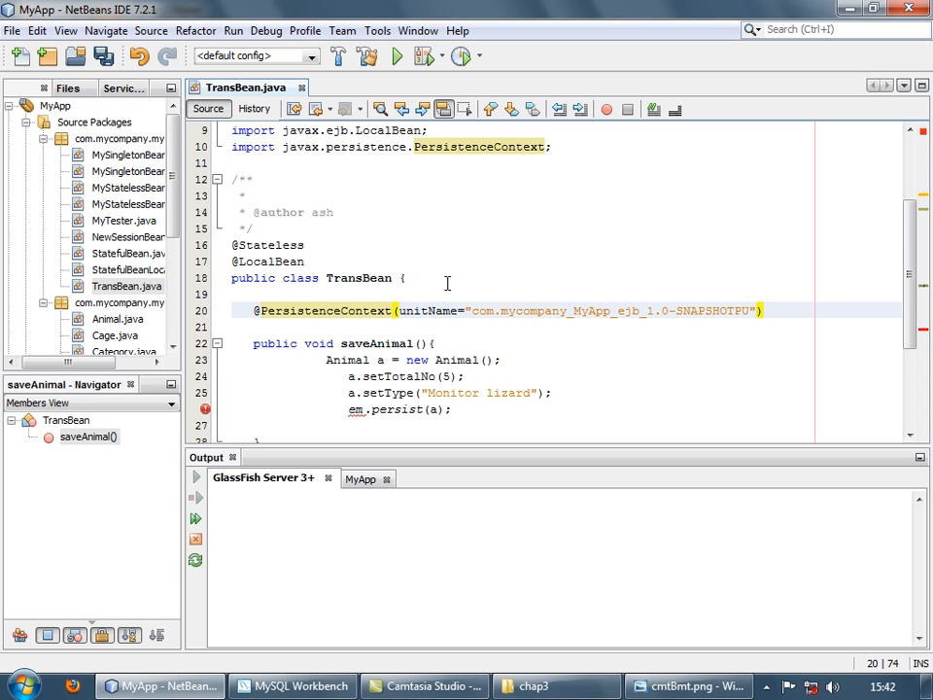
{"action": "key", "text": "enter"}
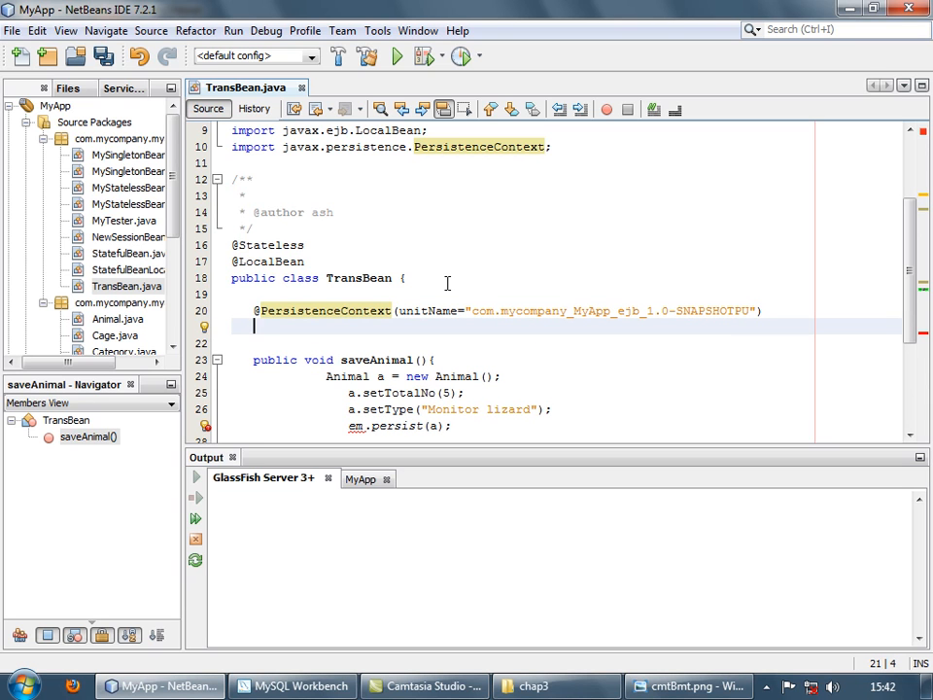
{"action": "type", "text": "private"}
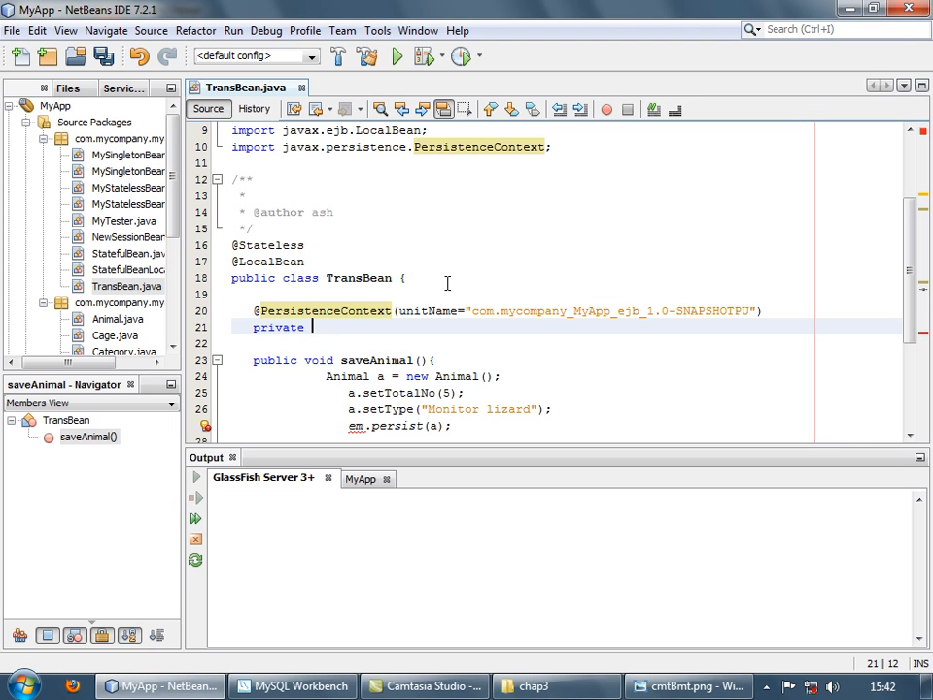
{"action": "type", "text": "Entityma"}
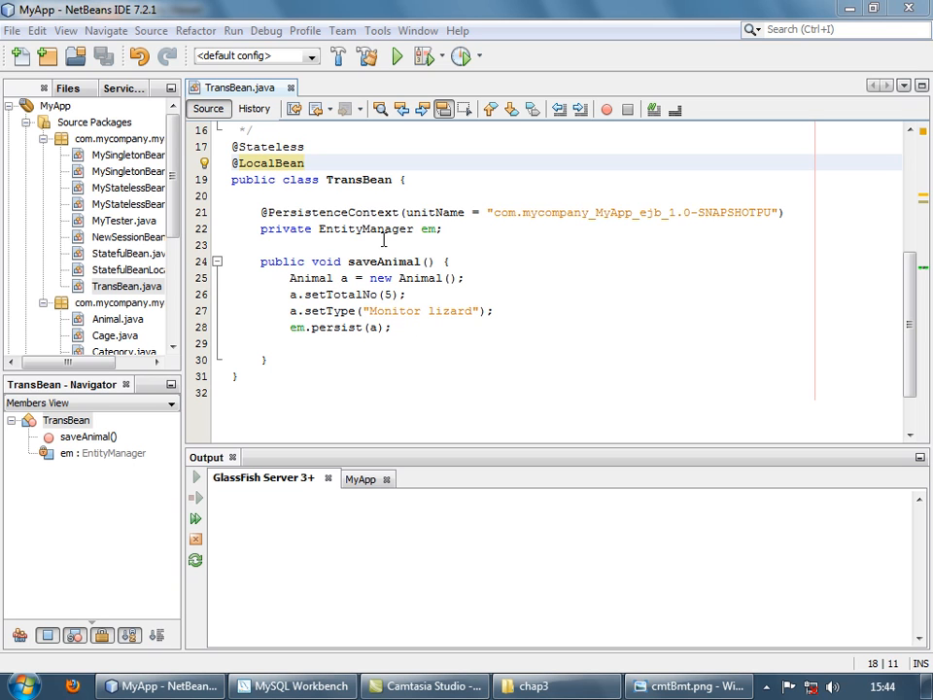
{"action": "mouse_move", "coordinate": [368, 264]}
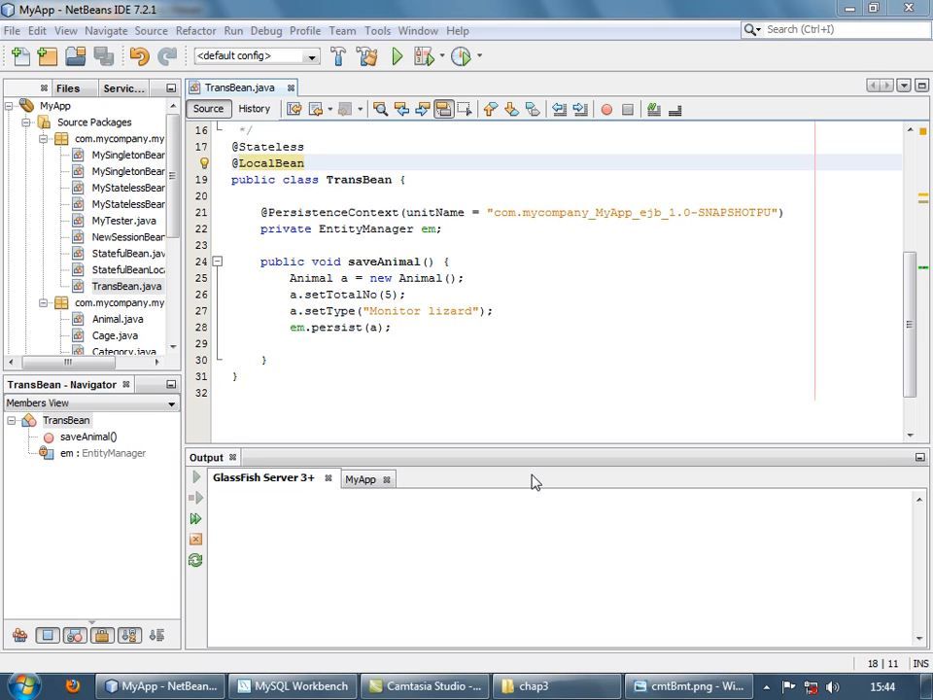
{"action": "mouse_move", "coordinate": [420, 265]}
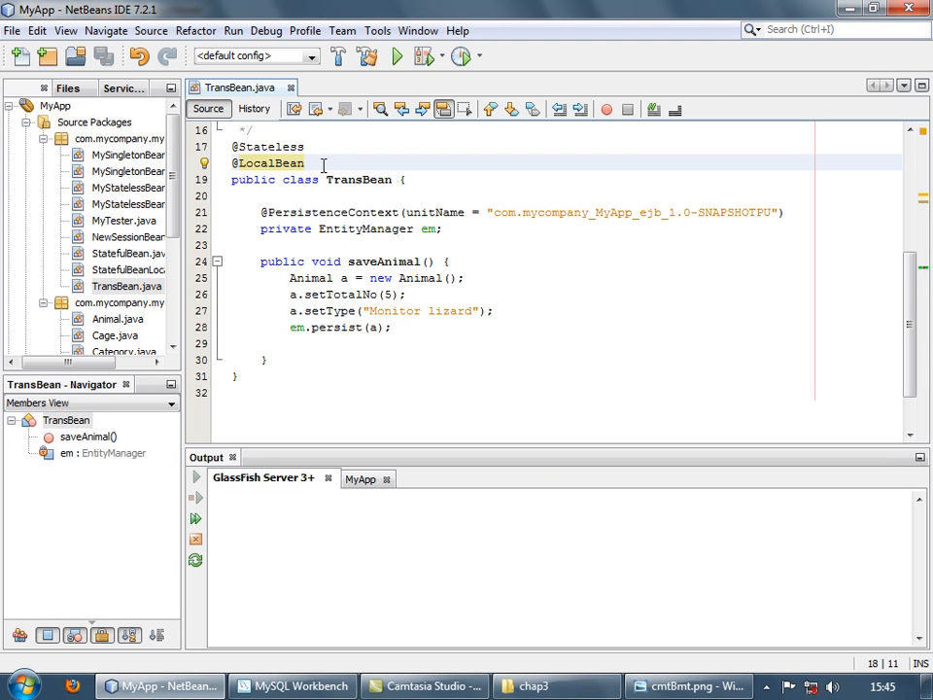
{"action": "type", "text": "@"}
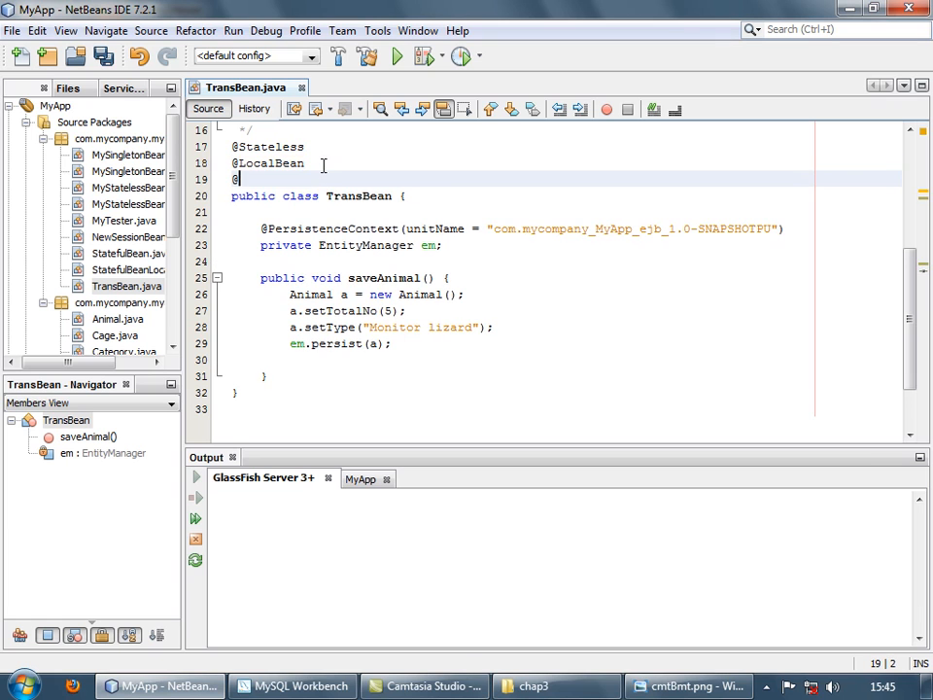
{"action": "type", "text": "@"}
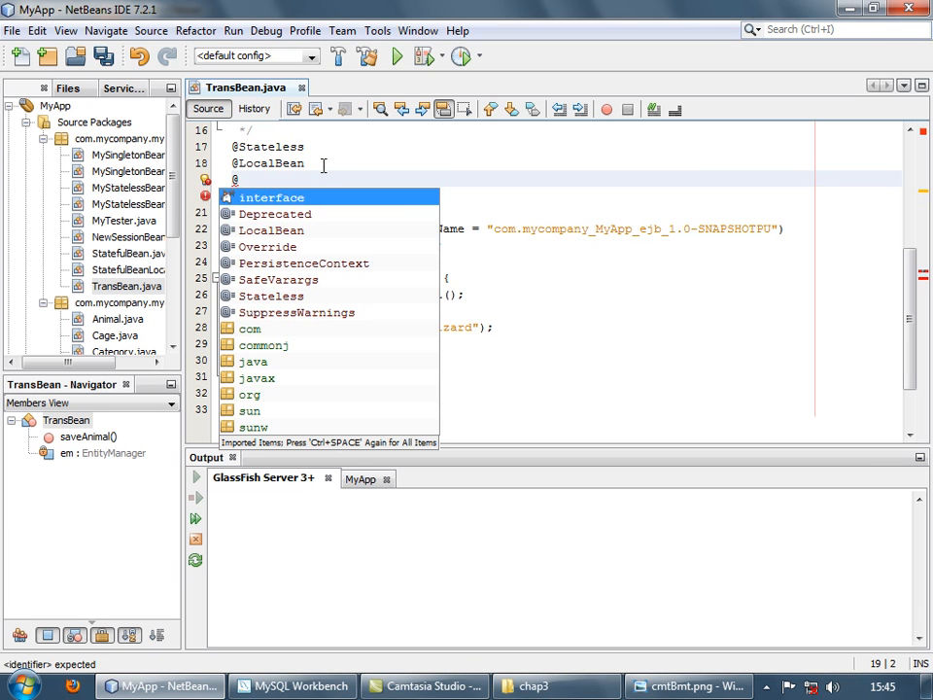
{"action": "type", "text": "tr"}
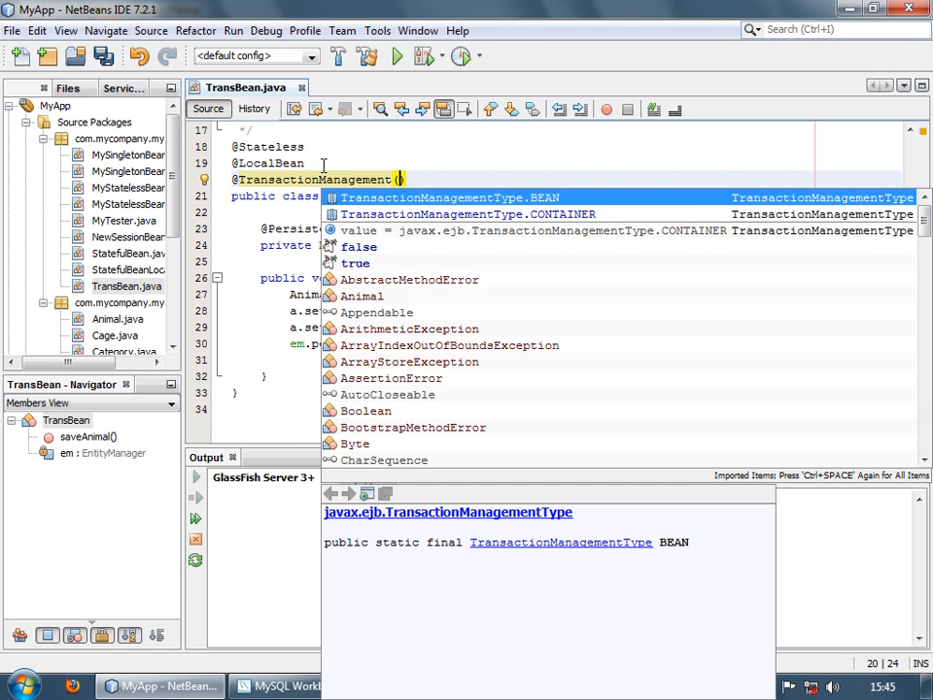
{"action": "key", "text": "Down"}
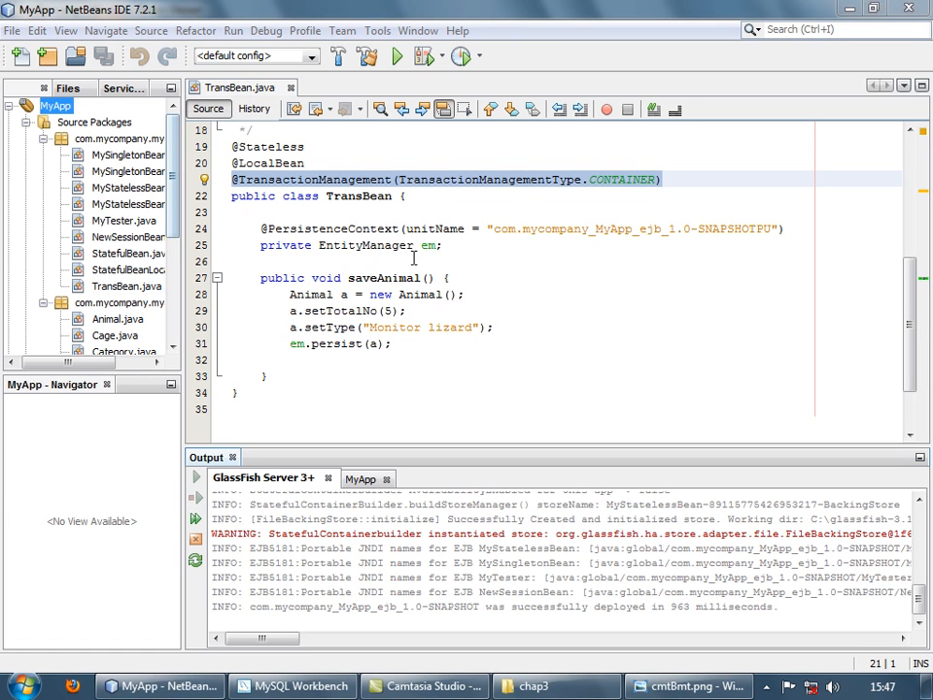
{"action": "double_click", "coordinate": [109, 204]}
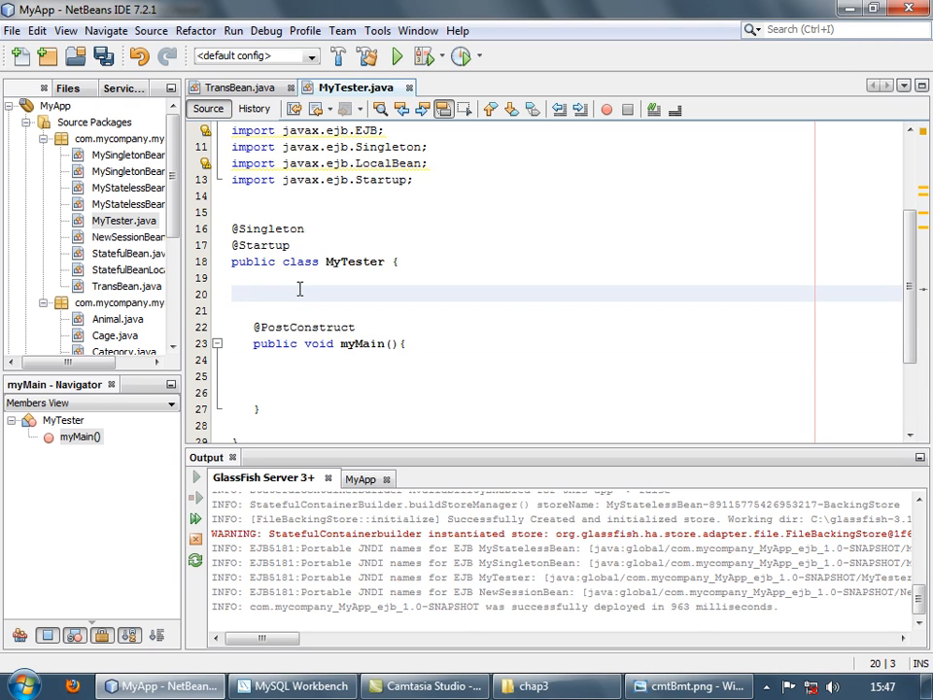
{"action": "type", "text": "@EJB"}
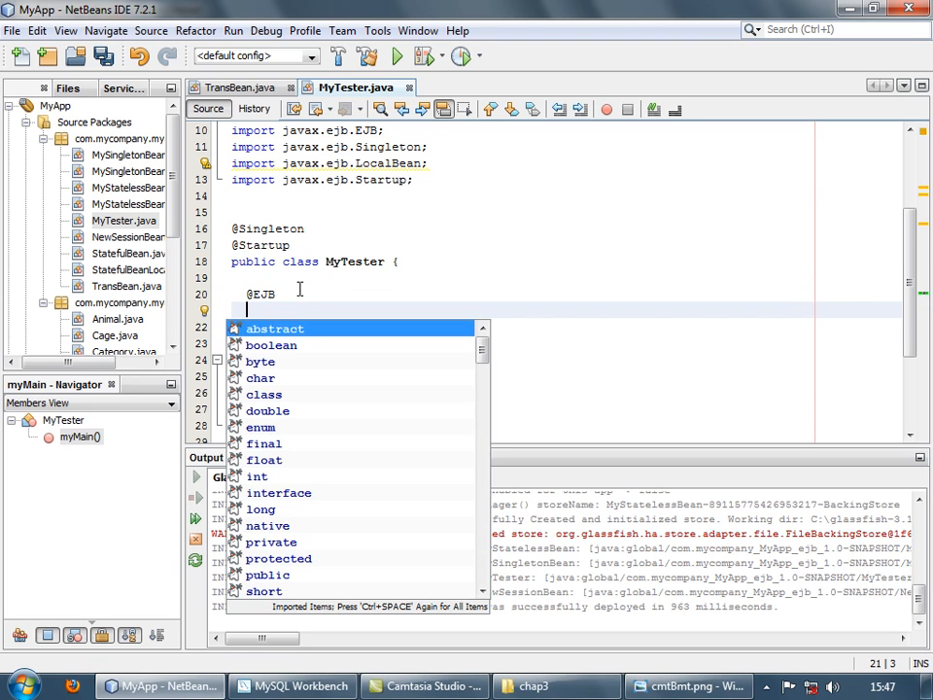
{"action": "type", "text": "tr"}
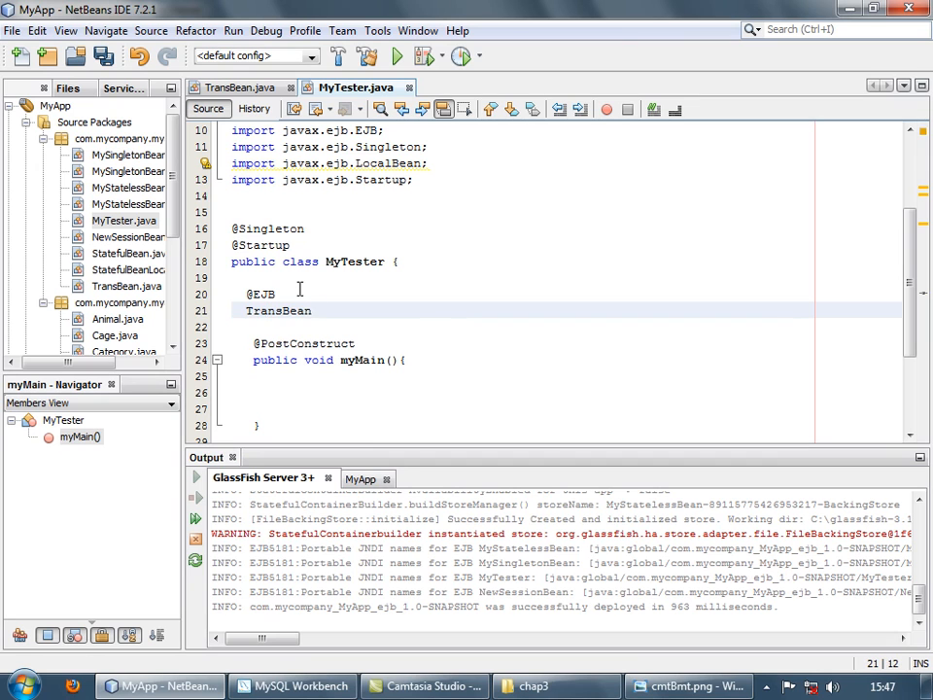
{"action": "type", "text": "m"}
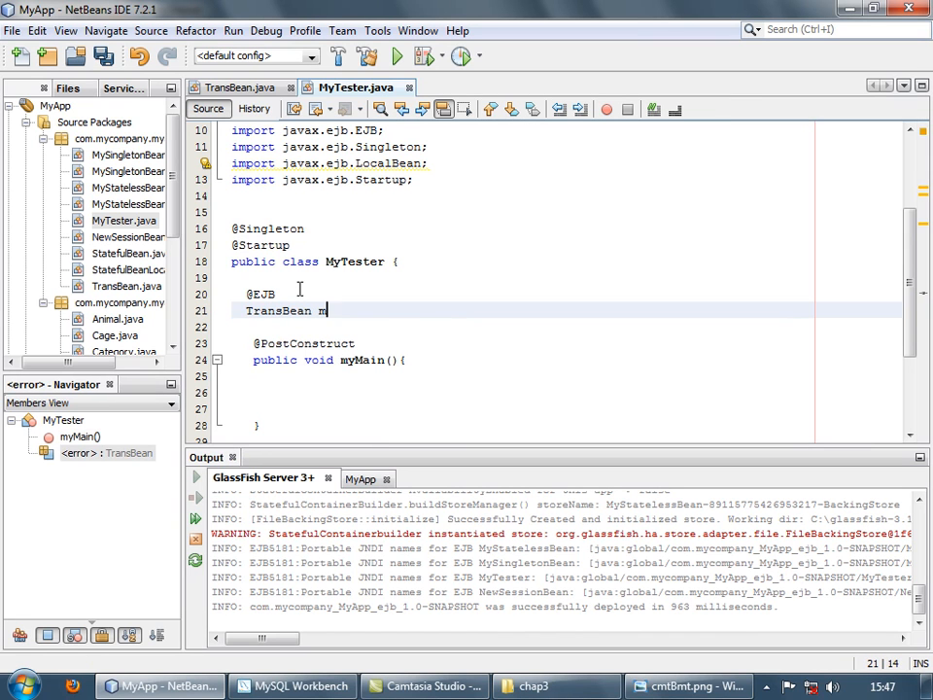
{"action": "type", "text": "yBean;"}
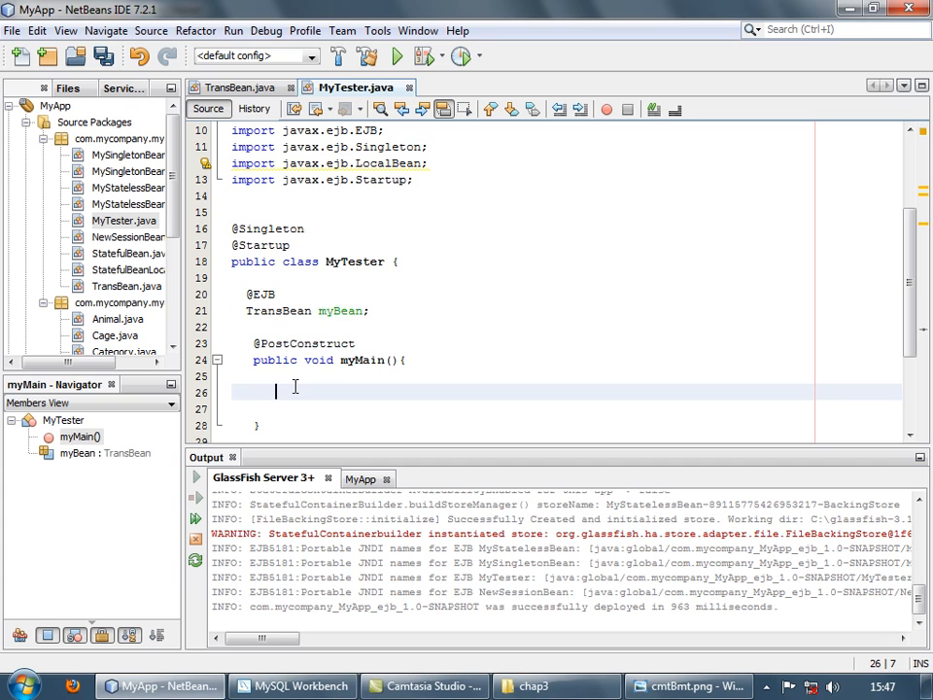
{"action": "type", "text": "myBean"}
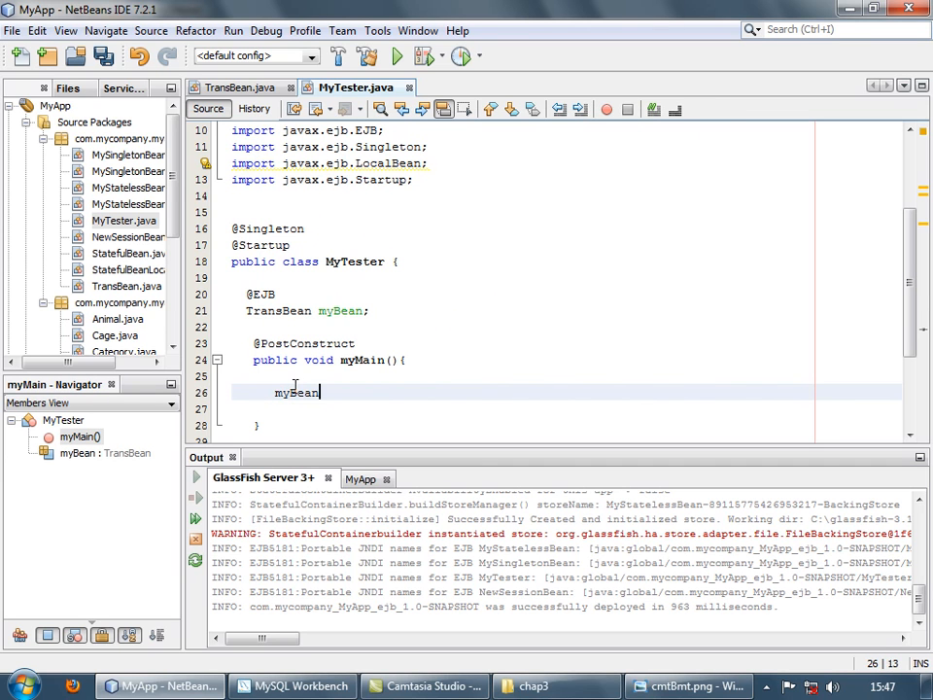
{"action": "type", "text": ".saveAnimal();"}
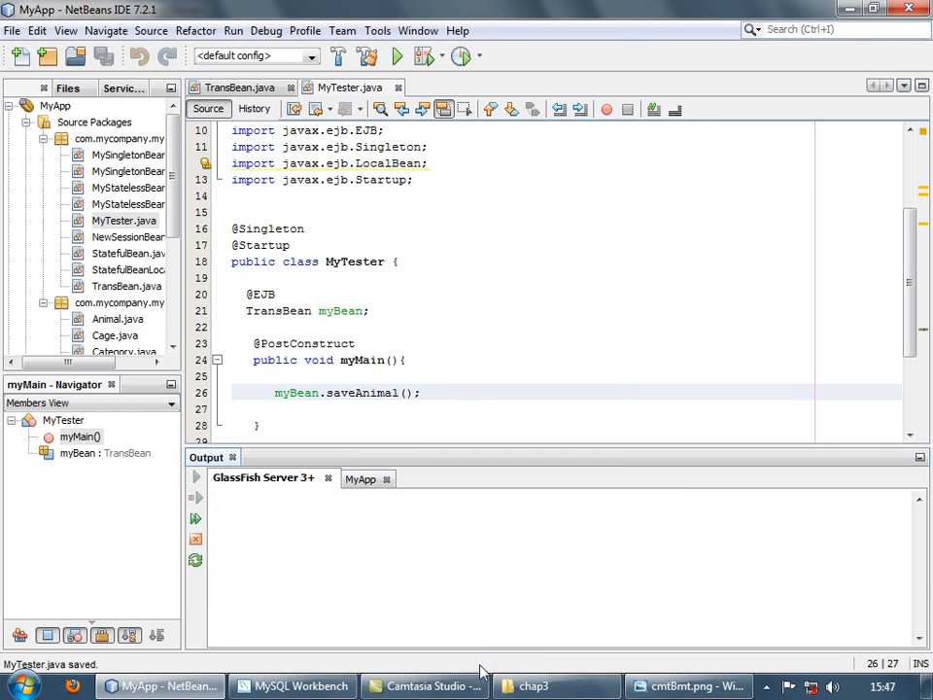
{"action": "right_click", "coordinate": [54, 105]}
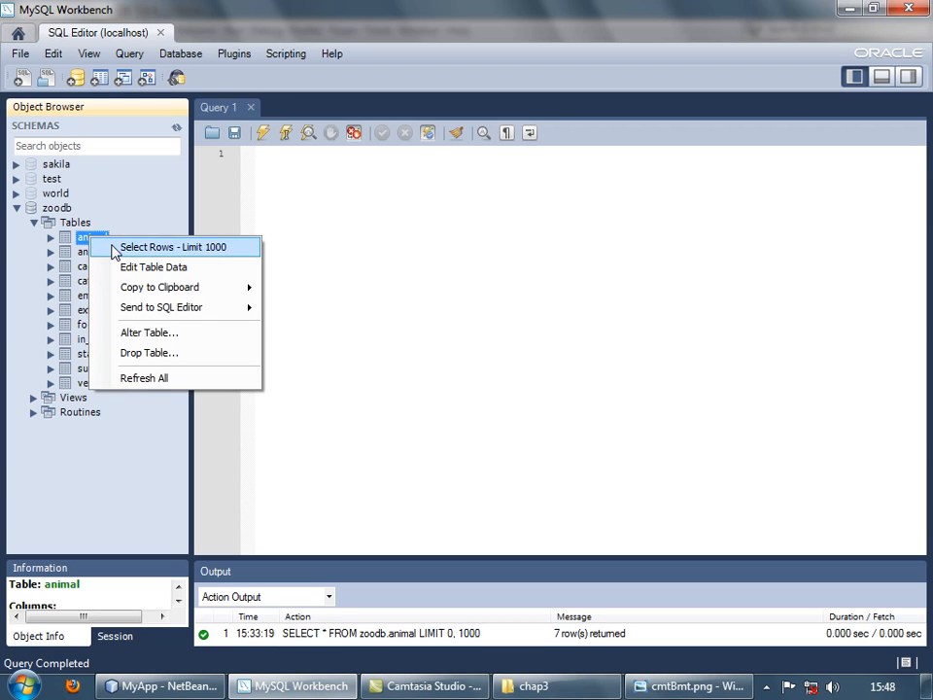
Select rows of the zoodb animal table showing the Monitor lizard, then return to TransBean's code.
{"action": "left_click", "coordinate": [173, 245]}
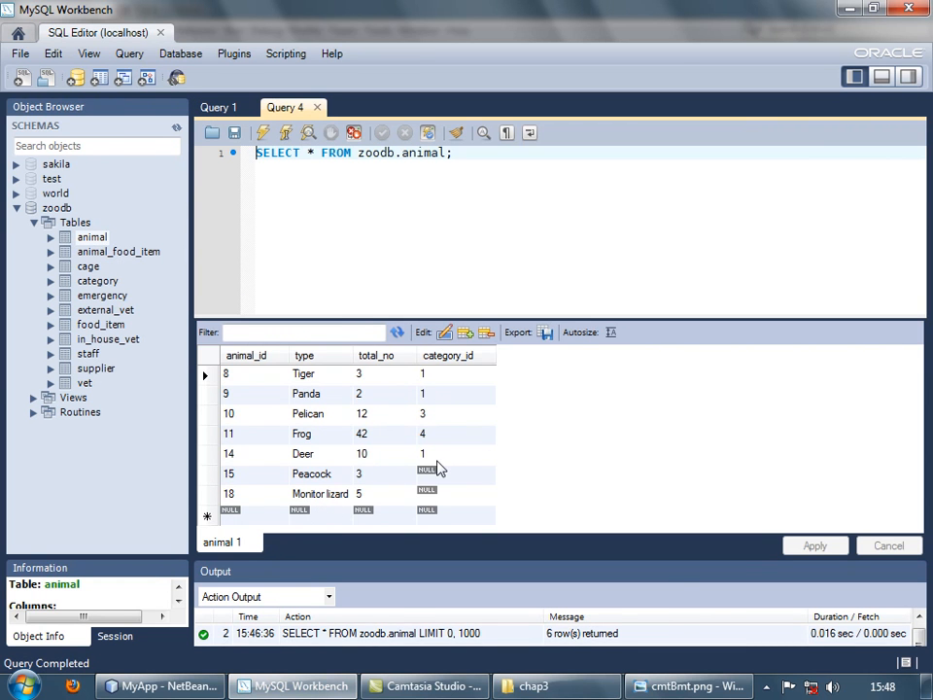
{"action": "left_click", "coordinate": [160, 685]}
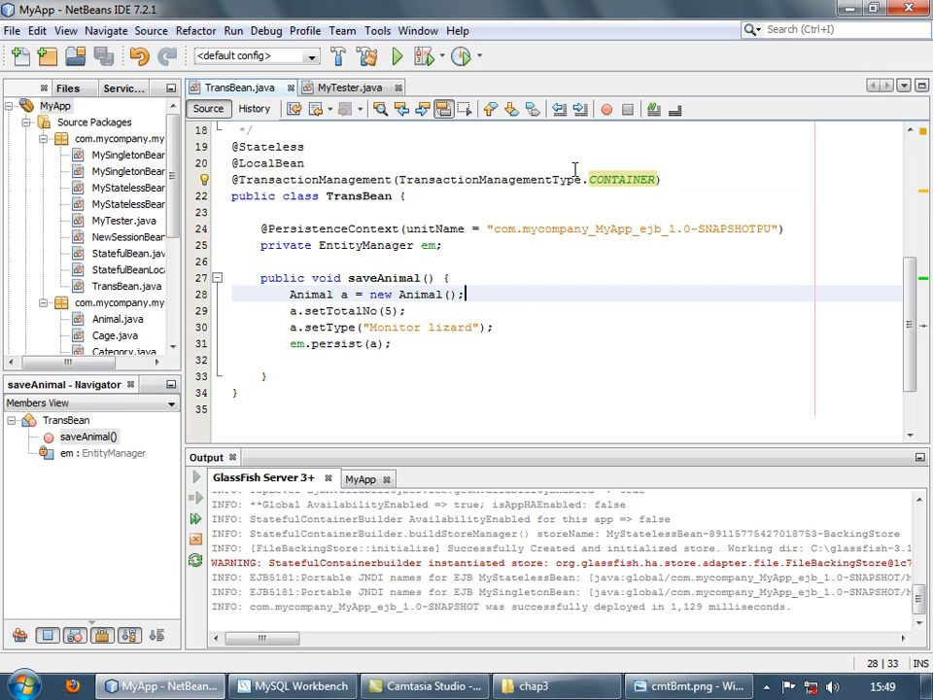
{"action": "double_click", "coordinate": [622, 178]}
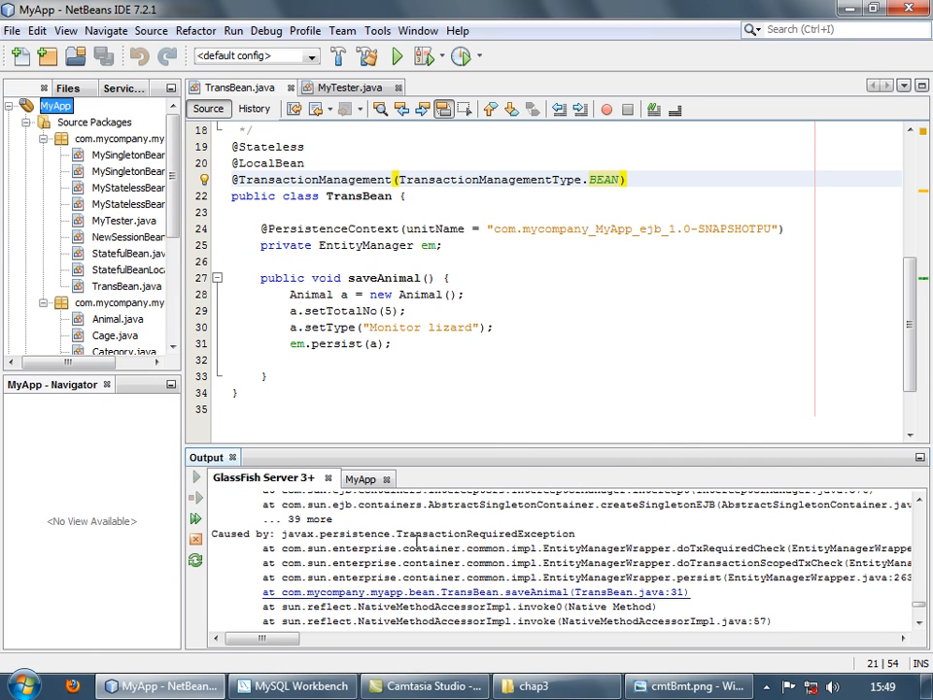
{"action": "double_click", "coordinate": [427, 533]}
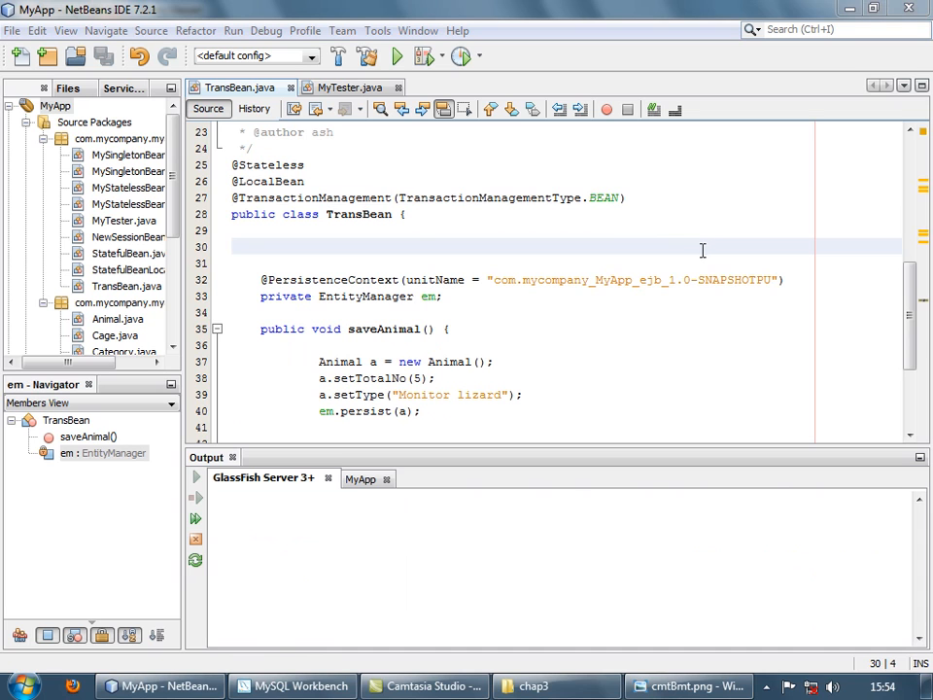
{"action": "mouse_move", "coordinate": [596, 210]}
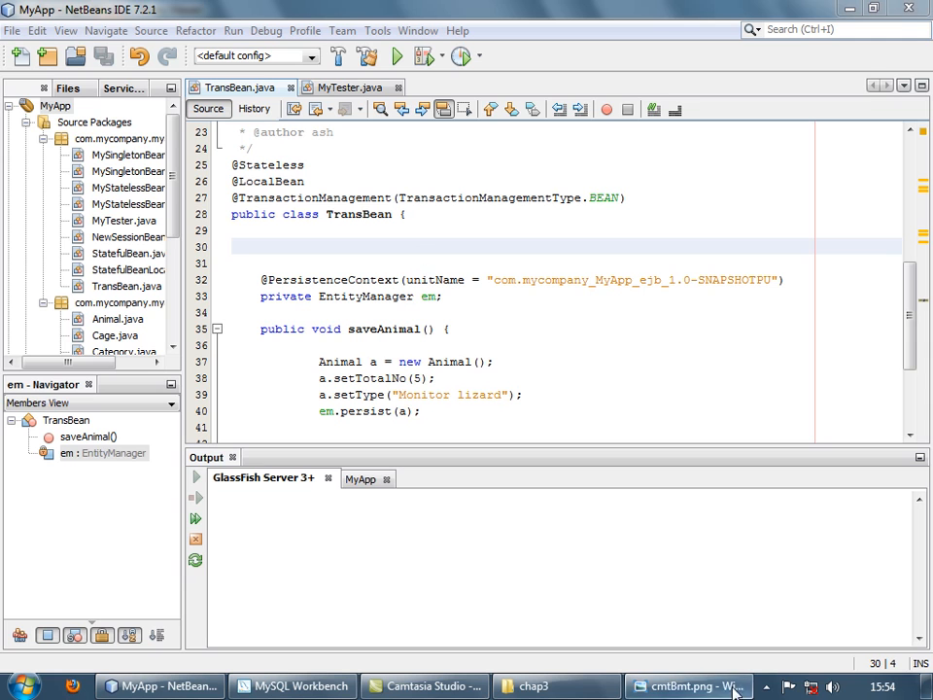
Revisit the cmtBmt.png CMT versus BMT diagram, then return to NetBeans.
{"action": "left_click", "coordinate": [688, 686]}
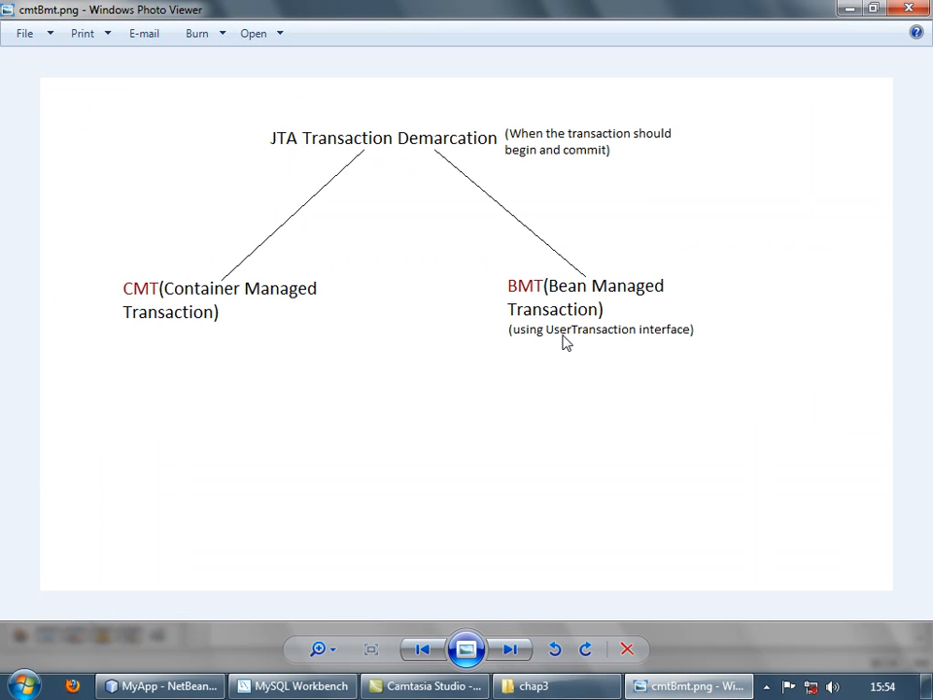
{"action": "left_click", "coordinate": [159, 684]}
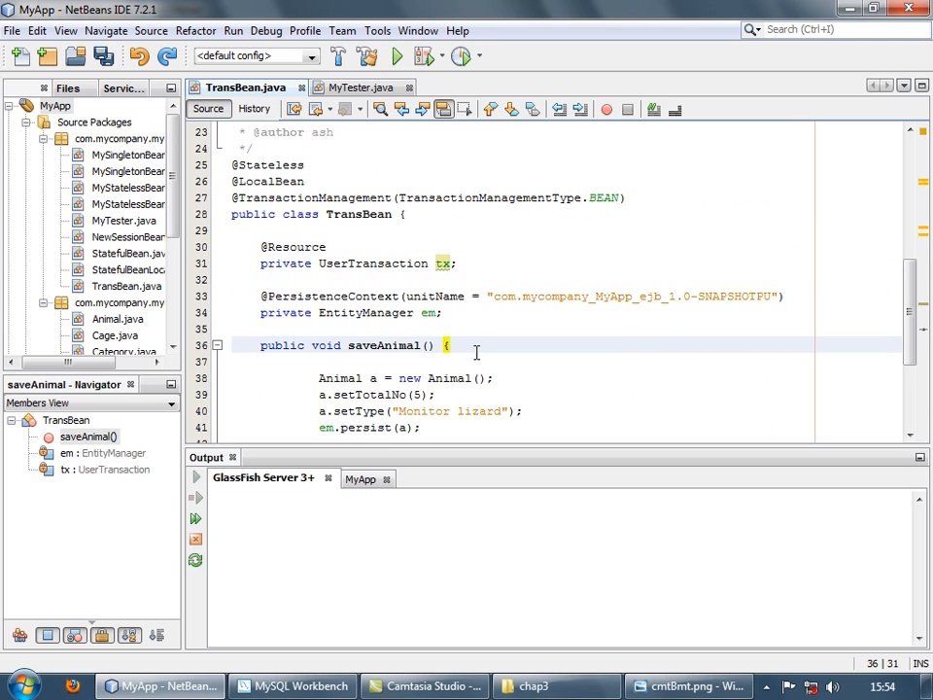
Wrap saveAnimal's body in try { tx.begin(); ... tx.commit(); } catch (Exception e), save and redeploy.
{"action": "type", "text": "tx.begin();"}
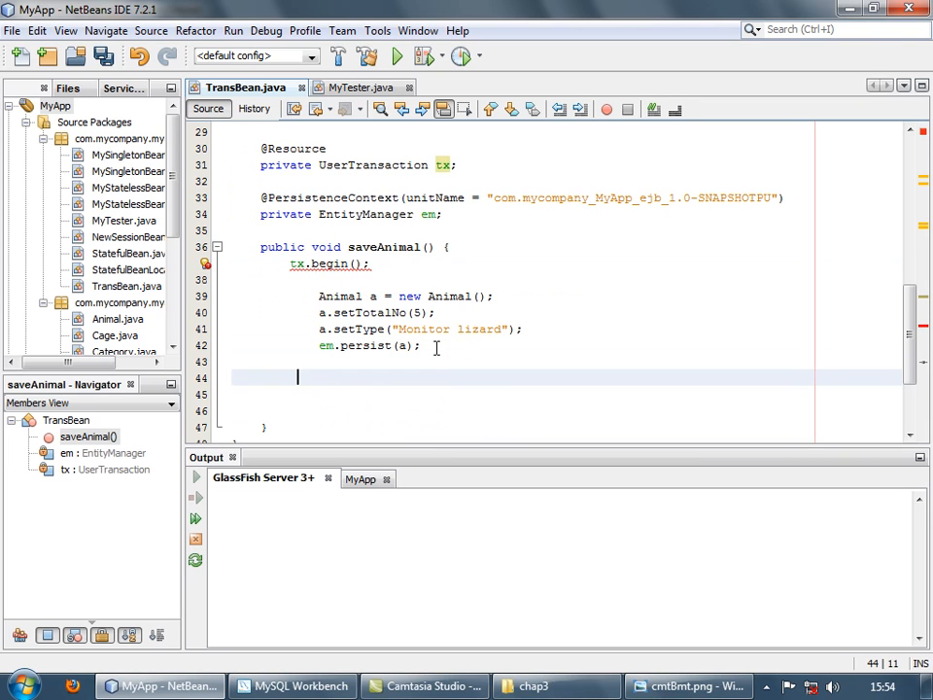
{"action": "type", "text": "tx."}
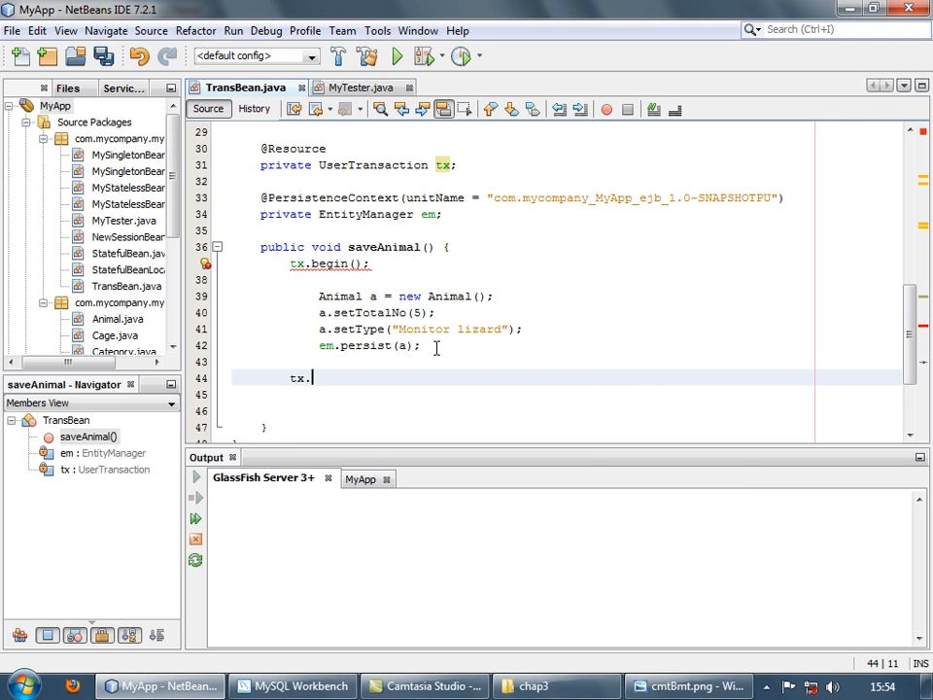
{"action": "type", "text": "commit();"}
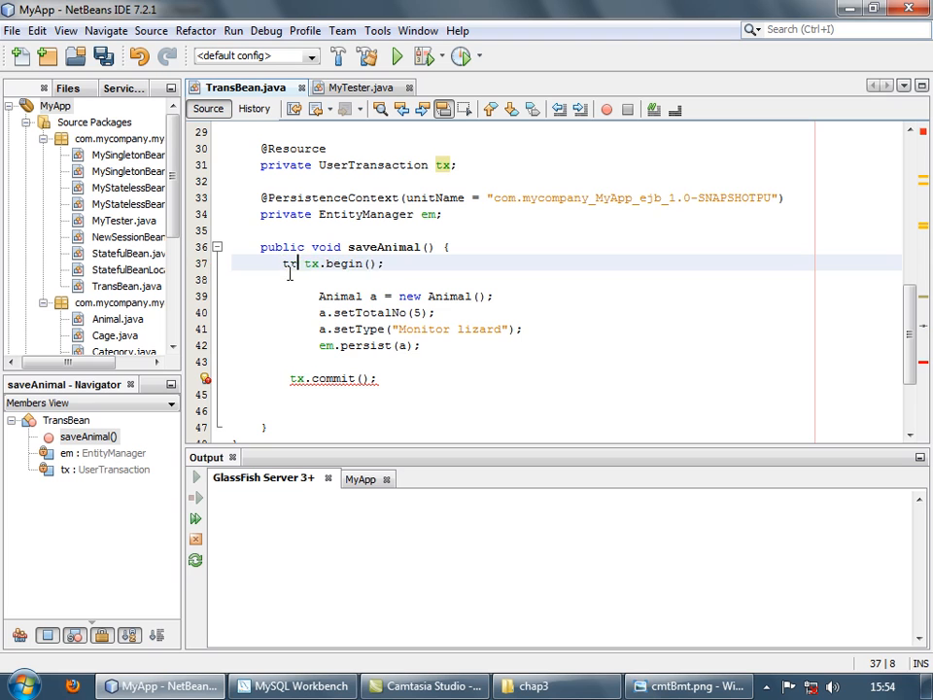
{"action": "type", "text": "try{"}
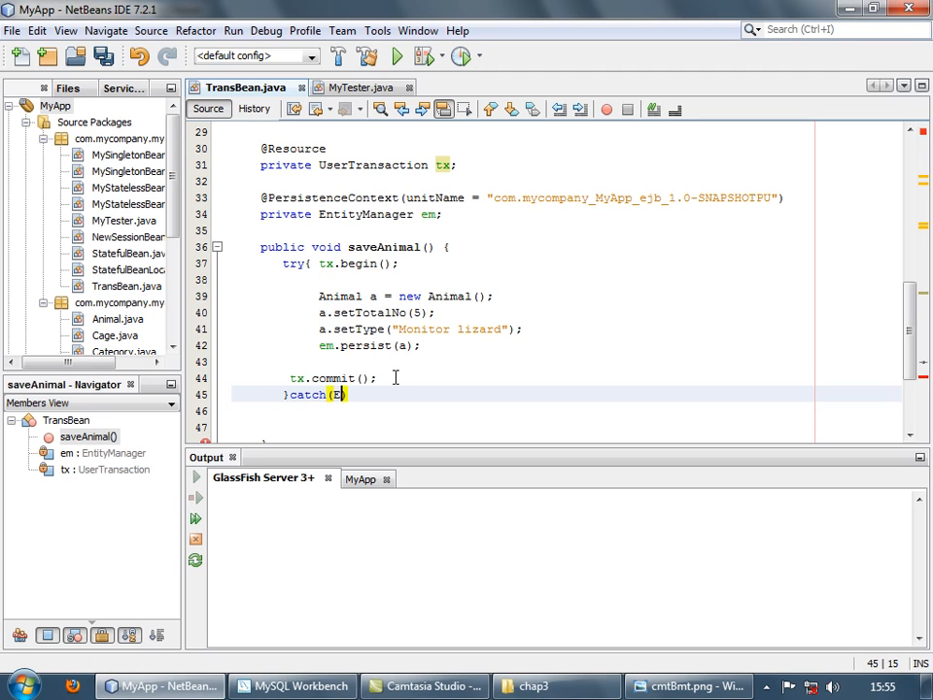
{"action": "type", "text": "xception"}
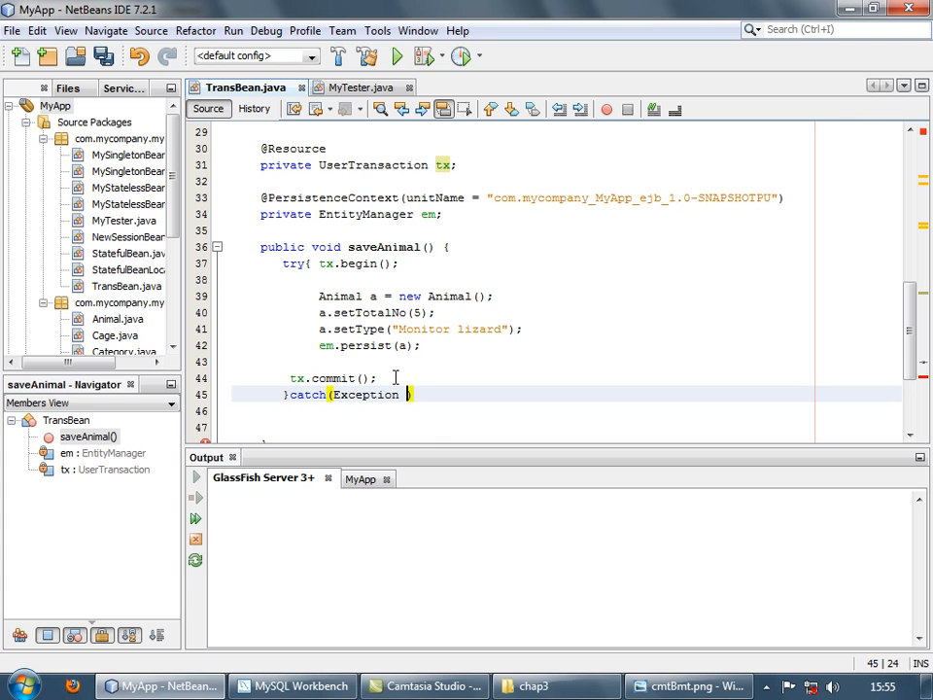
{"action": "type", "text": "e)"}
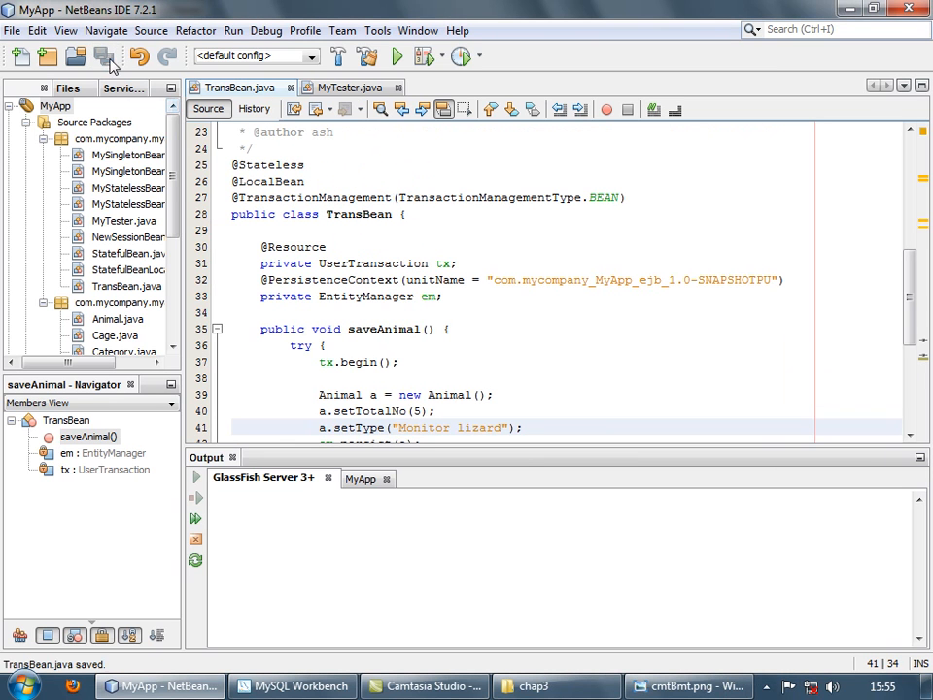
{"action": "right_click", "coordinate": [55, 105]}
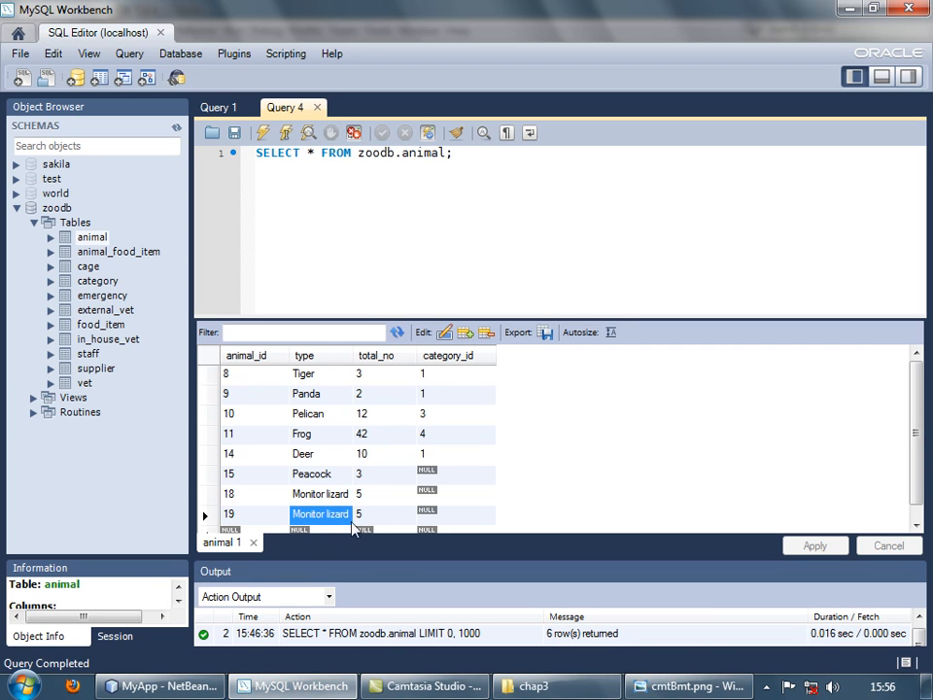
Highlight the new Monitor lizard row, id 19, in the zoodb.animal results.
{"action": "left_click", "coordinate": [160, 684]}
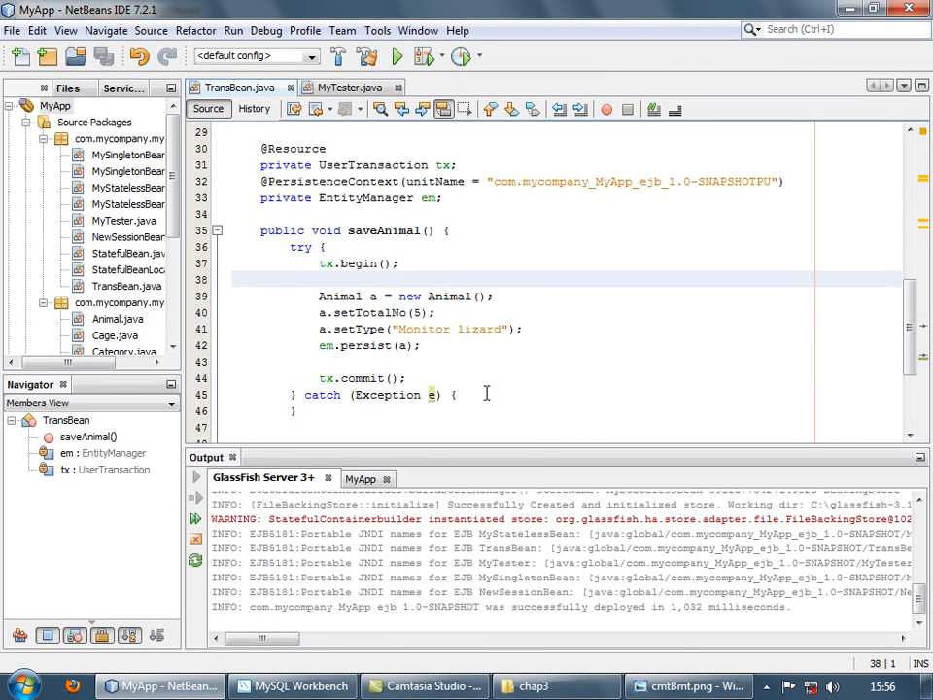
Return to TransBean's class header showing the bean-managed annotation and injected UserTransaction tx field.
{"action": "scroll", "scroll_direction": "up", "scroll_amount": 3}
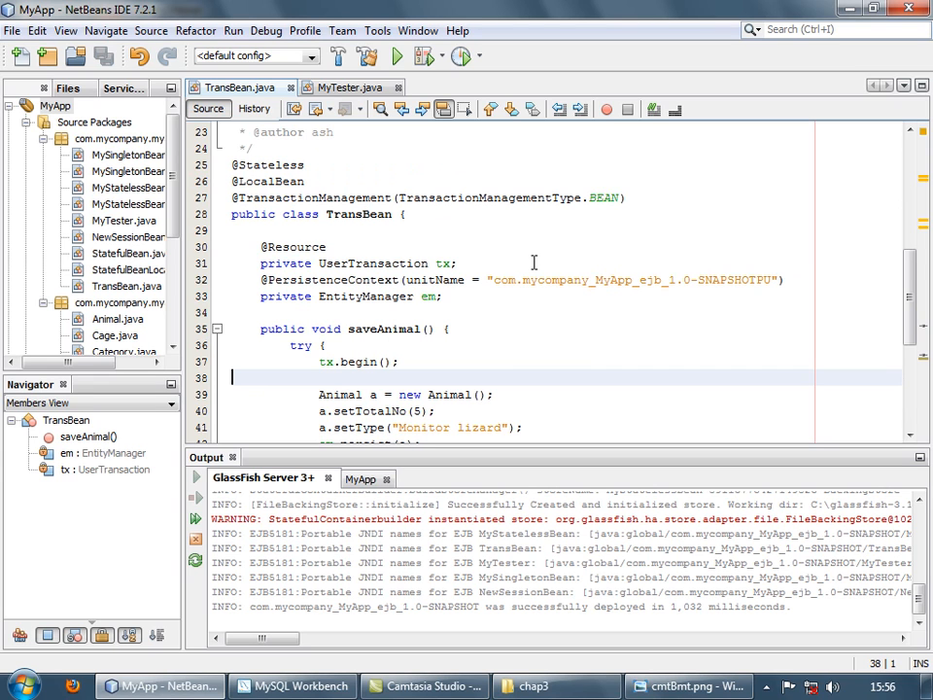
{"action": "mouse_move", "coordinate": [540, 280]}
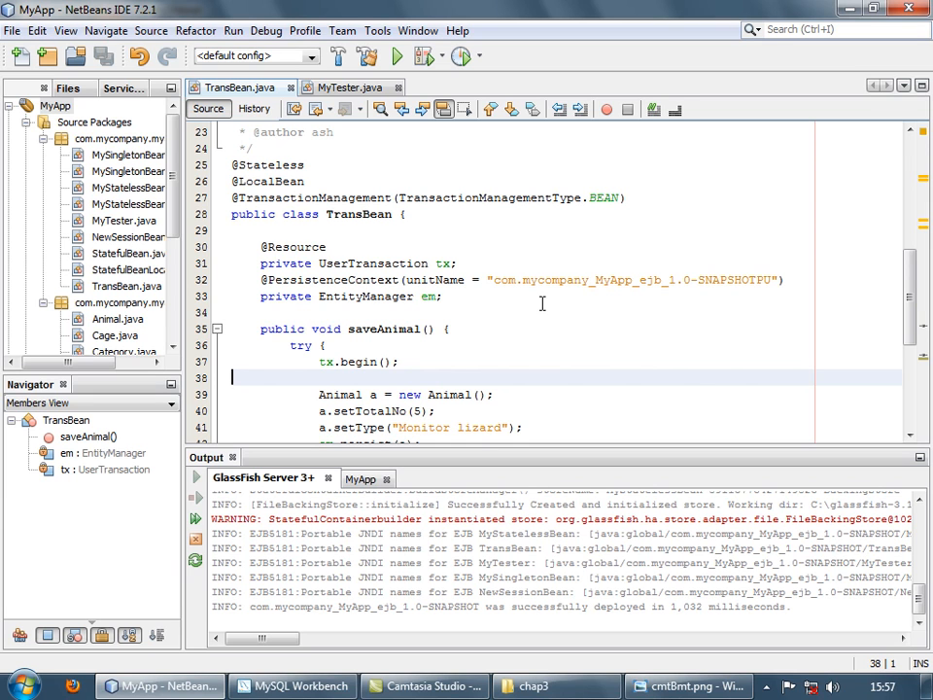
{"action": "left_click", "coordinate": [456, 265]}
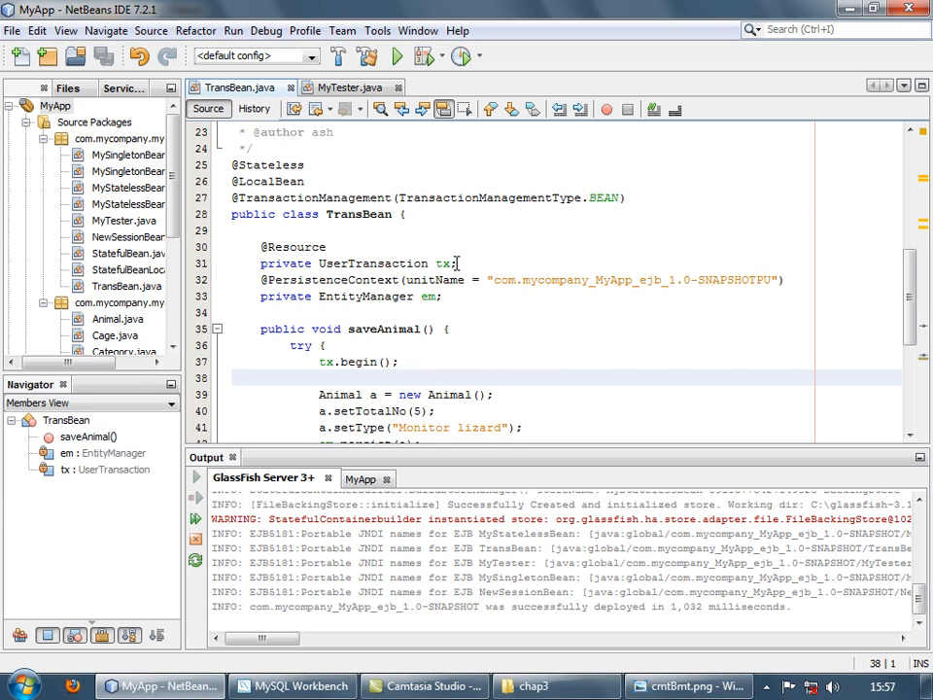